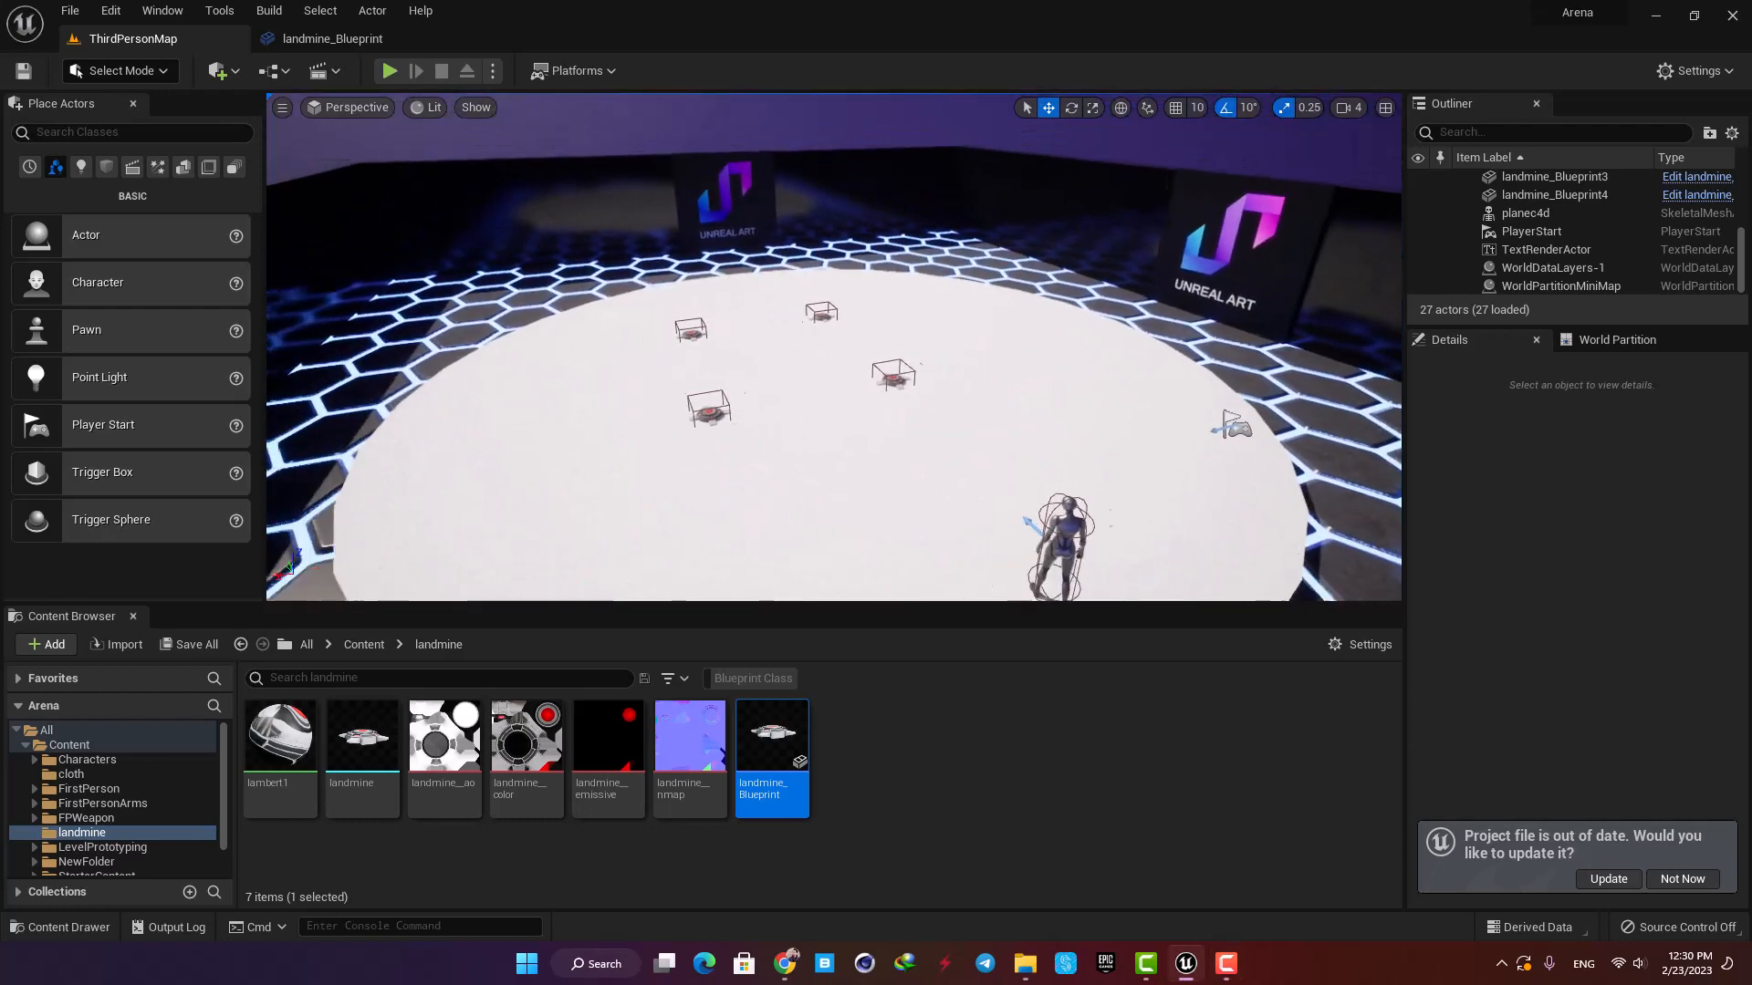
# Step: Play-test the placed mines, view landmine_Blueprint's Event Graph, then return to ThirdPersonMap
pyautogui.click(389, 70)
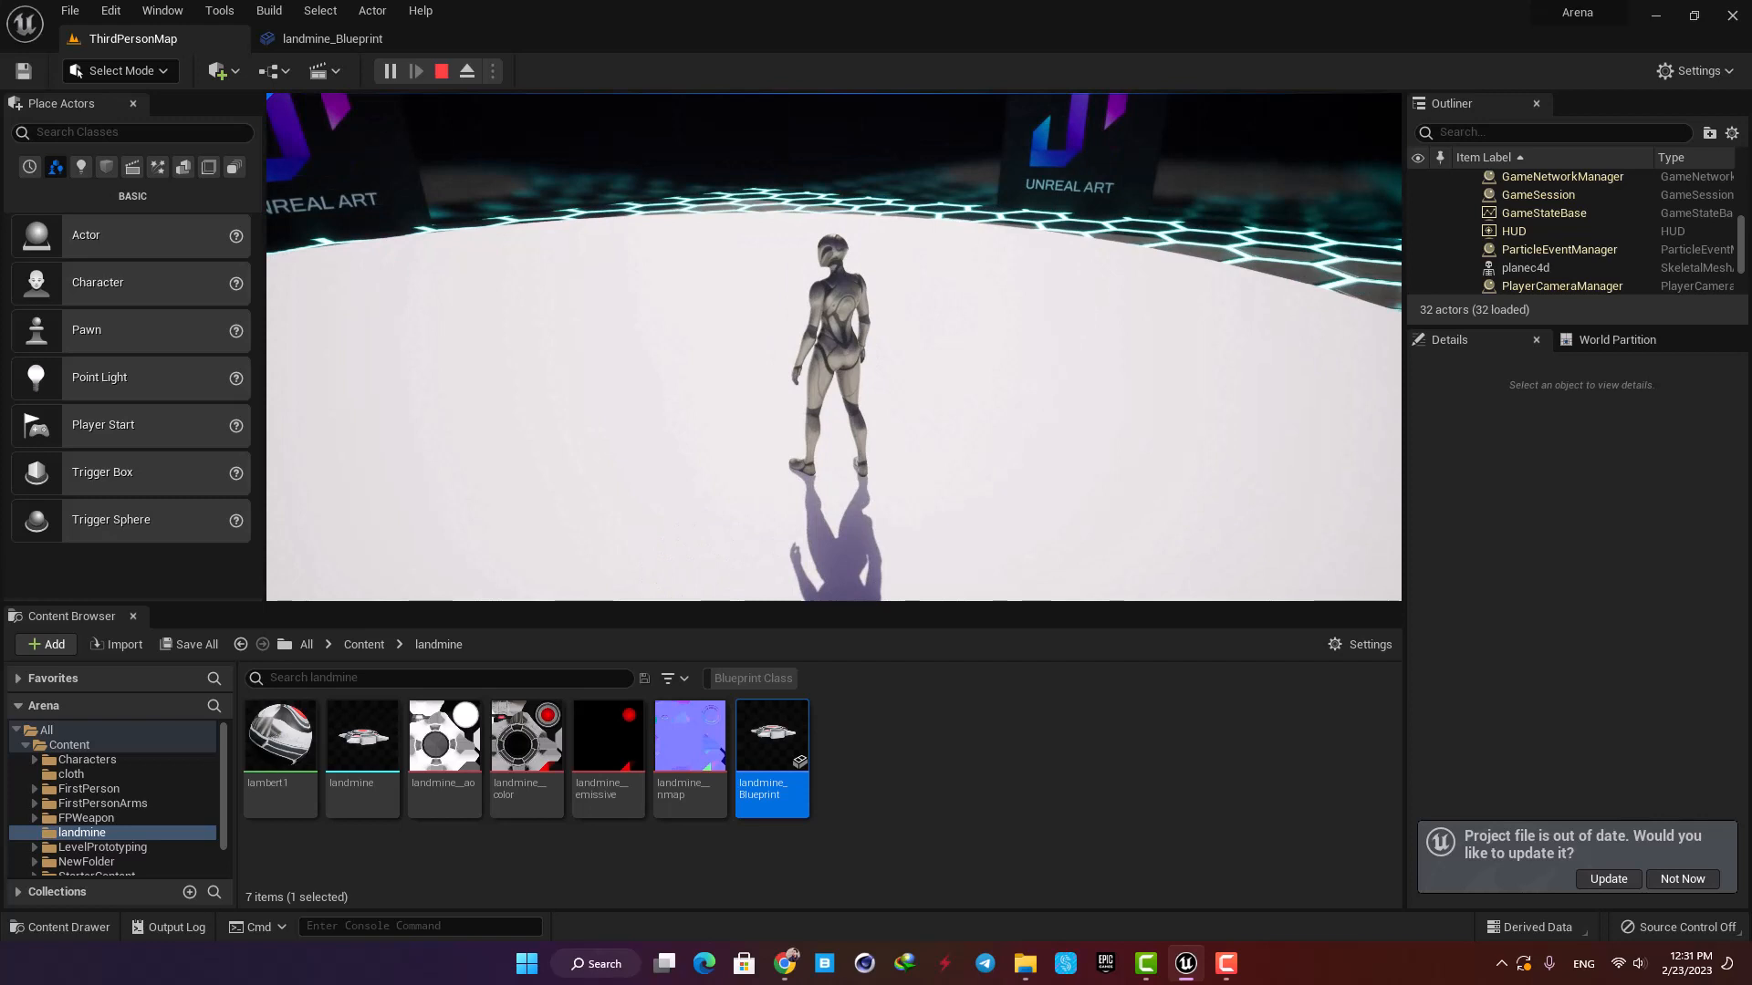
pyautogui.doubleClick(771, 734)
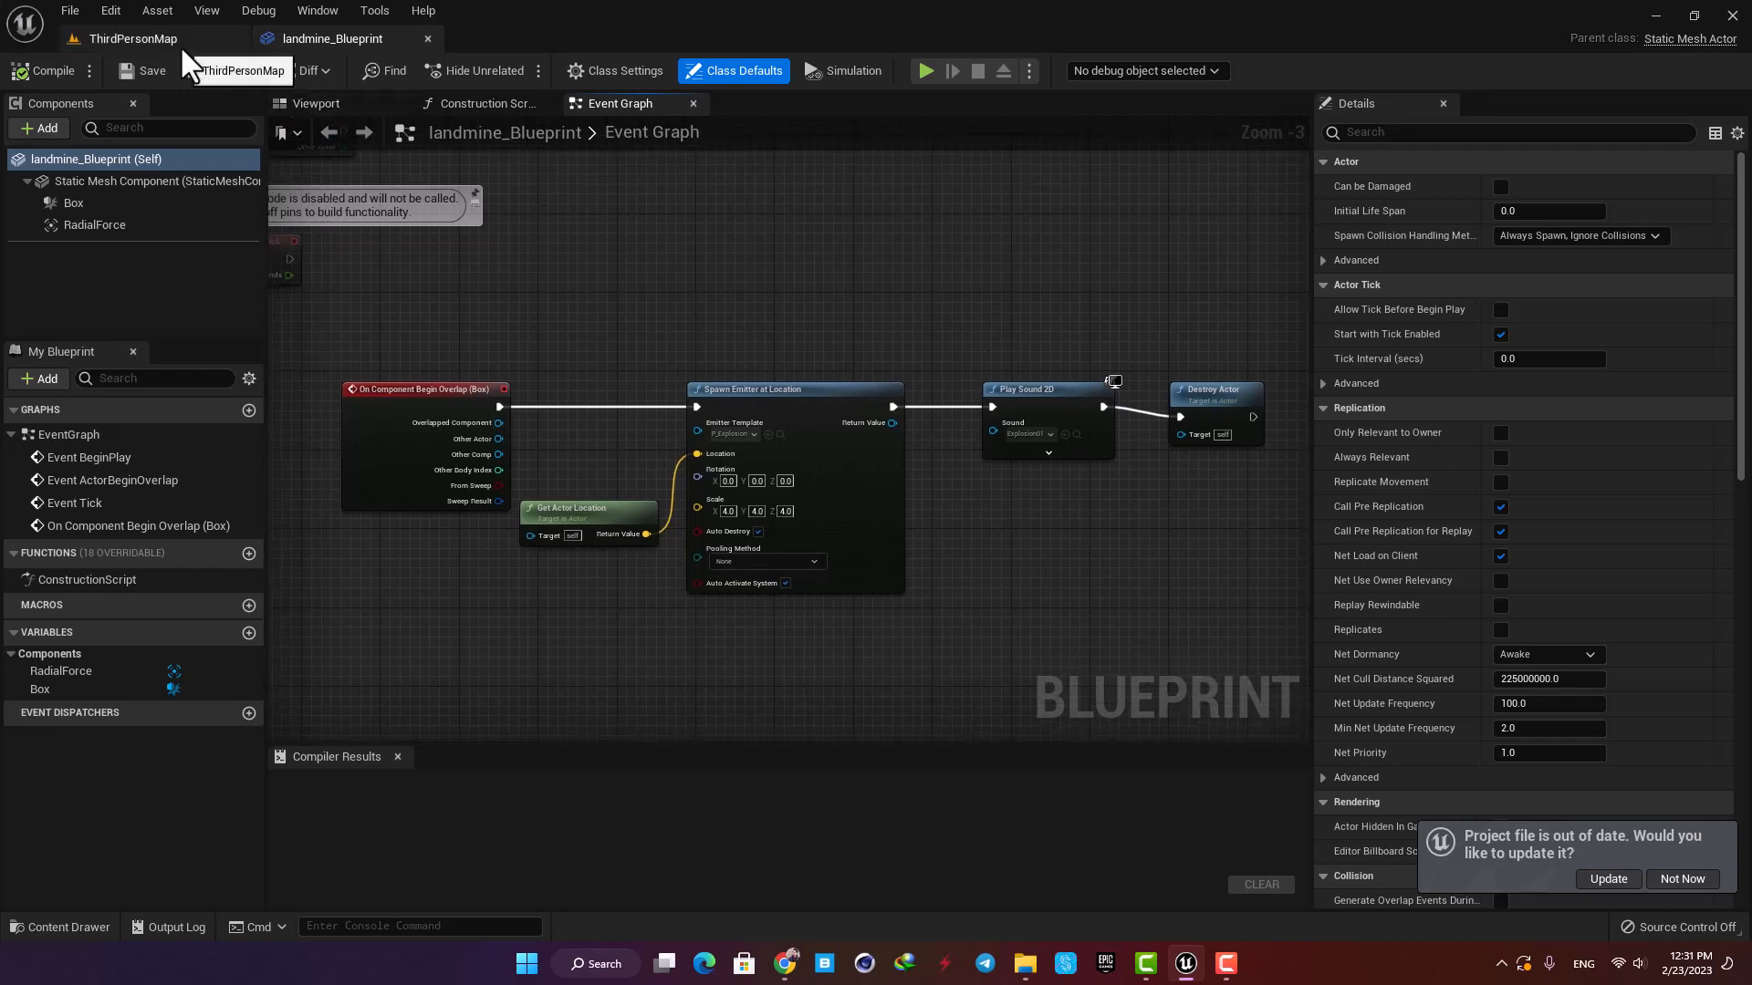
pyautogui.click(130, 38)
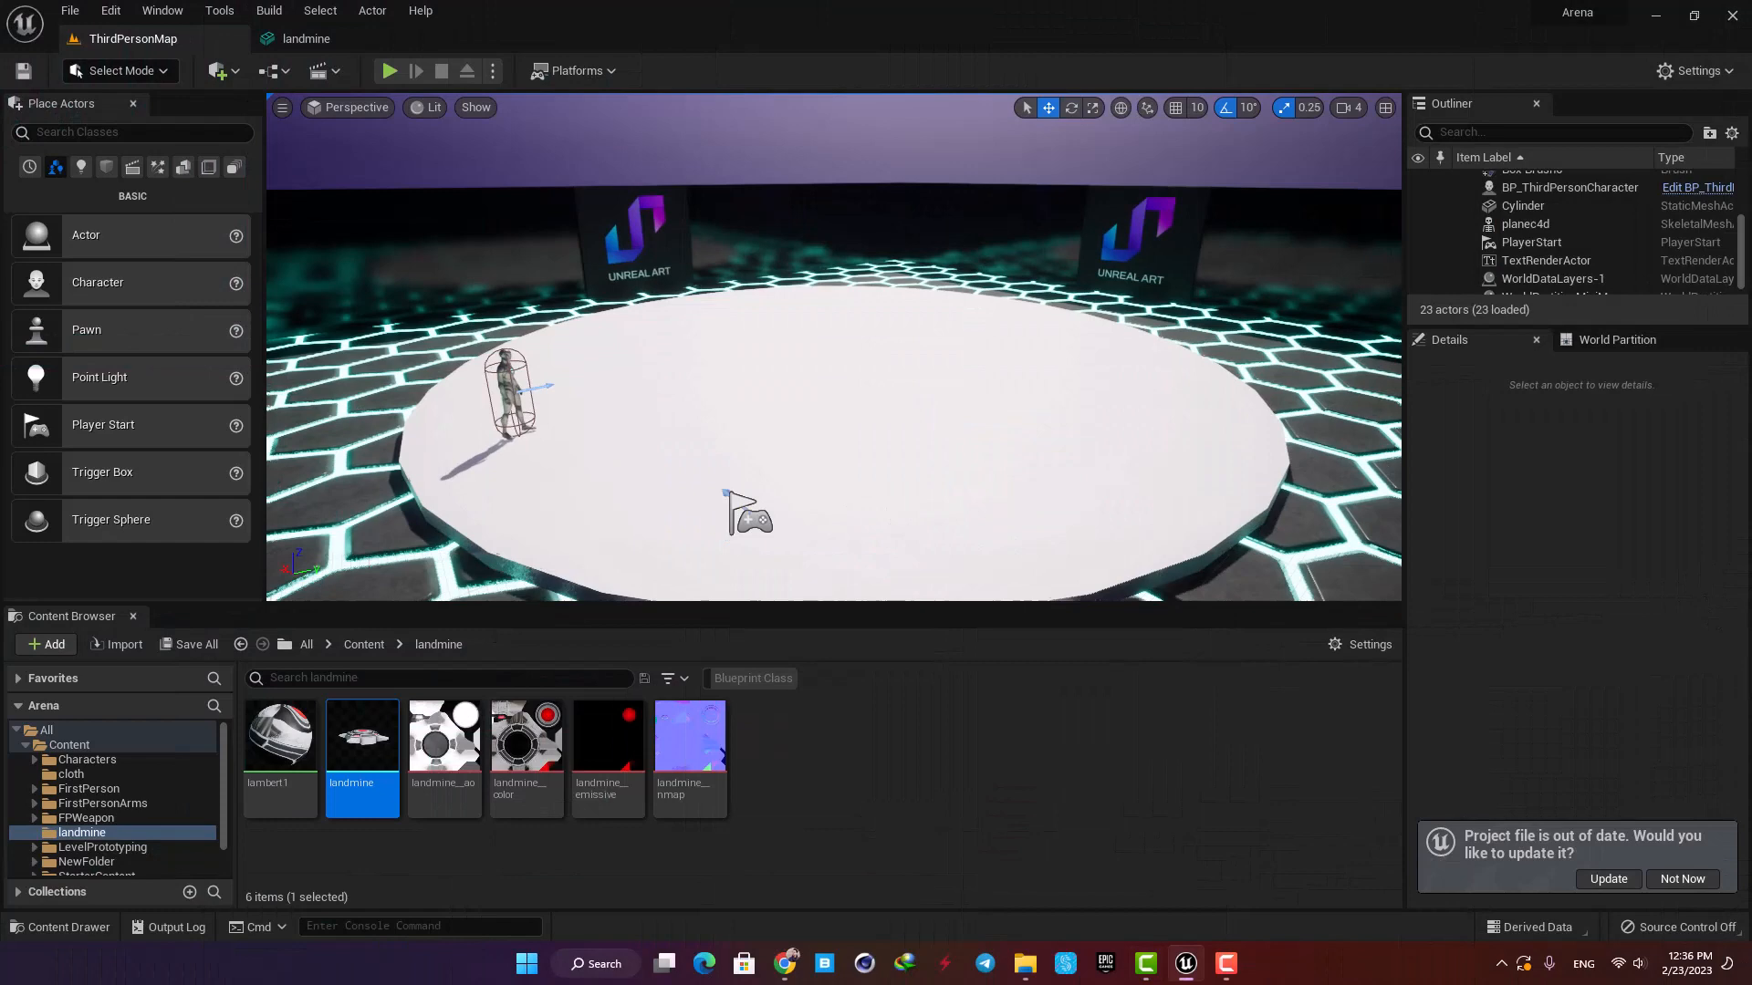
pyautogui.moveTo(363, 737)
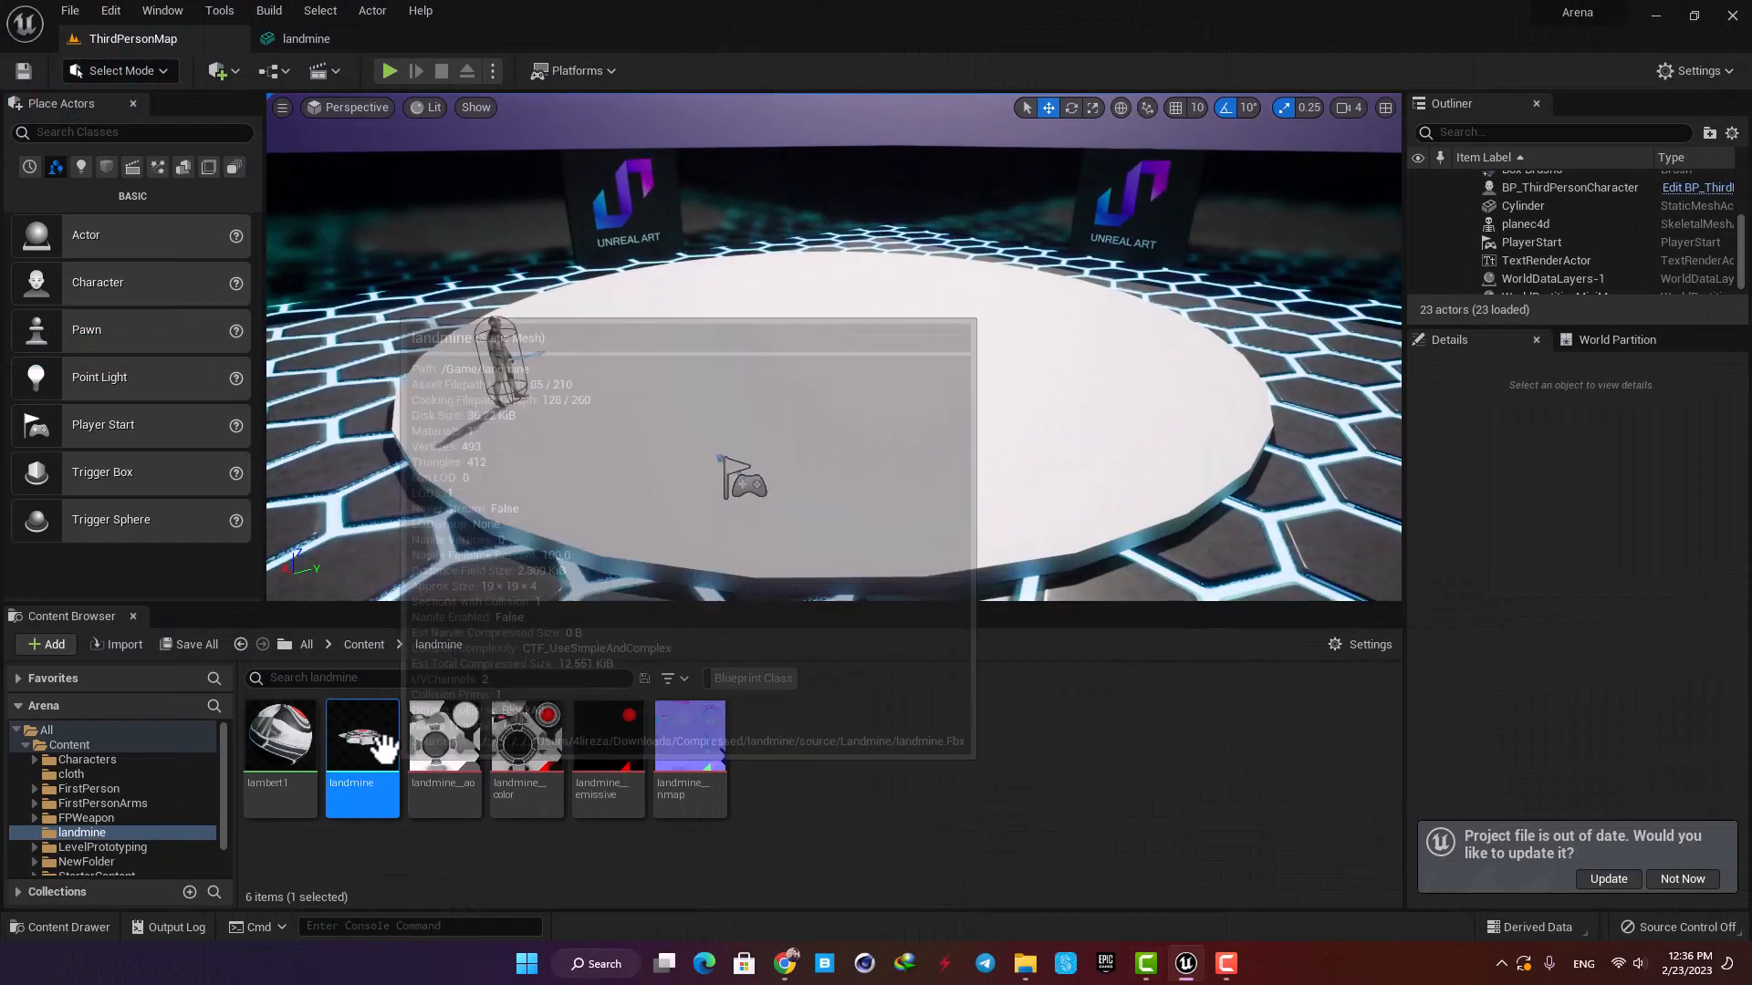
# Step: Open the landmine mesh and scroll through Sketchfab's downloadable 'landmines' results
pyautogui.doubleClick(361, 740)
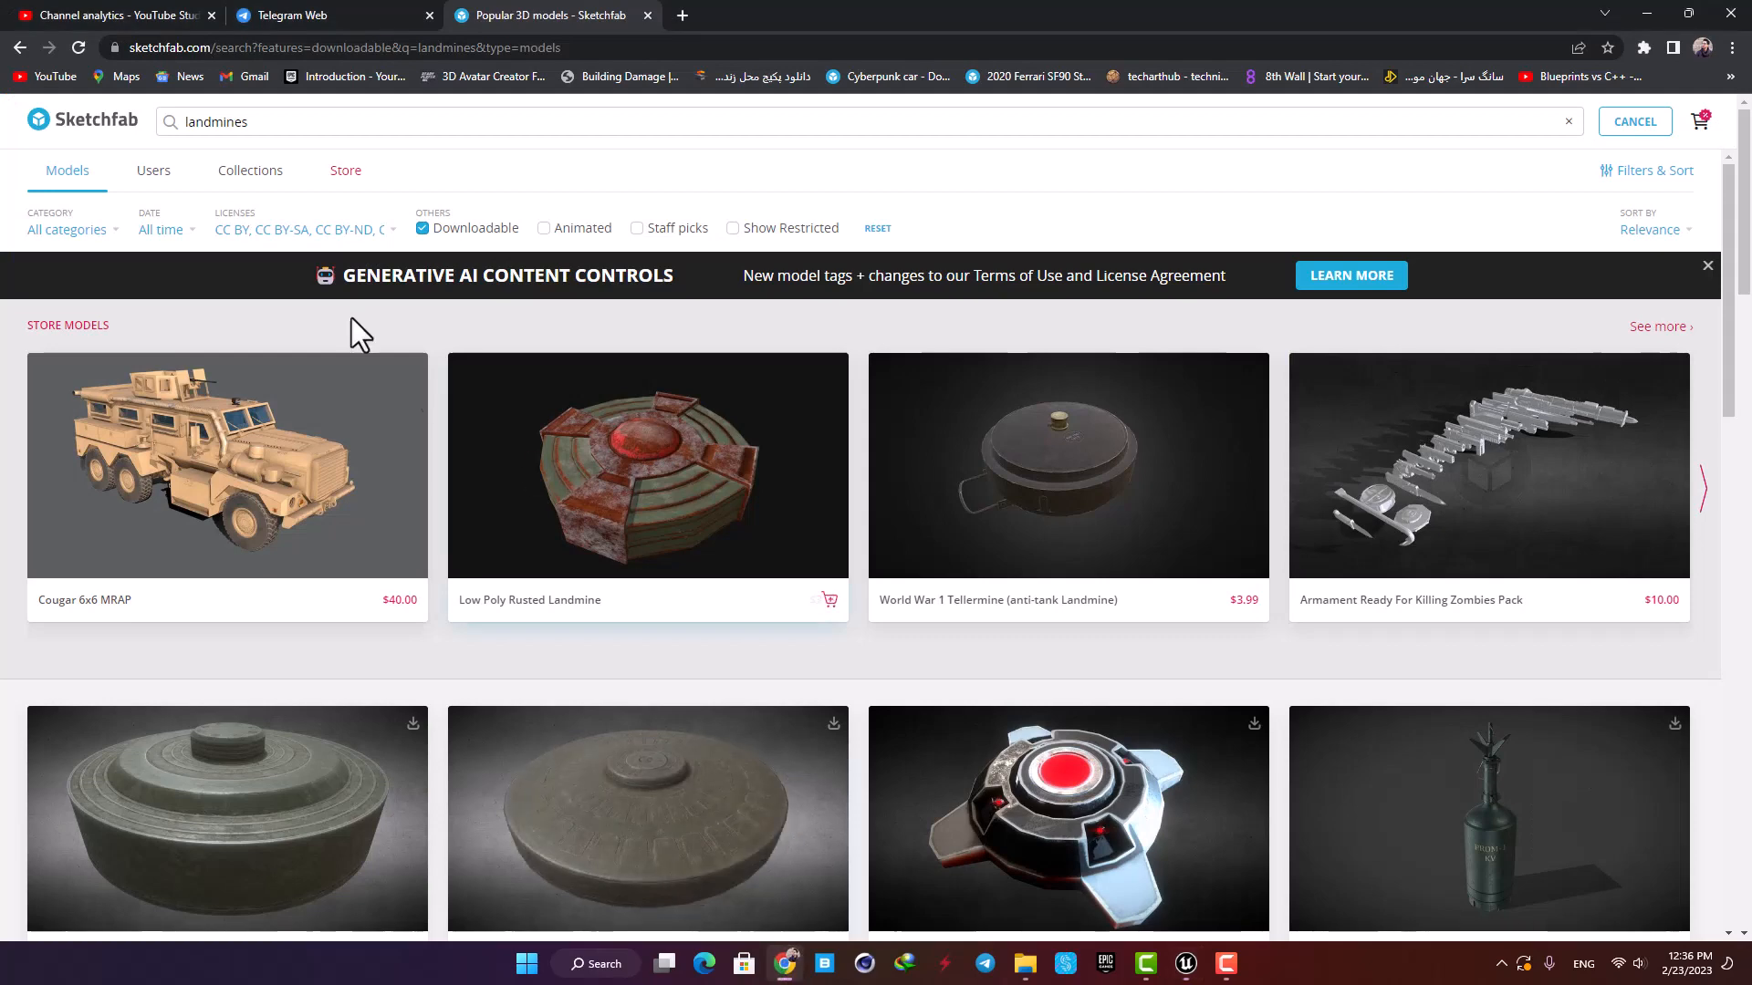
pyautogui.moveTo(245, 151)
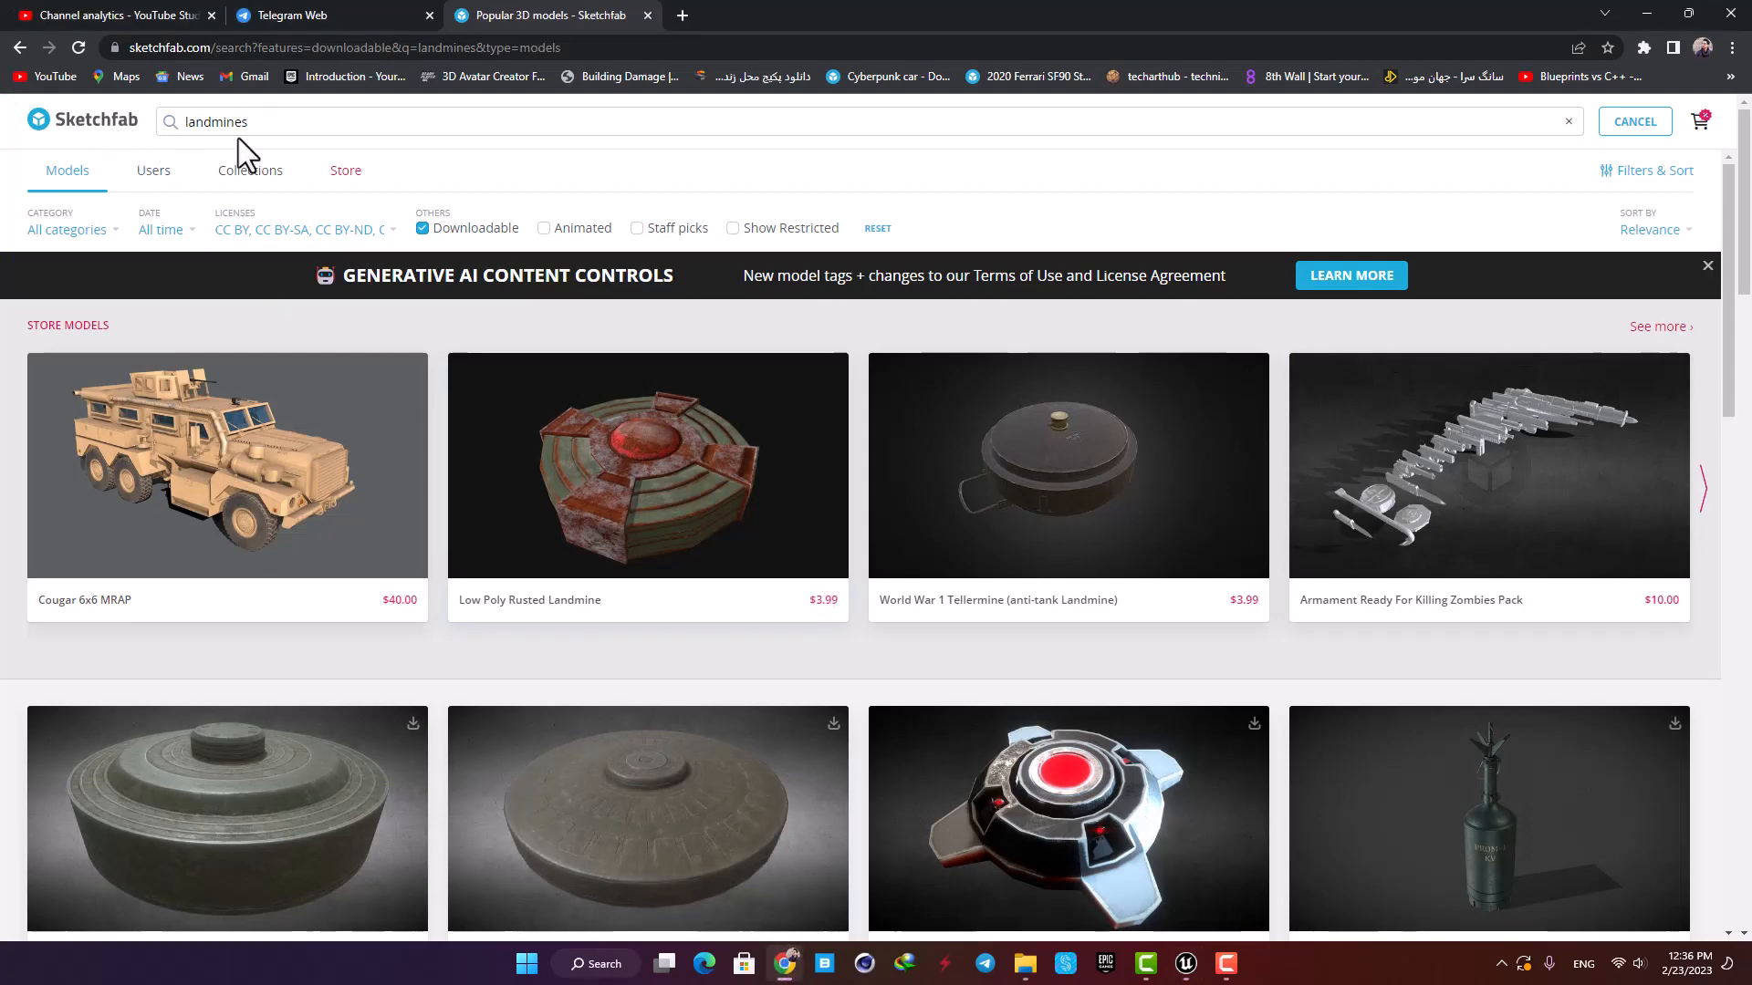
pyautogui.scroll(-3)
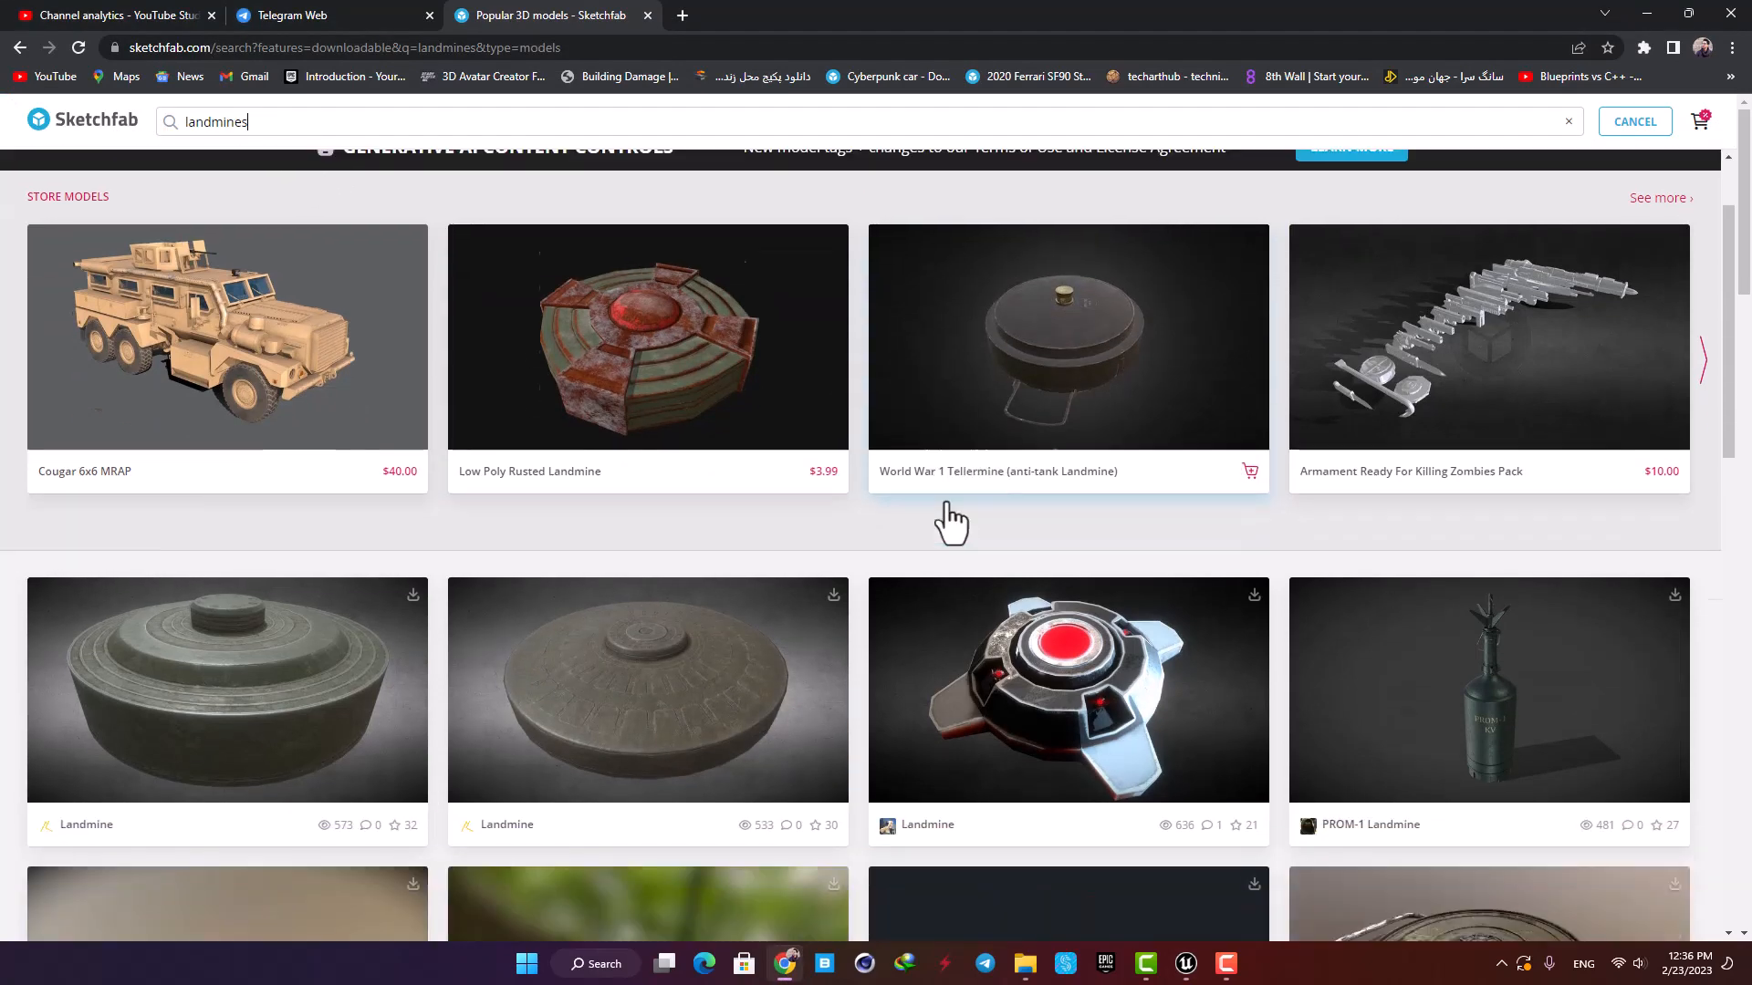
pyautogui.scroll(-3)
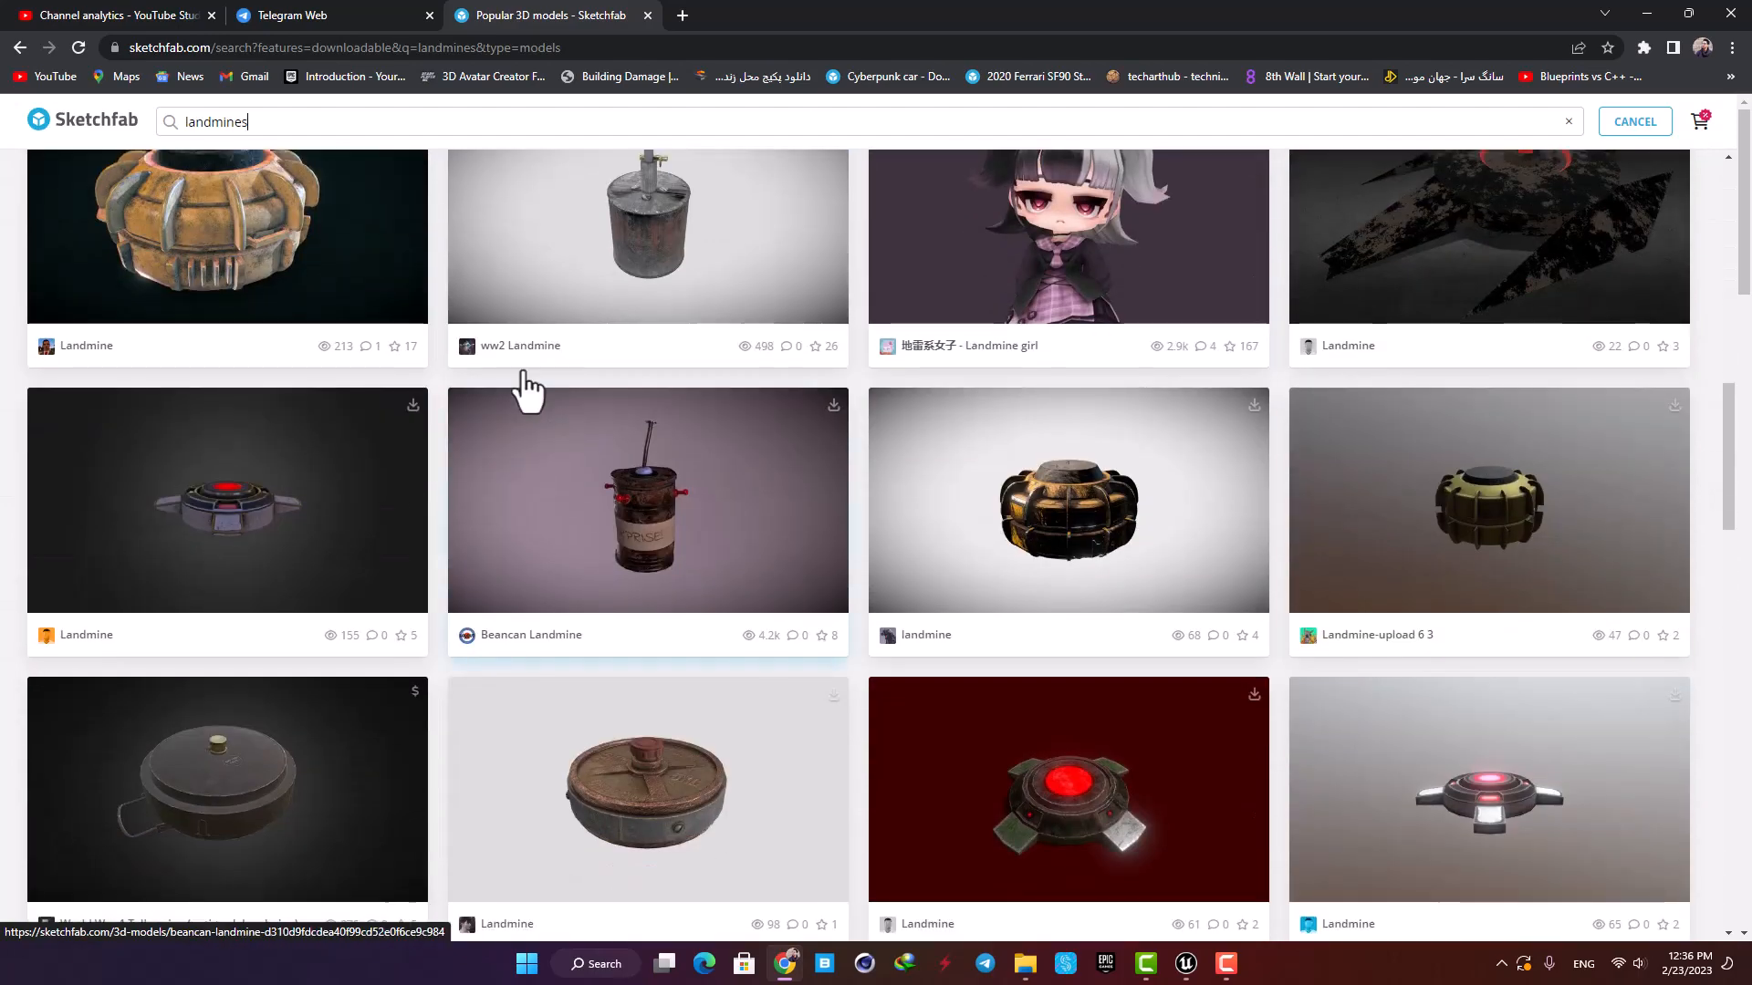
pyautogui.click(1184, 964)
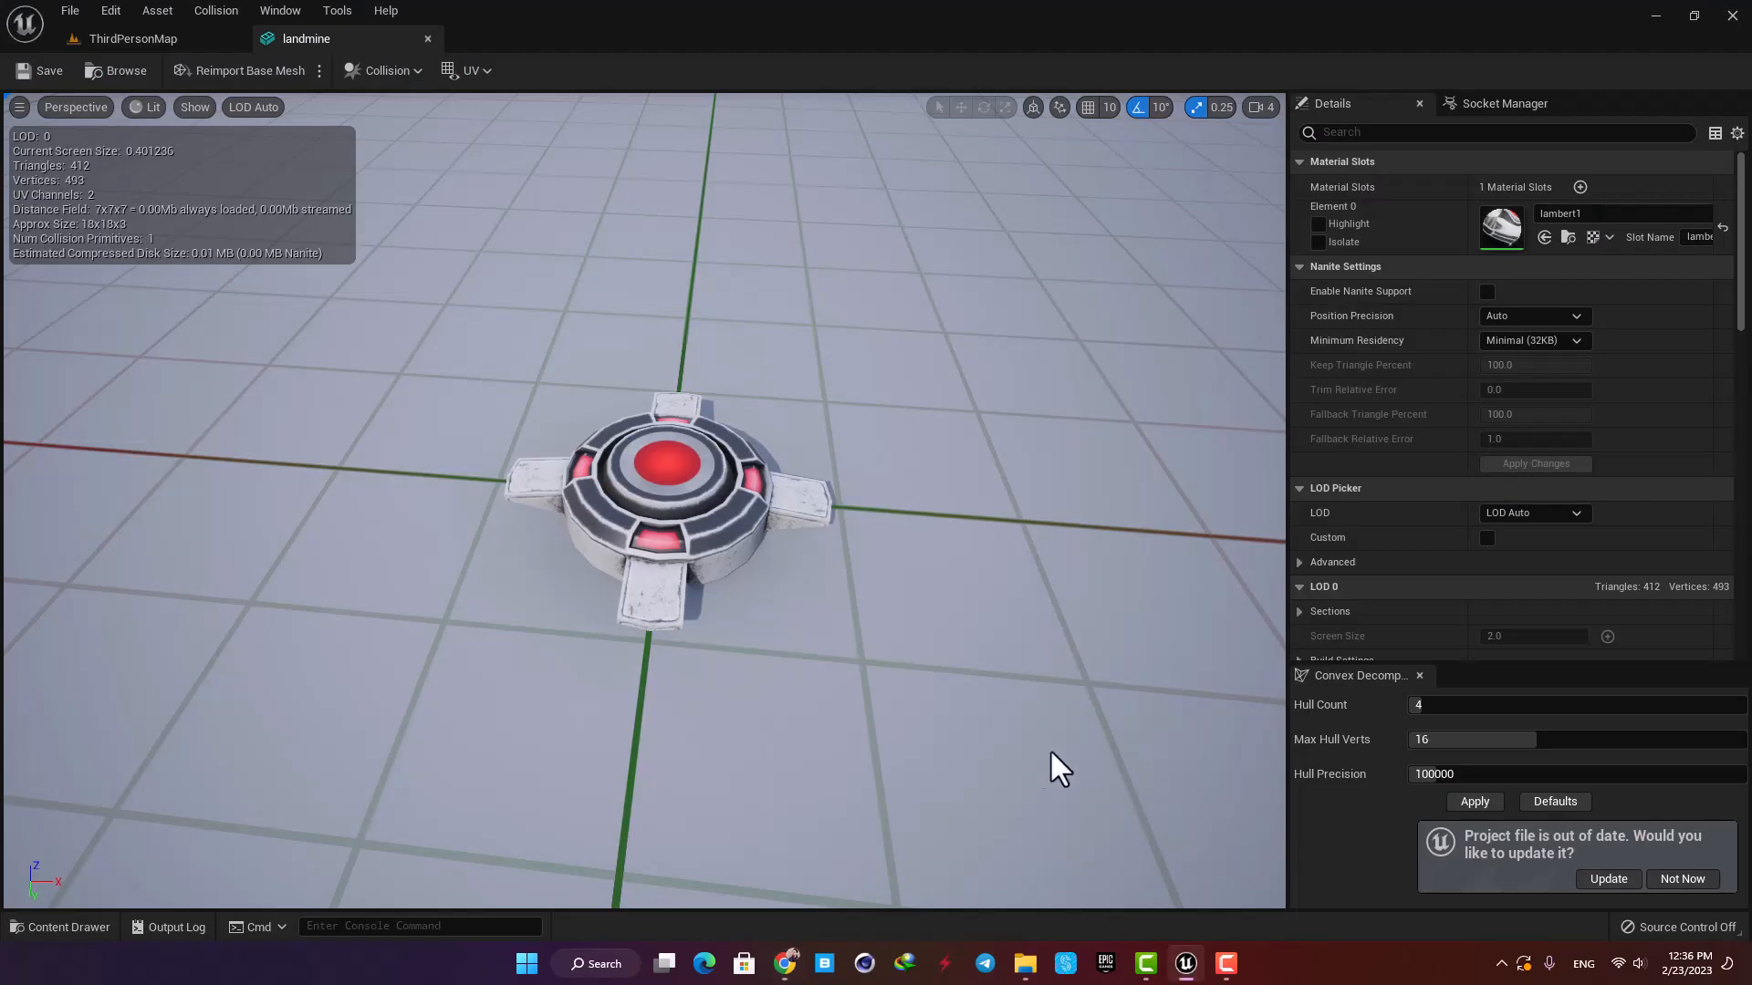
# Step: Leave the mesh editor, open the lambert1 material, and start the landminebp Actor Blueprint
pyautogui.click(128, 38)
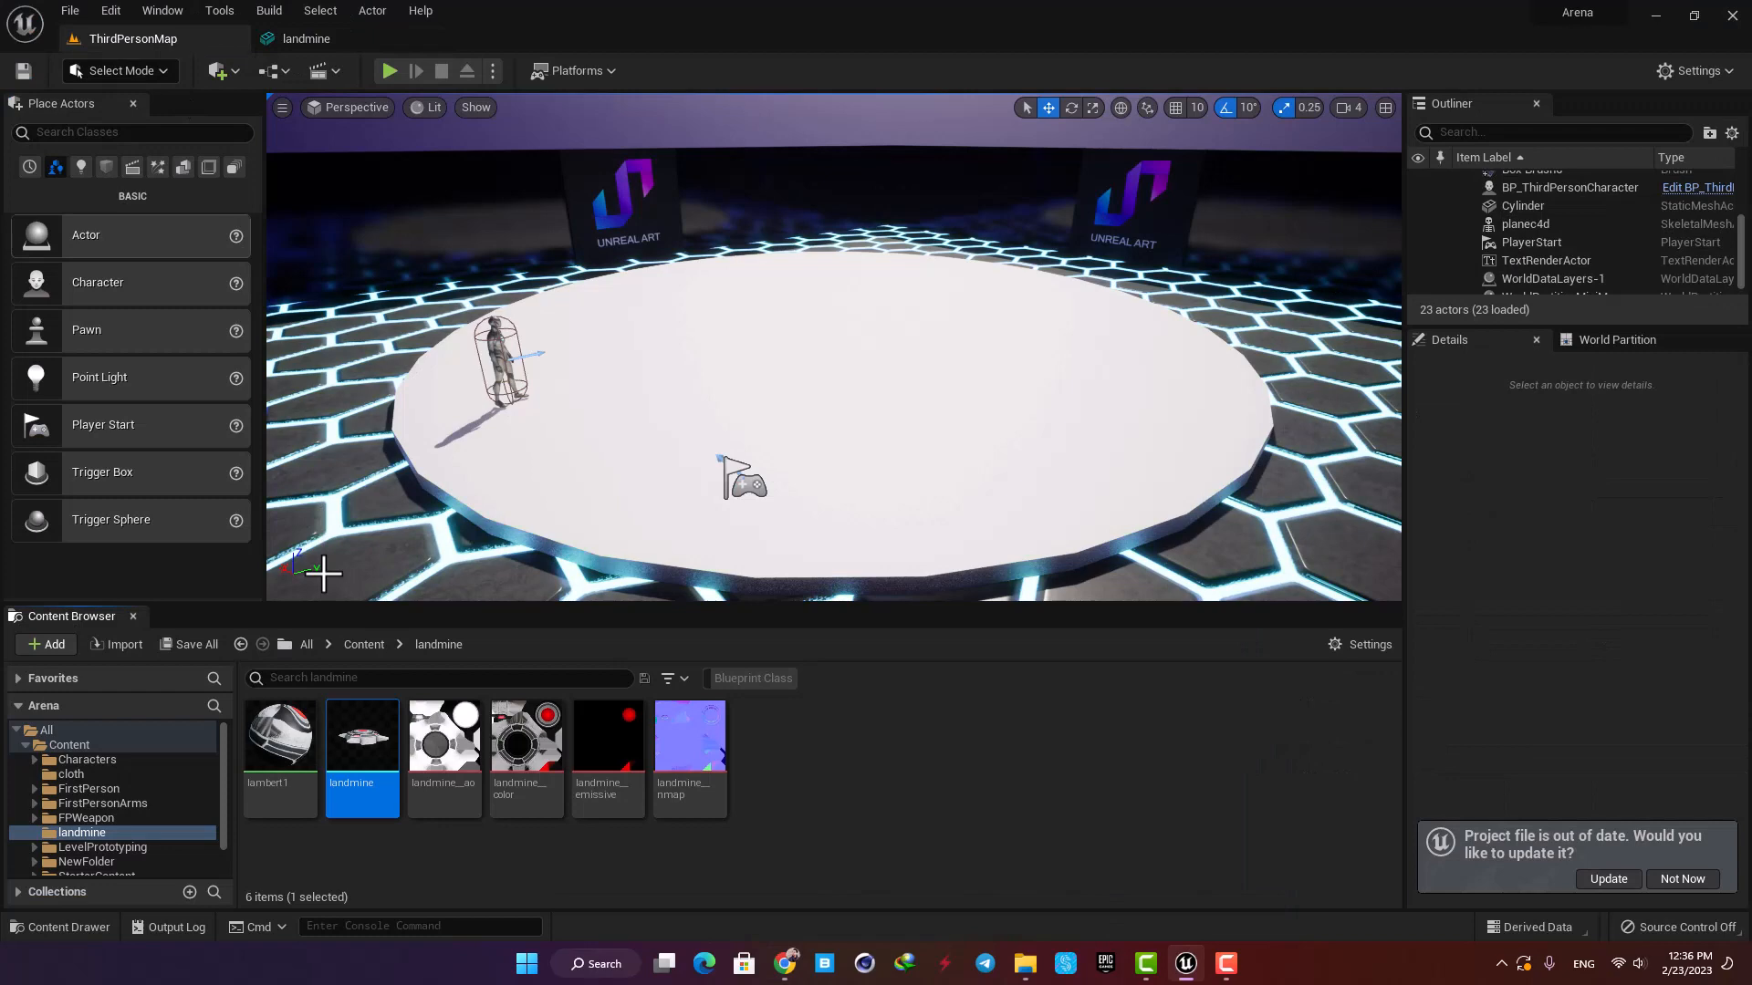
pyautogui.doubleClick(279, 734)
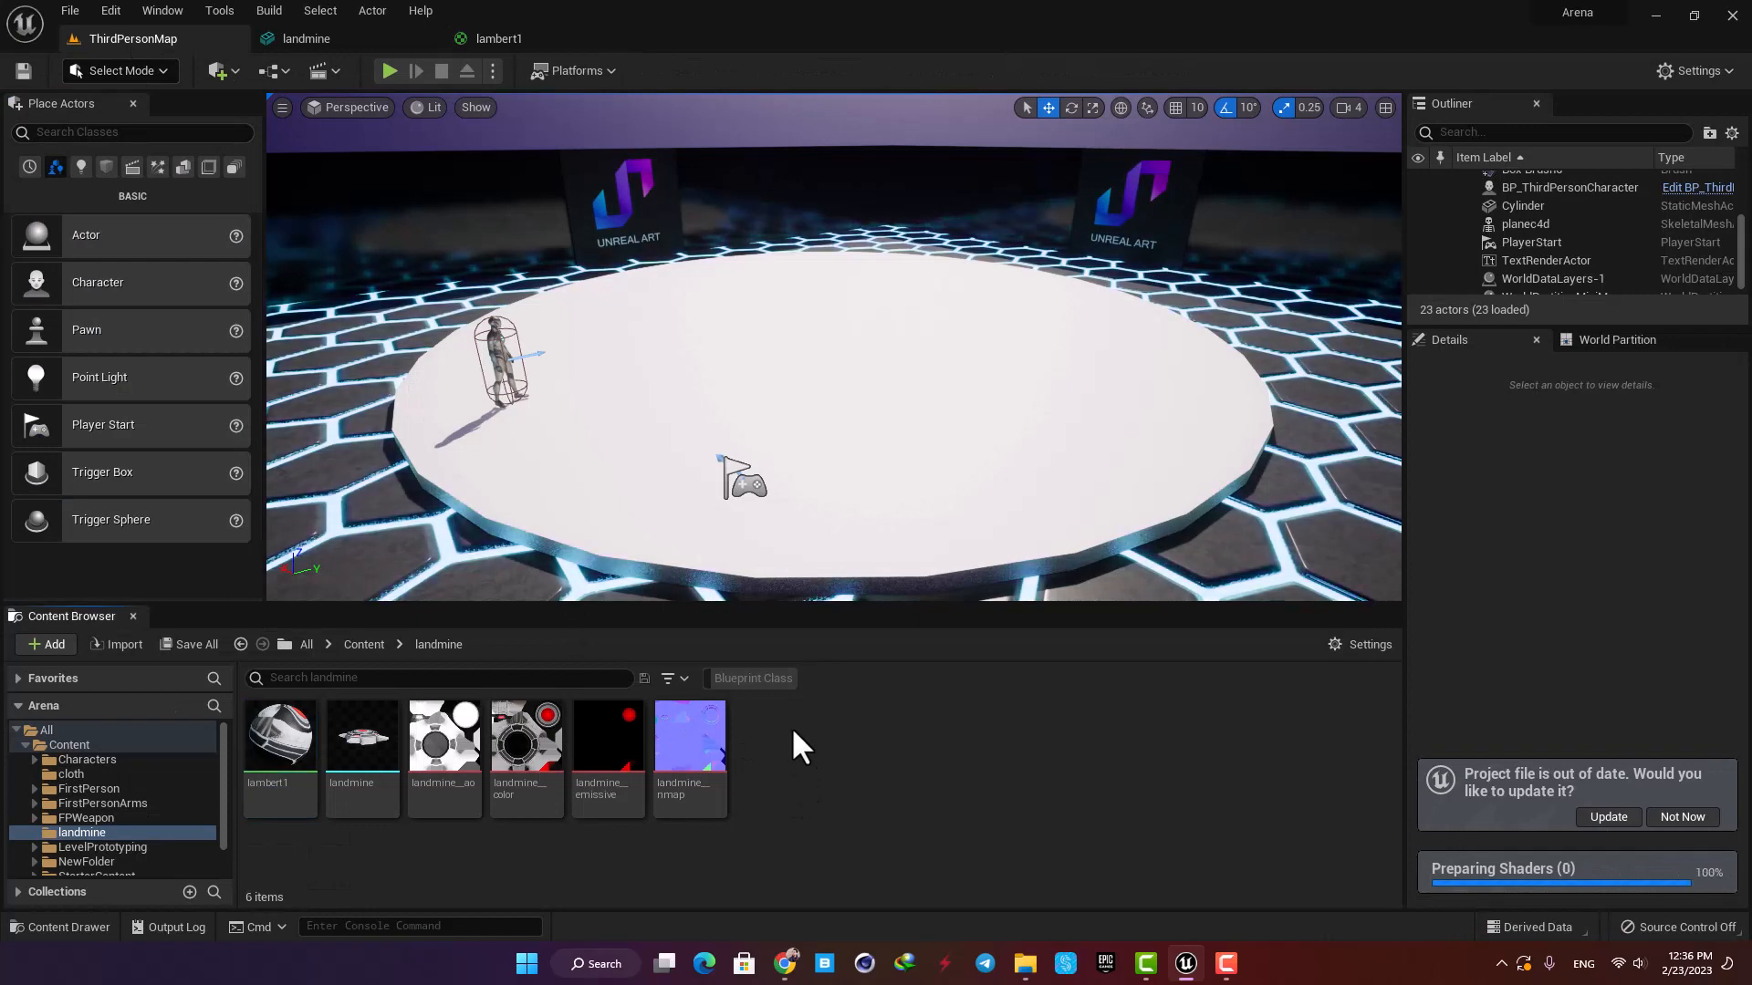
pyautogui.click(751, 678)
pyautogui.write('landminebp')
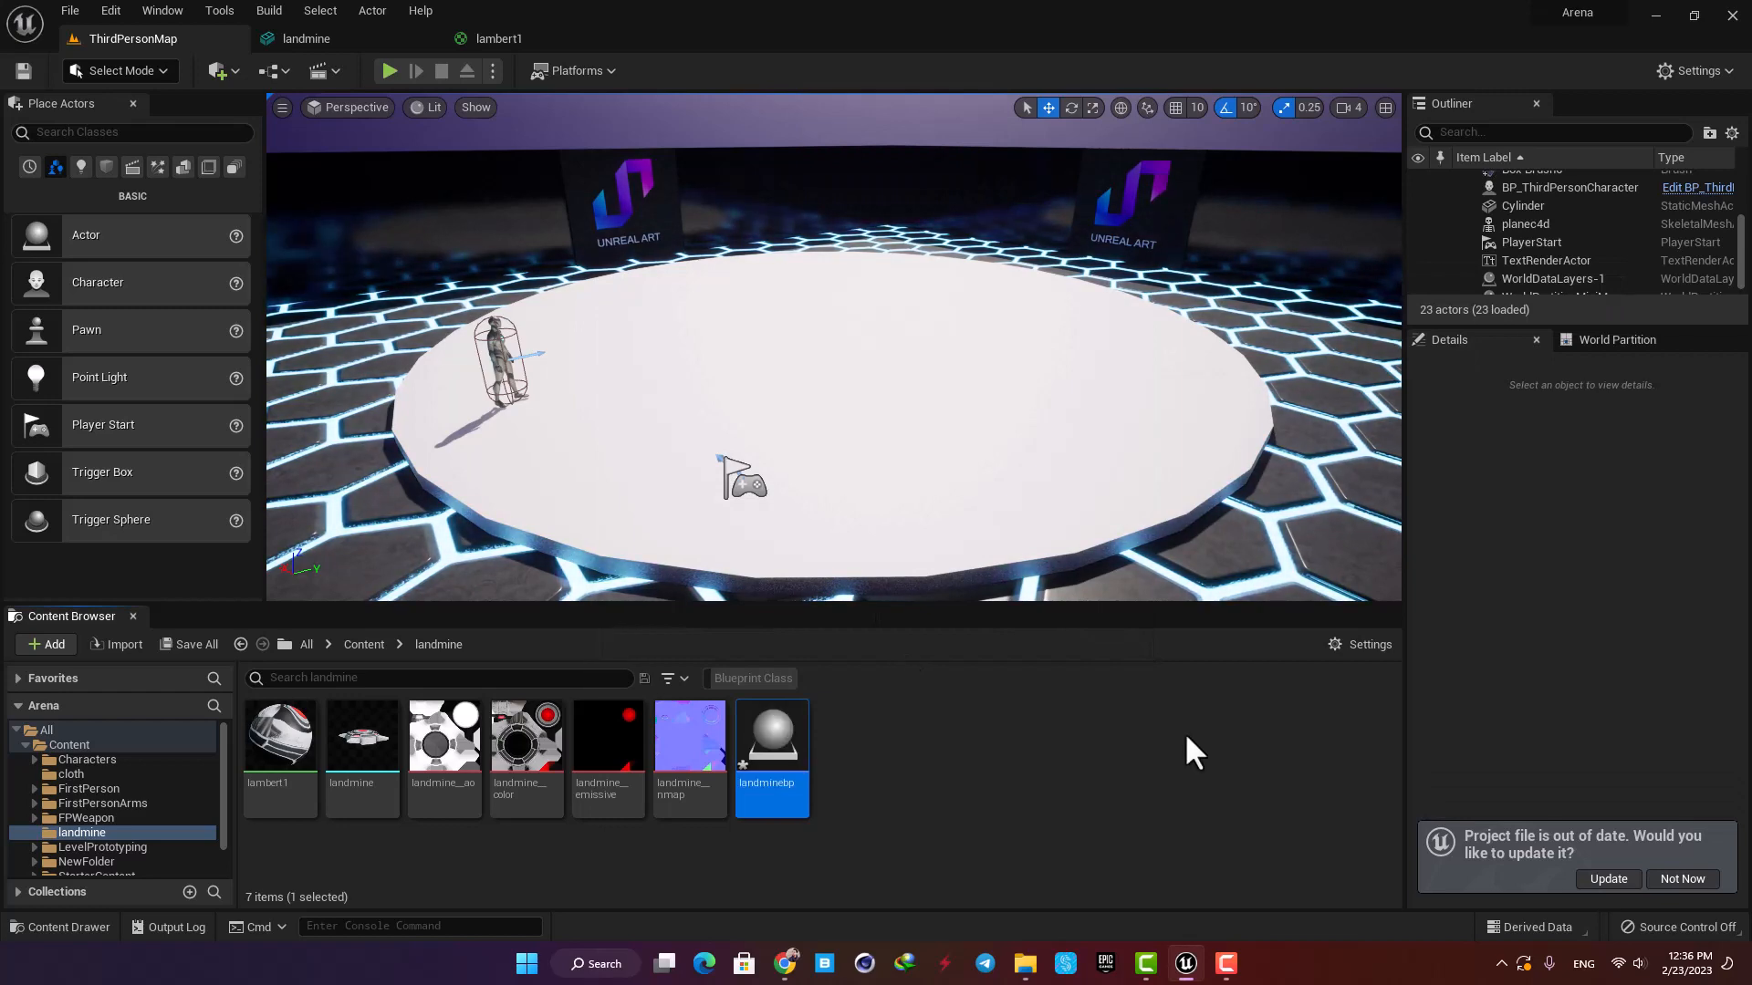
# Step: Assign the landmine model to a StaticMesh component in landminebp
pyautogui.doubleClick(771, 731)
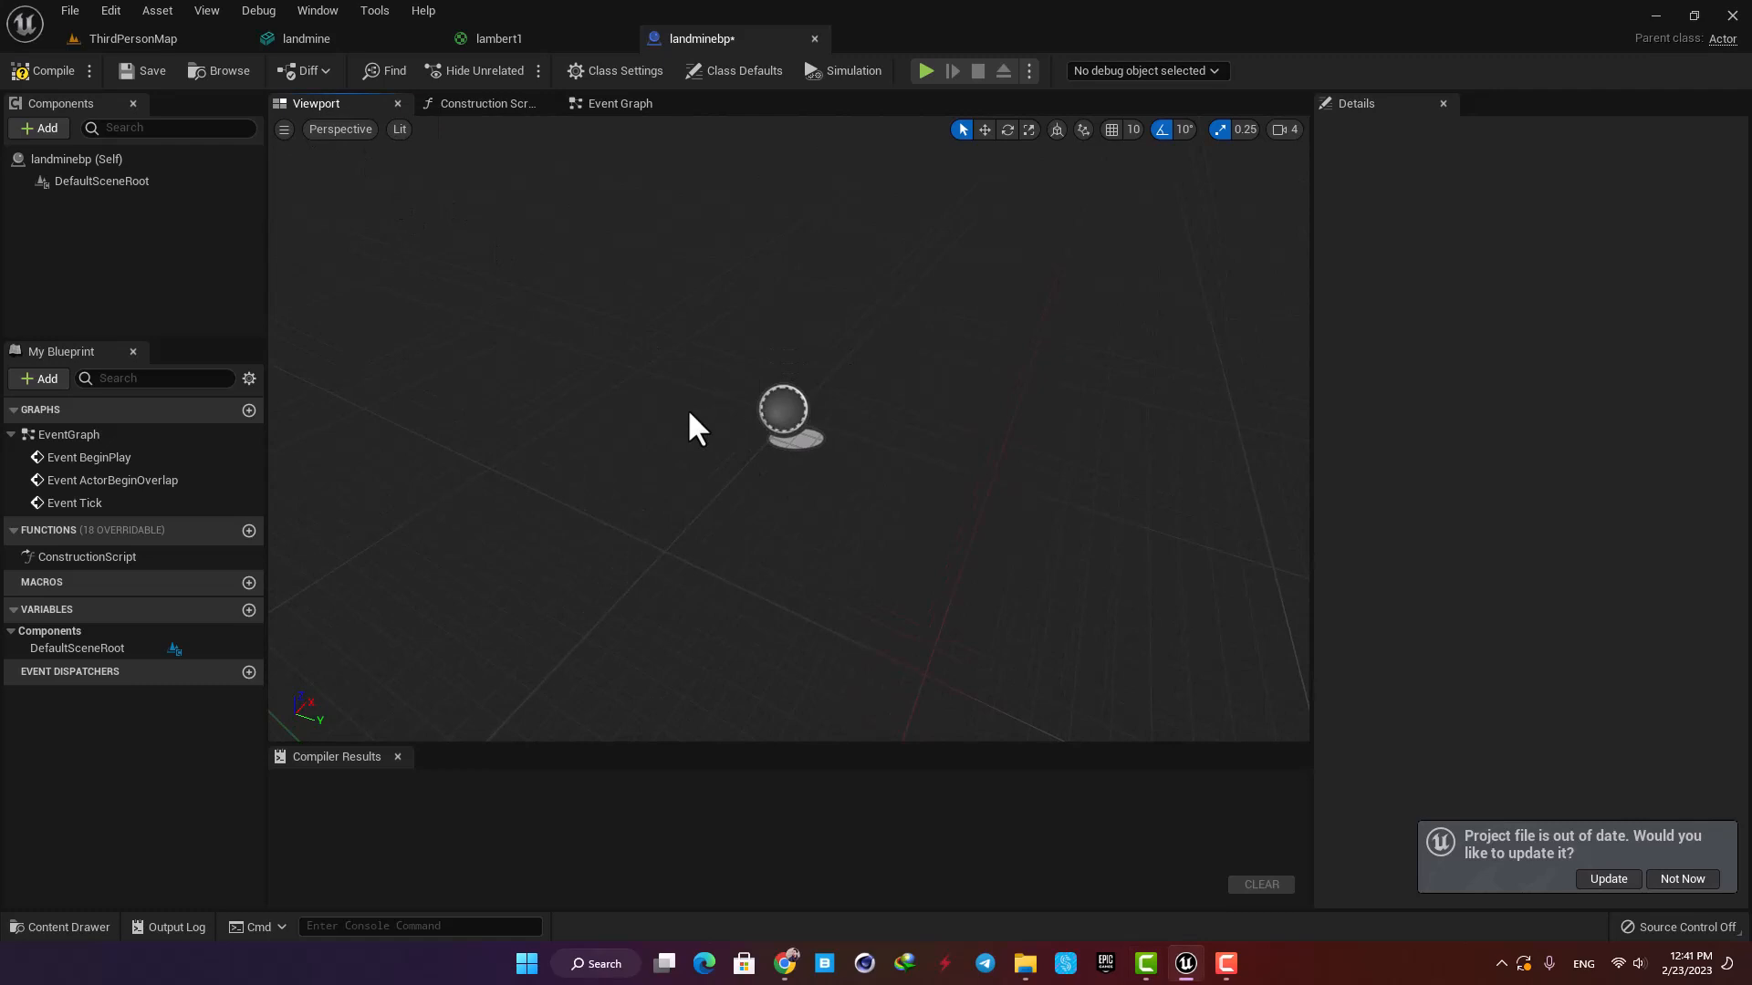
pyautogui.moveTo(40, 127)
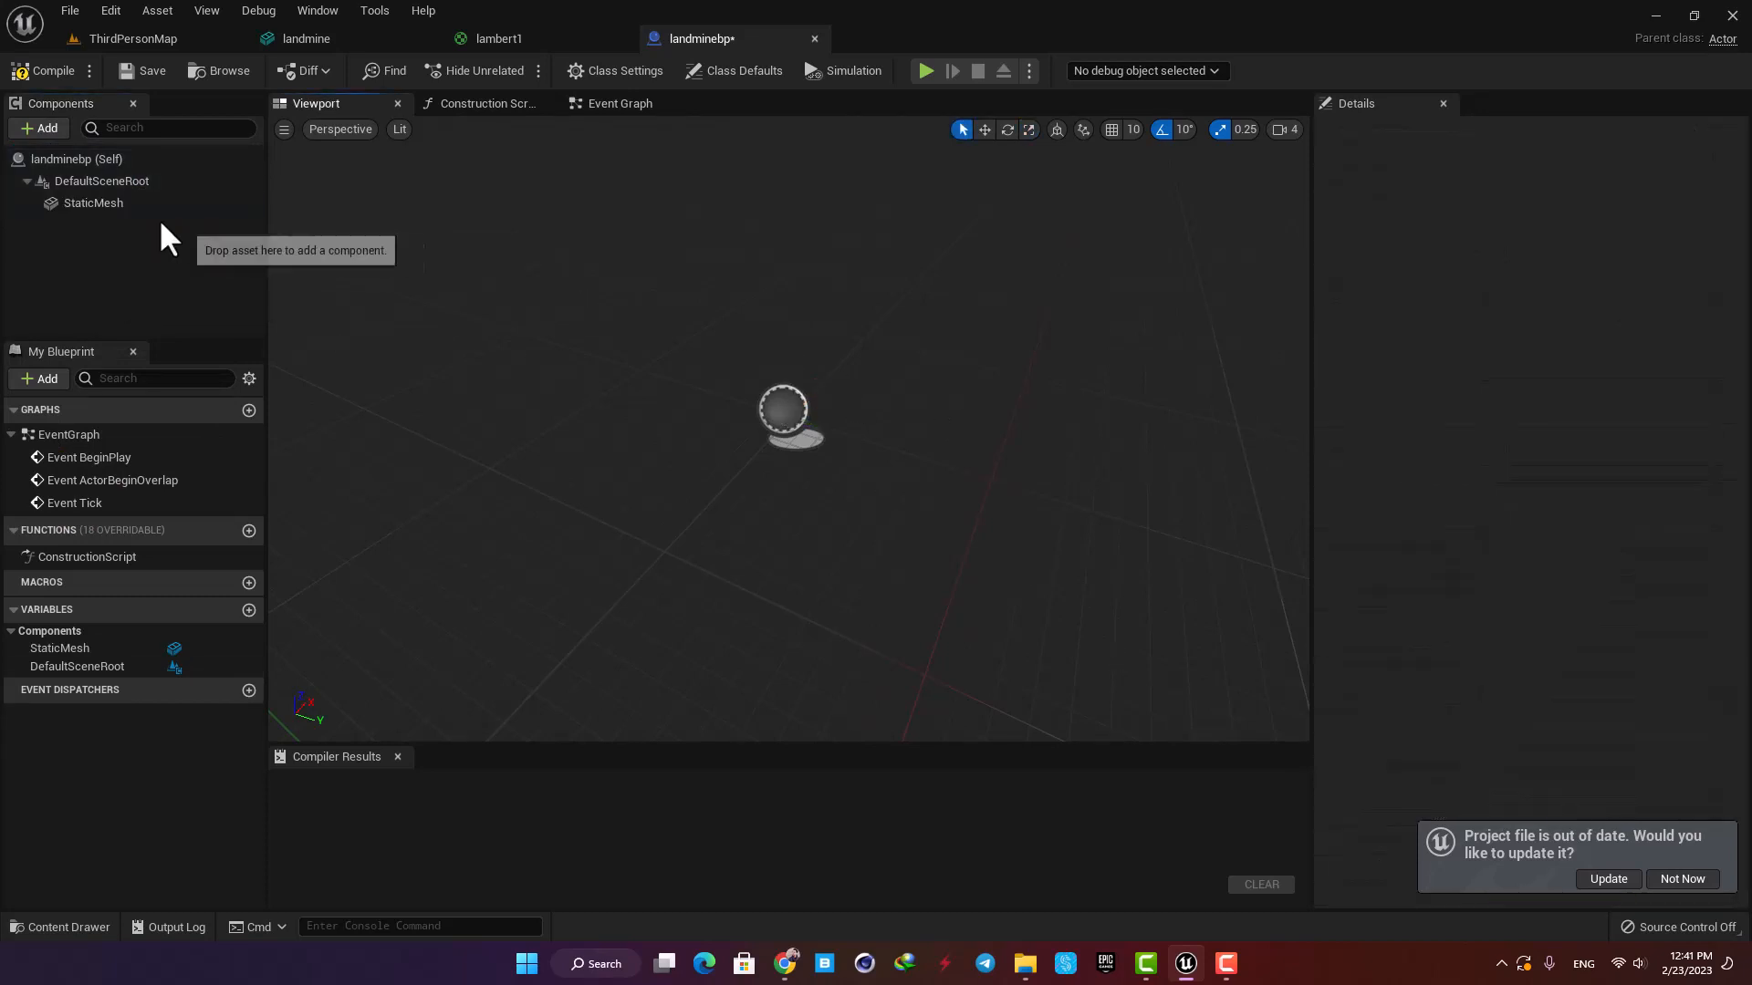
pyautogui.click(93, 202)
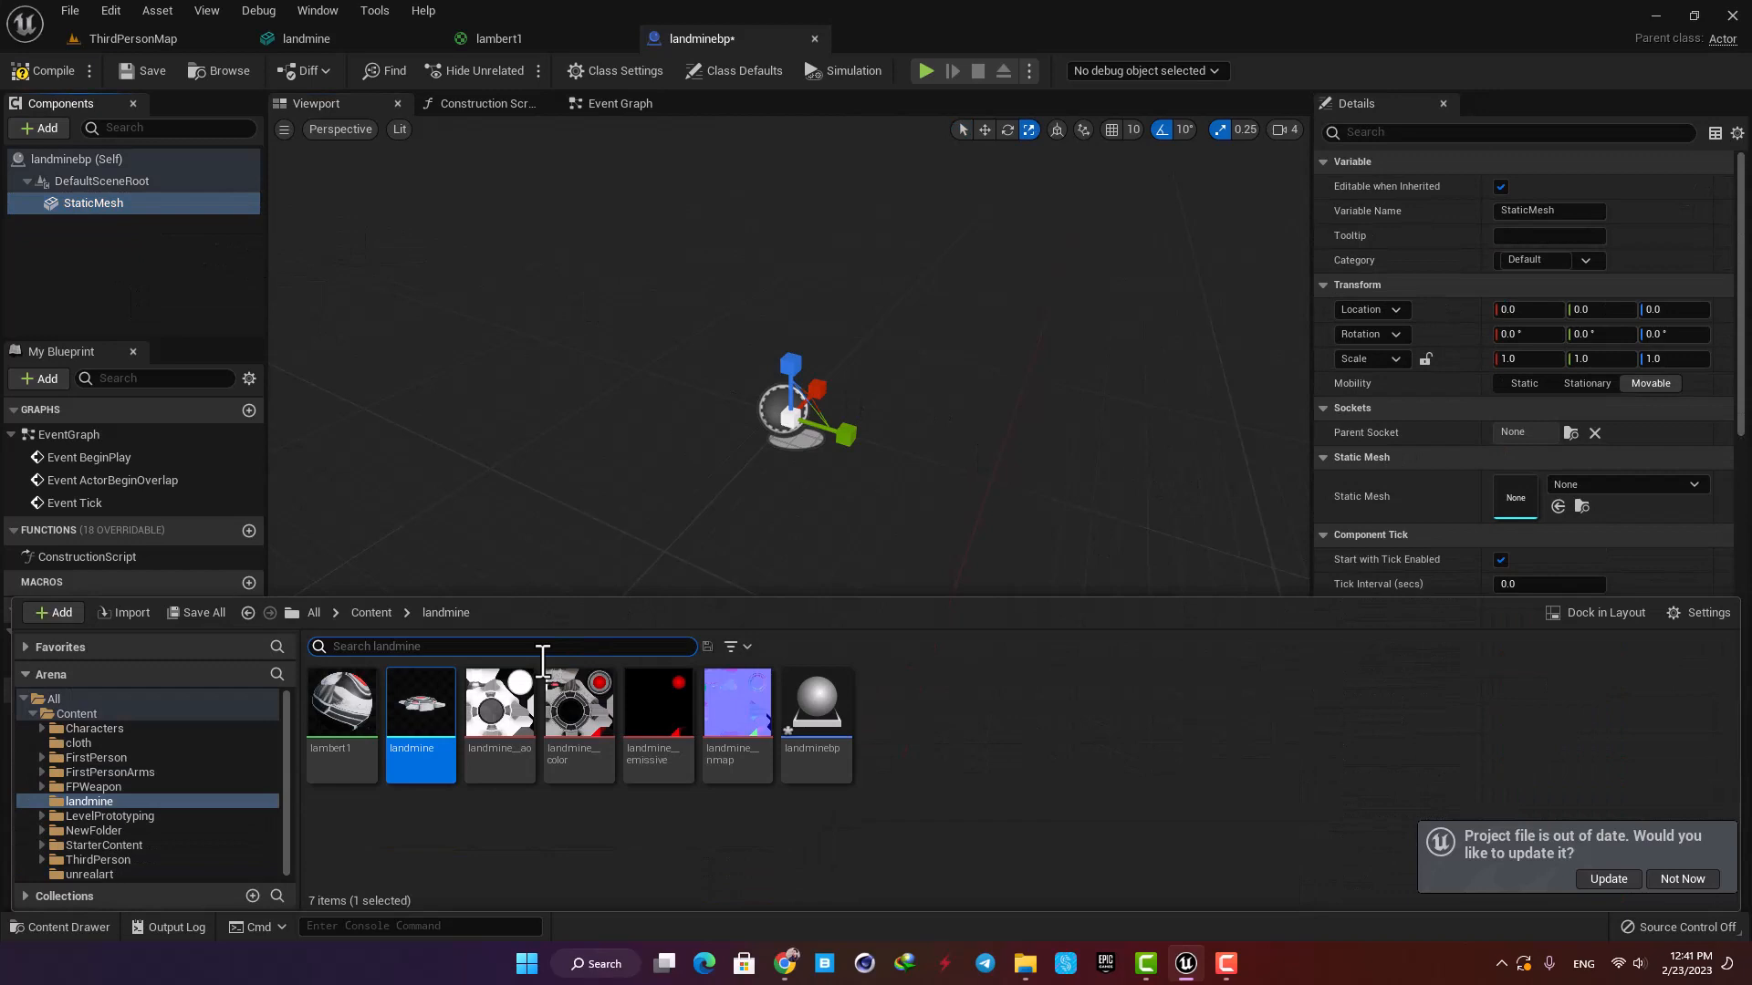
pyautogui.click(1626, 483)
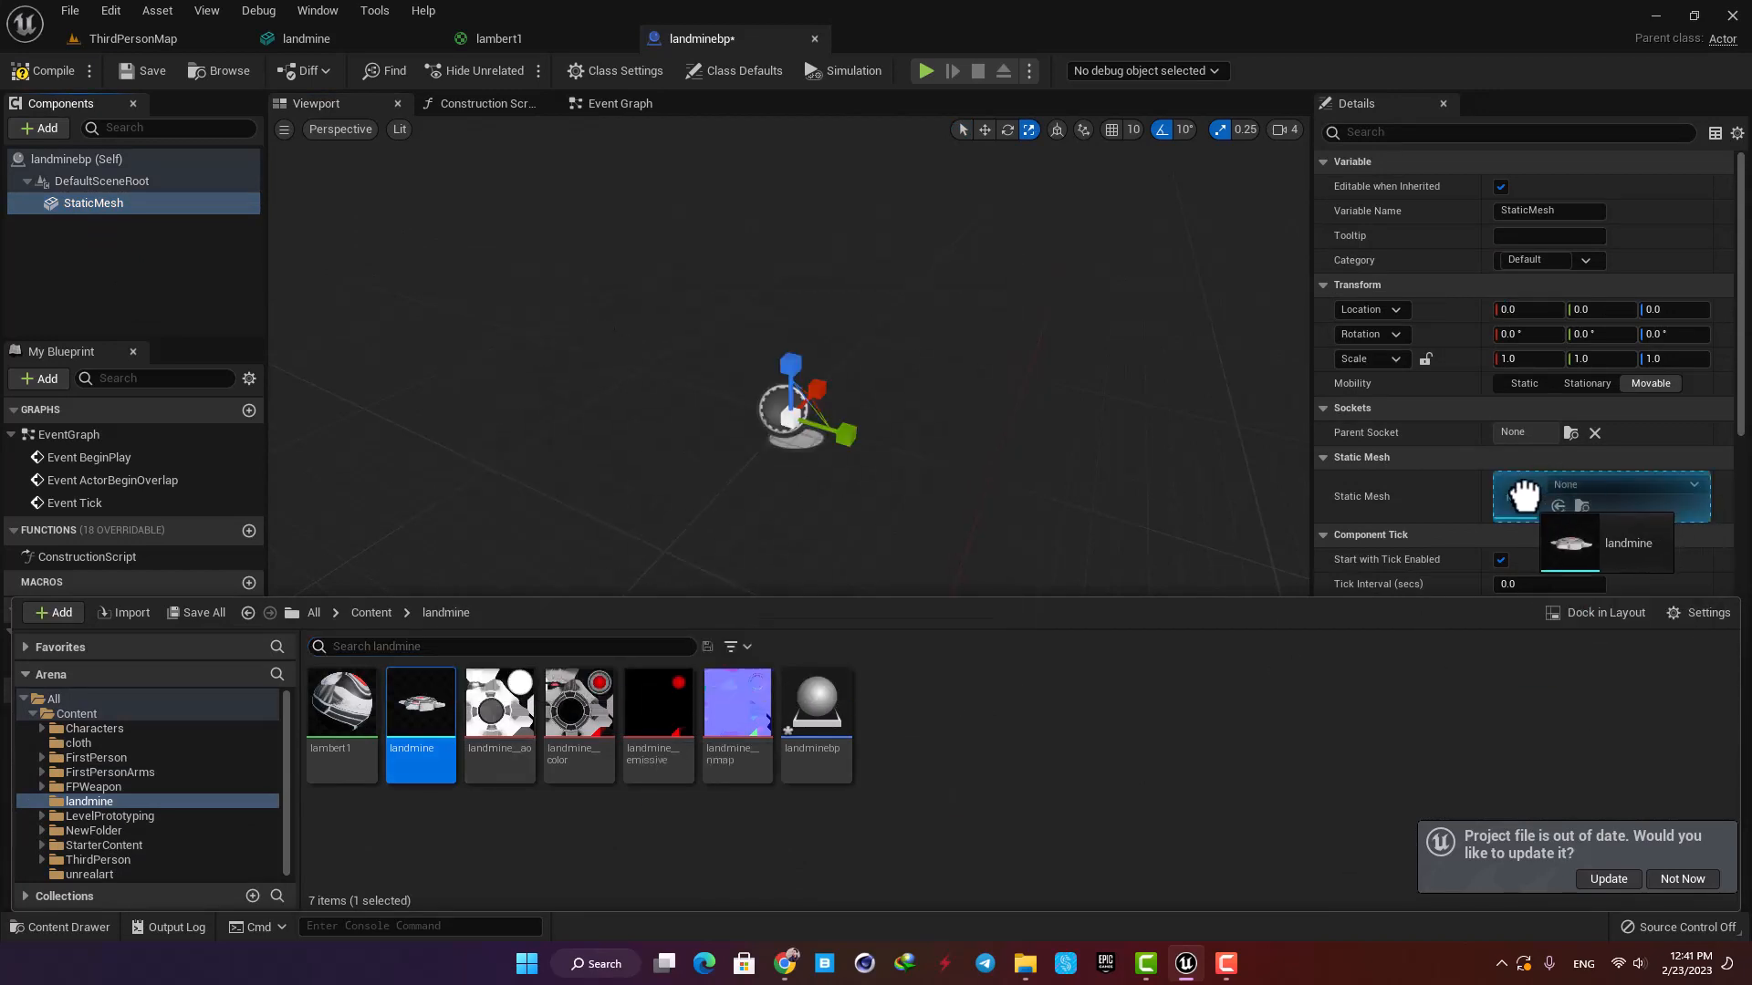
pyautogui.click(1628, 544)
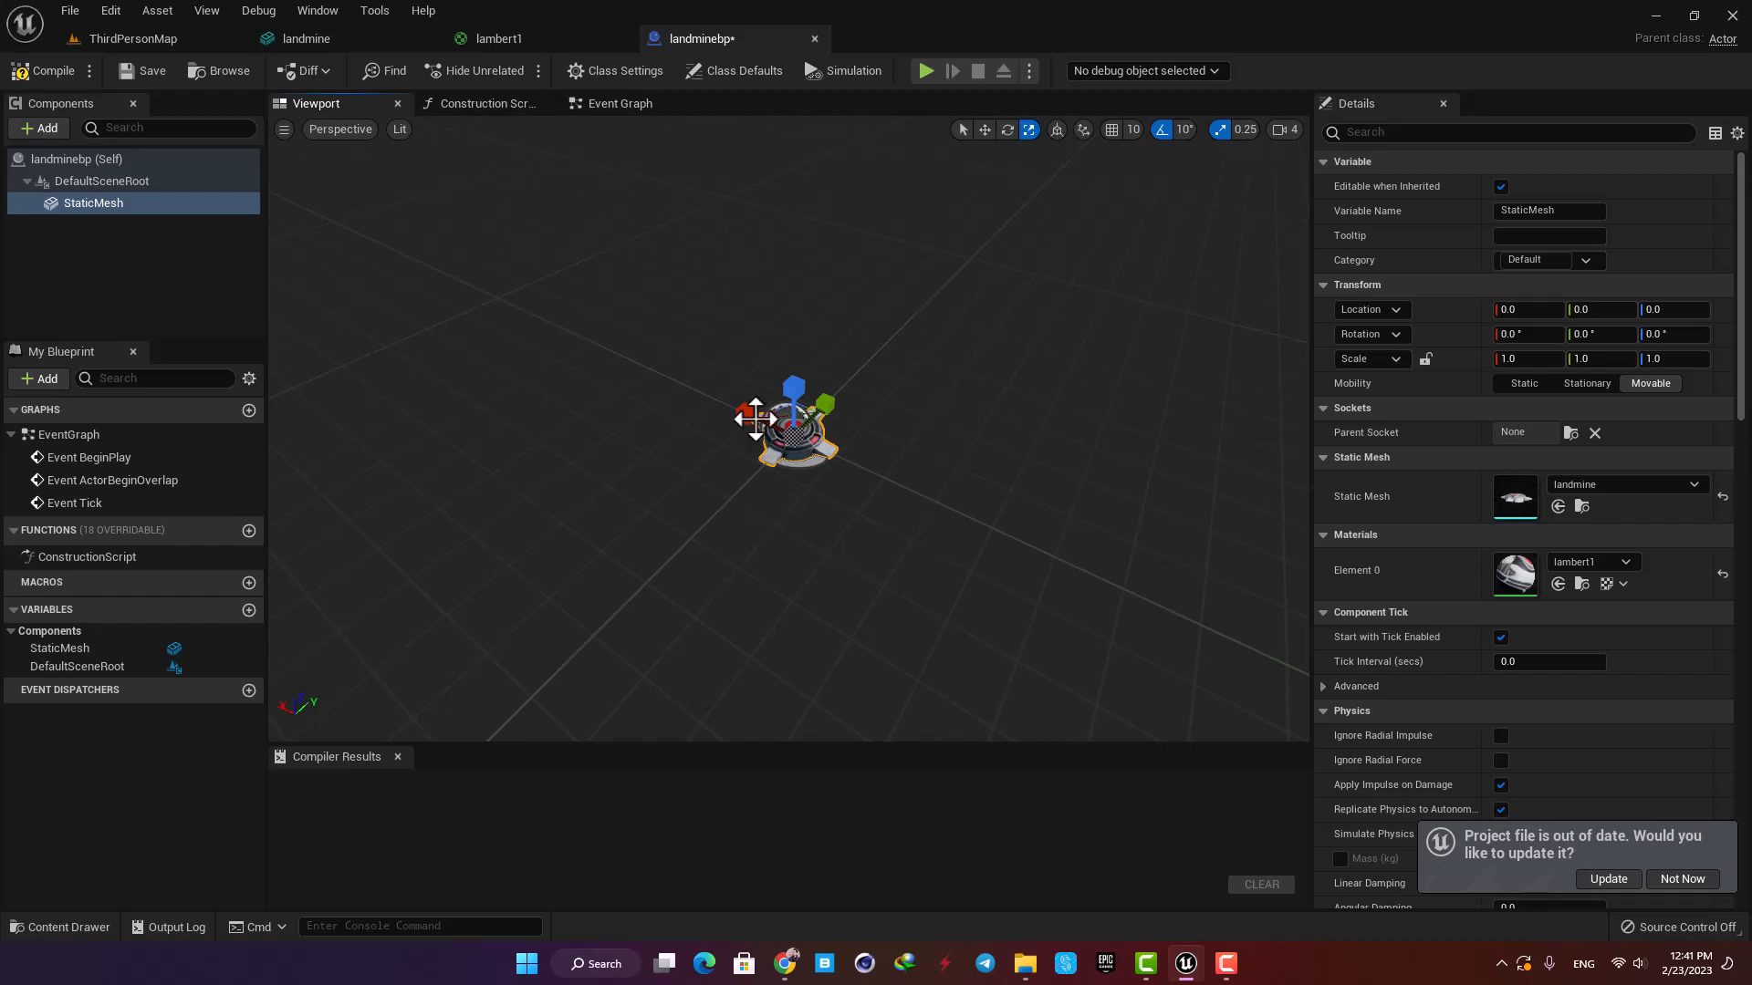
# Step: Add a Box Collision under DefaultSceneRoot and scroll Details to its Events
pyautogui.click(982, 129)
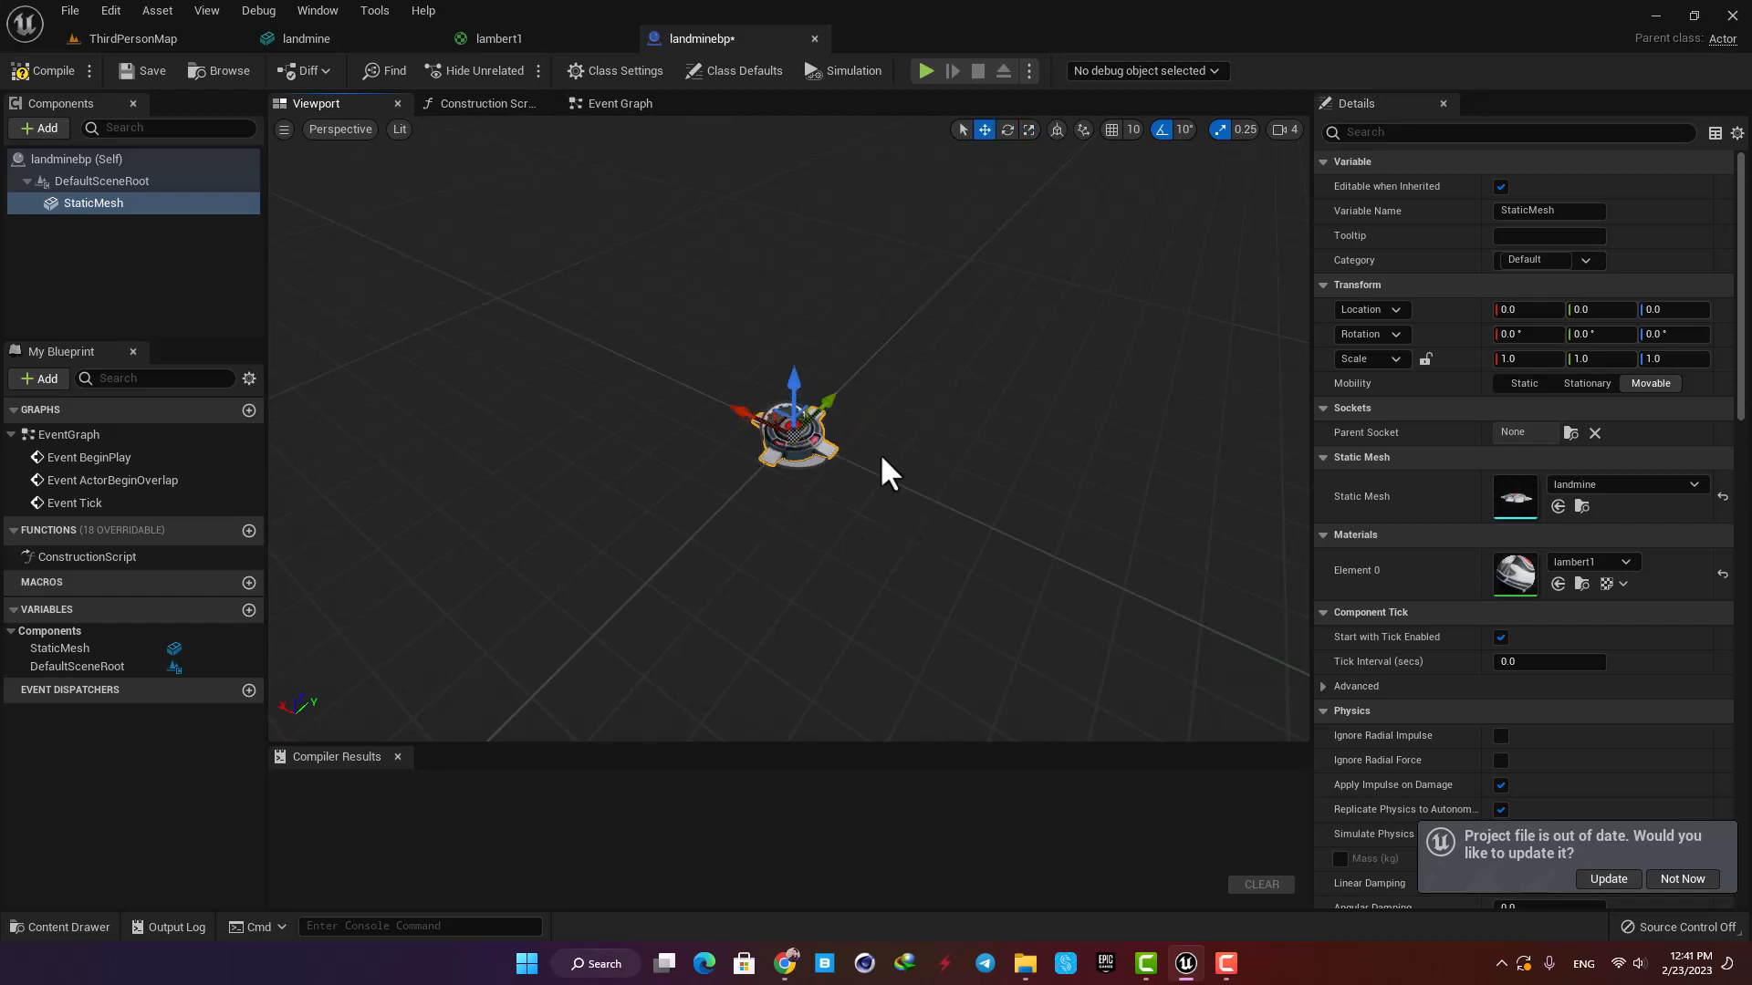
pyautogui.click(1006, 129)
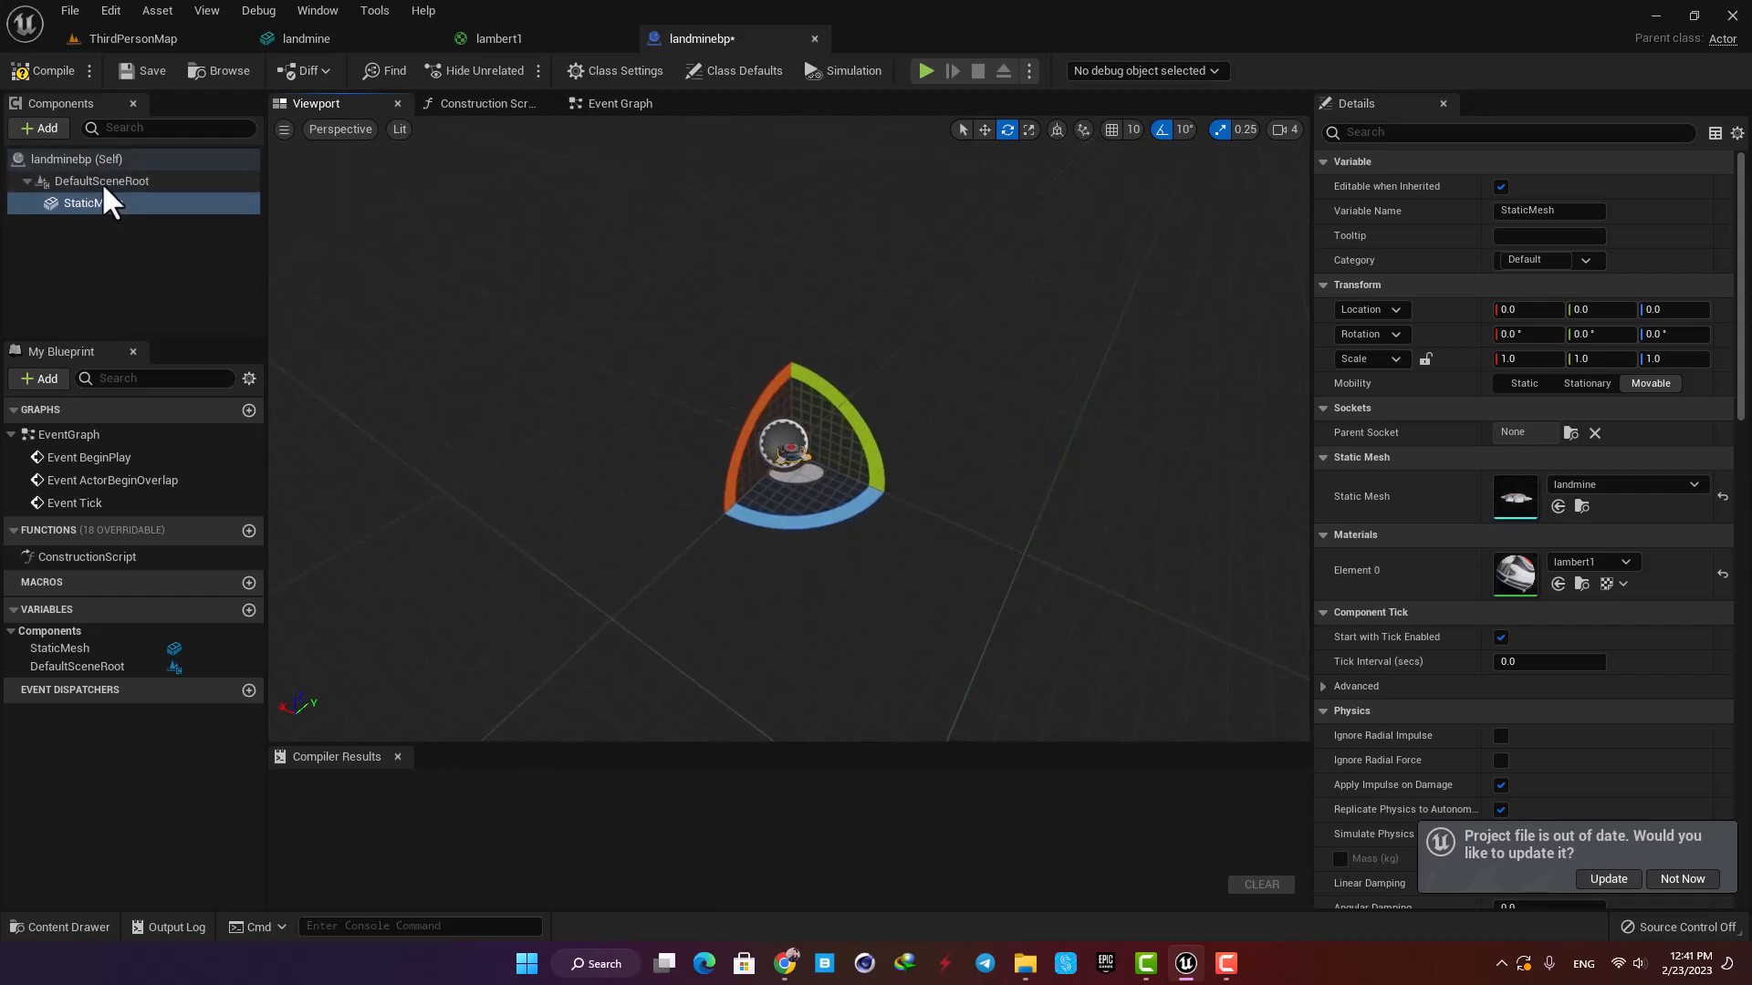
pyautogui.click(101, 180)
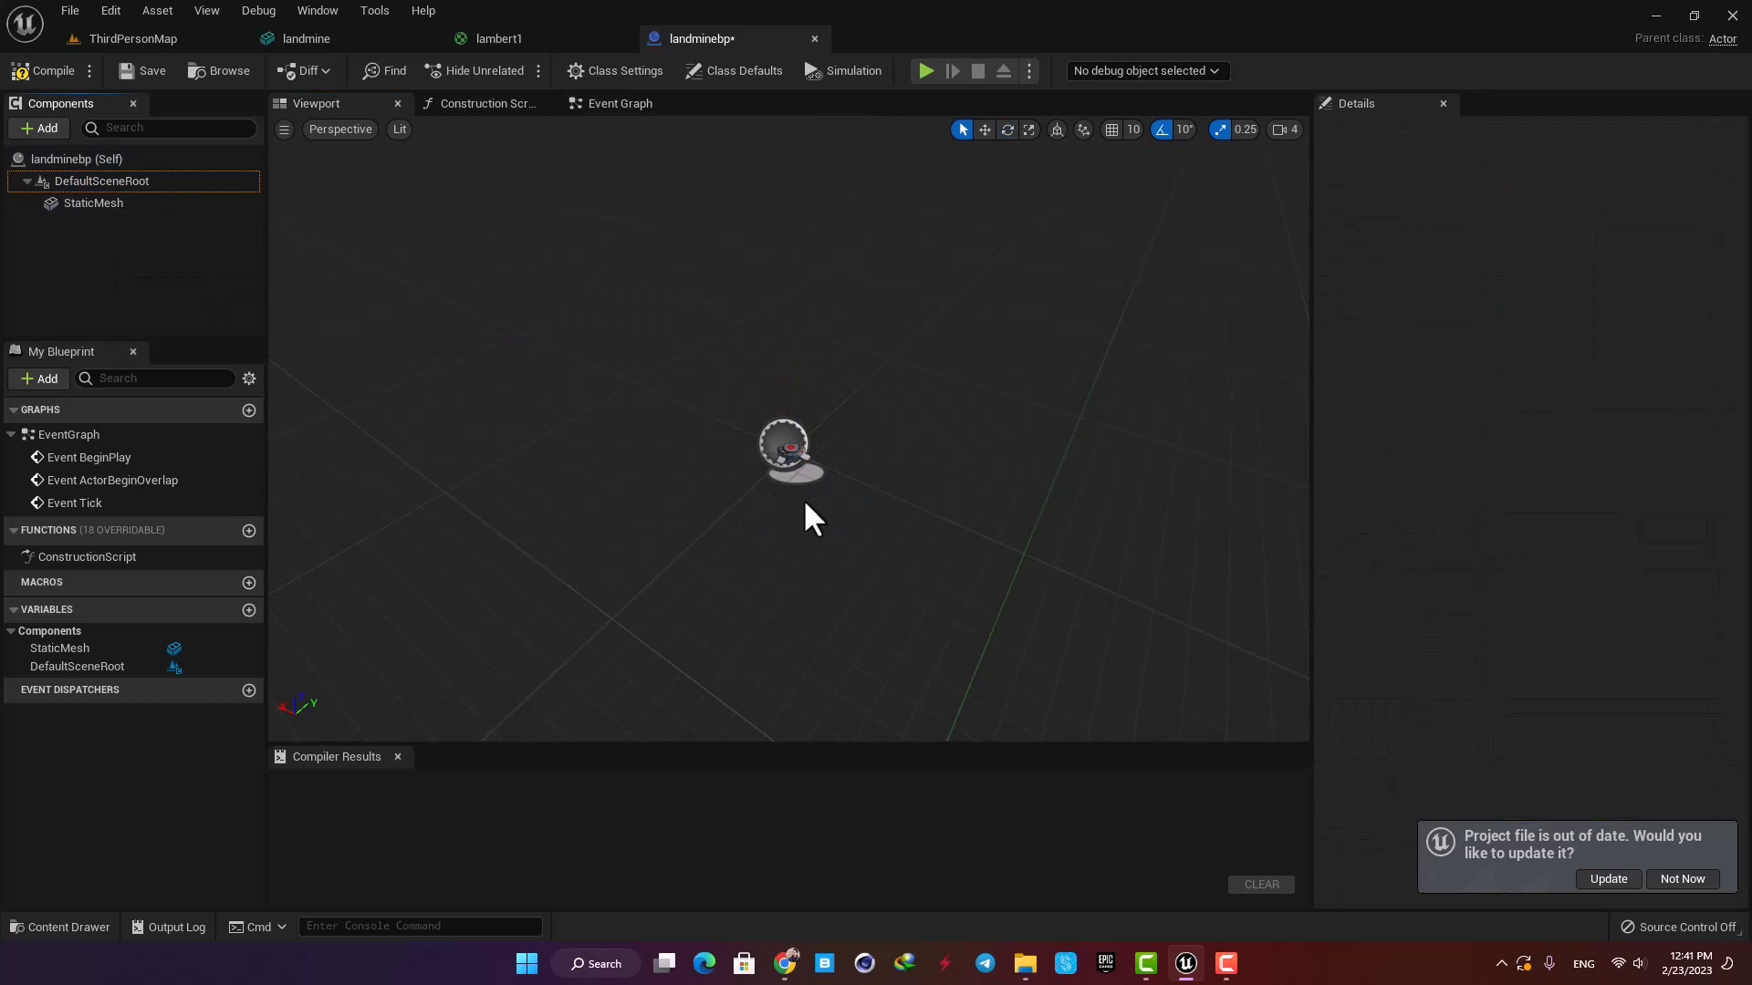
pyautogui.moveTo(38, 128)
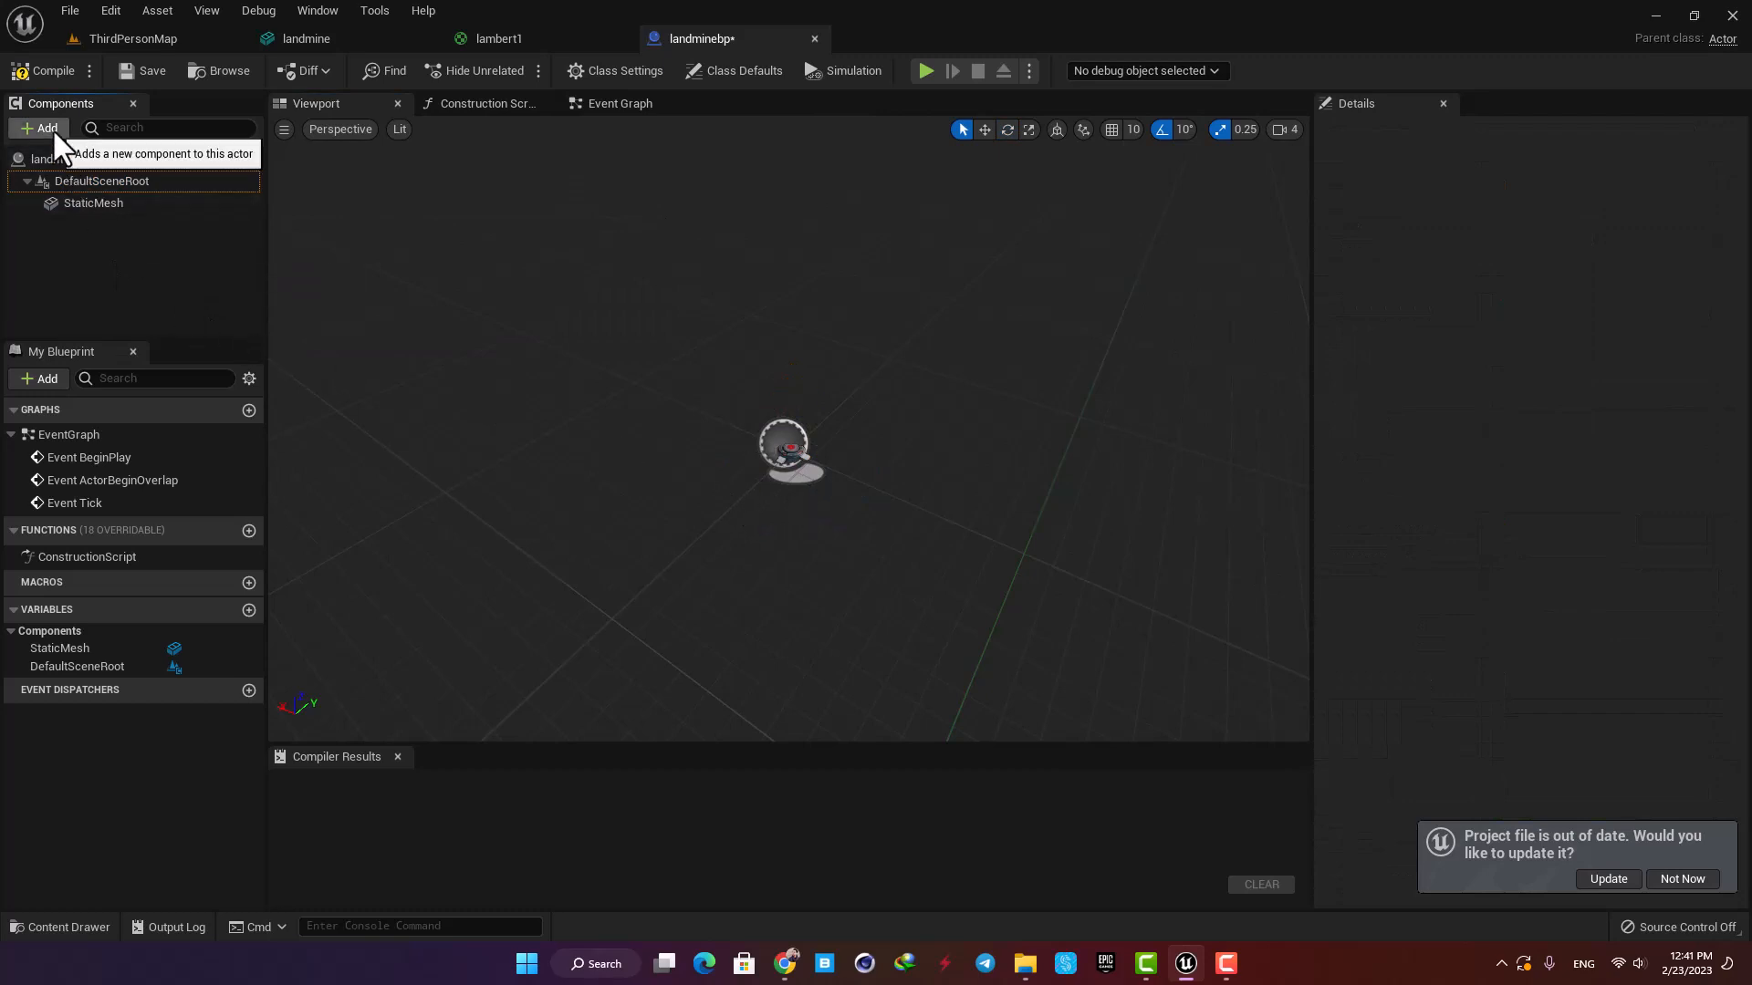
pyautogui.click(39, 127)
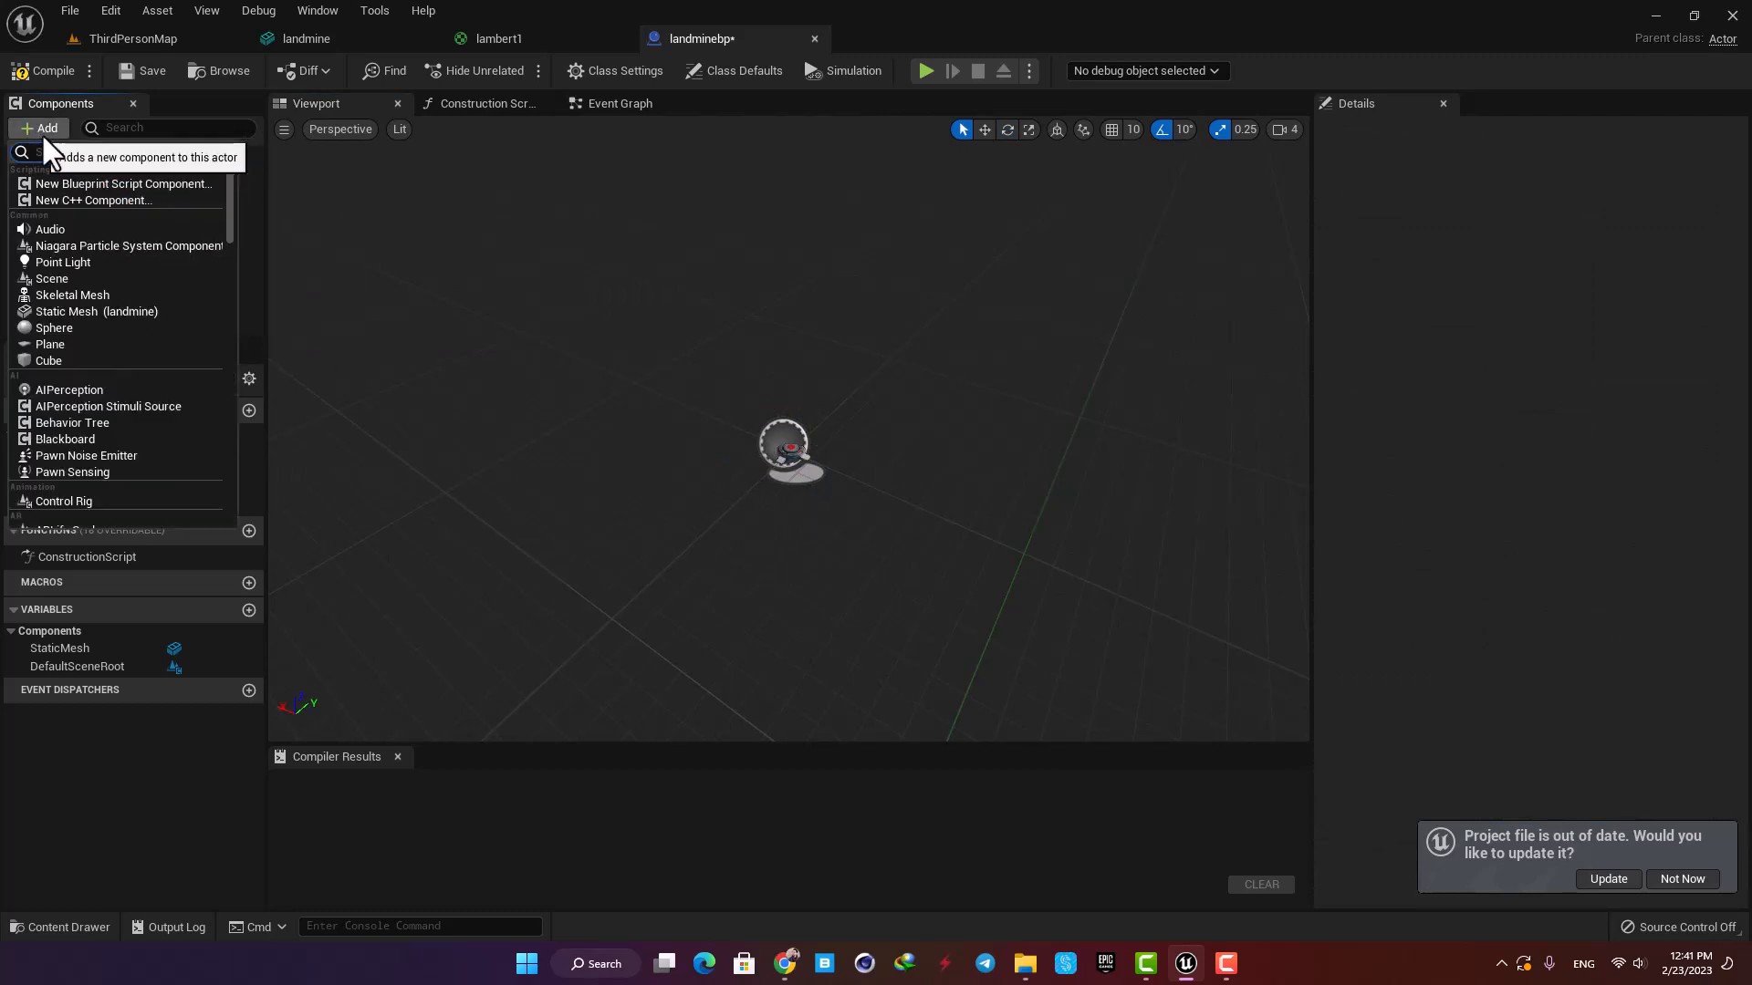
pyautogui.write('box')
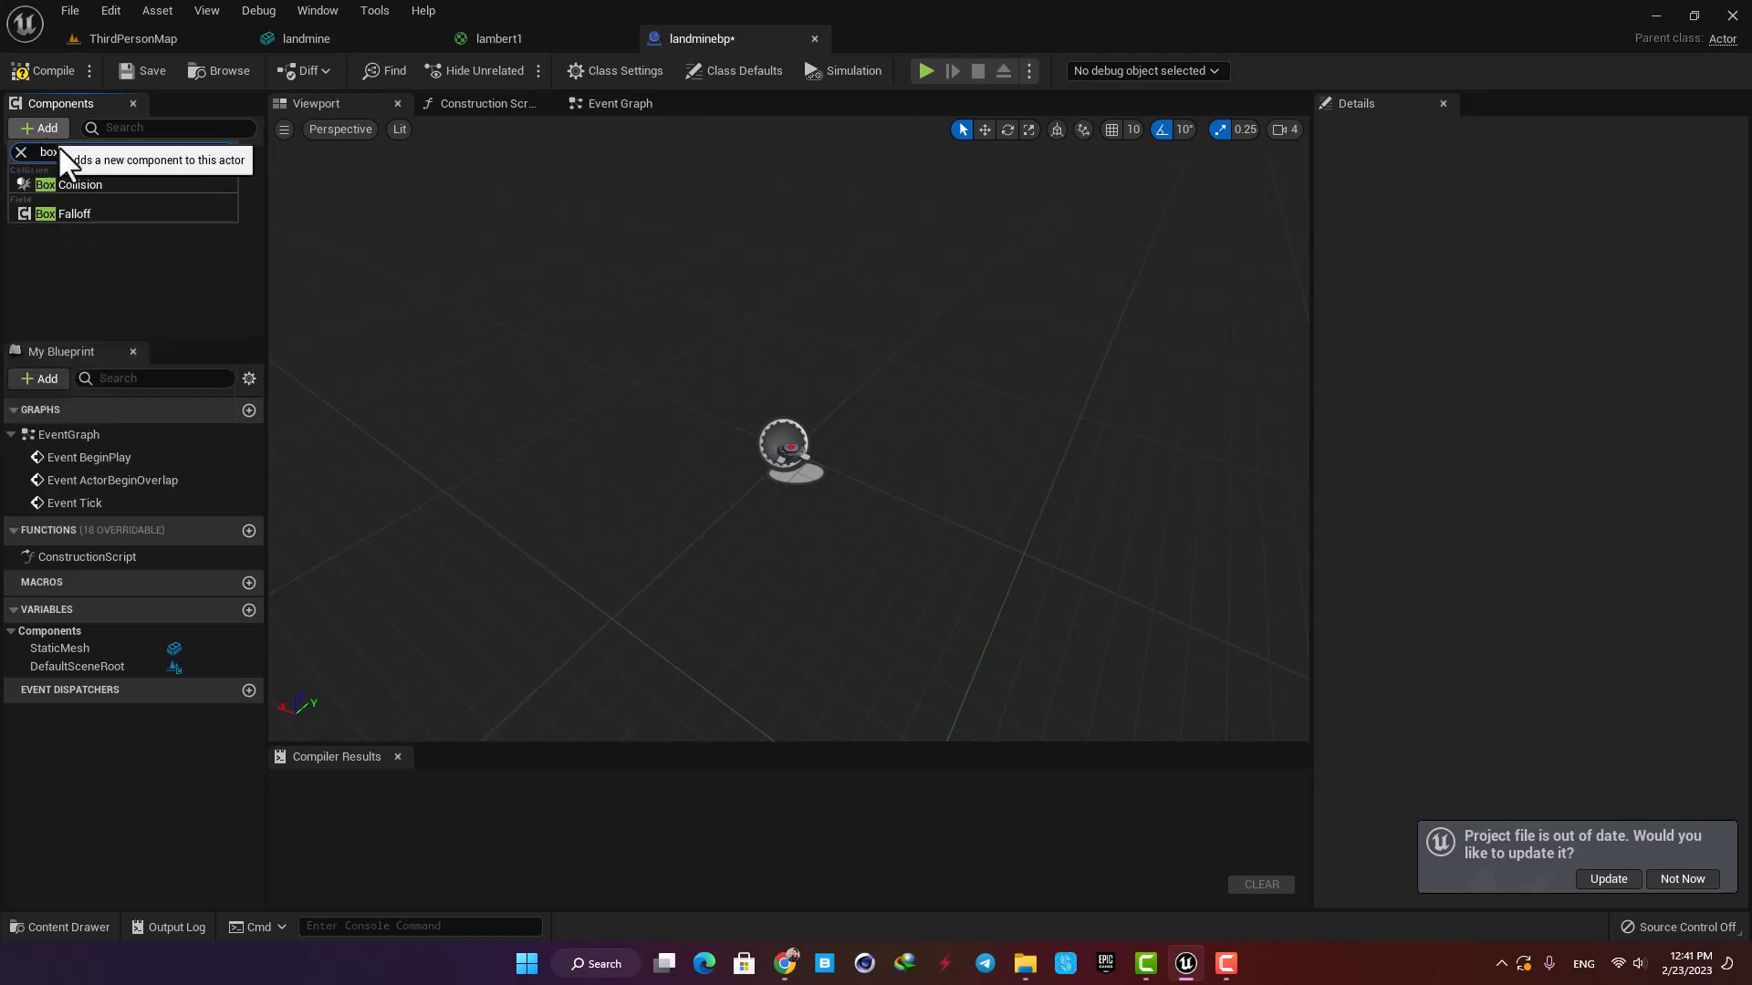
pyautogui.click(79, 185)
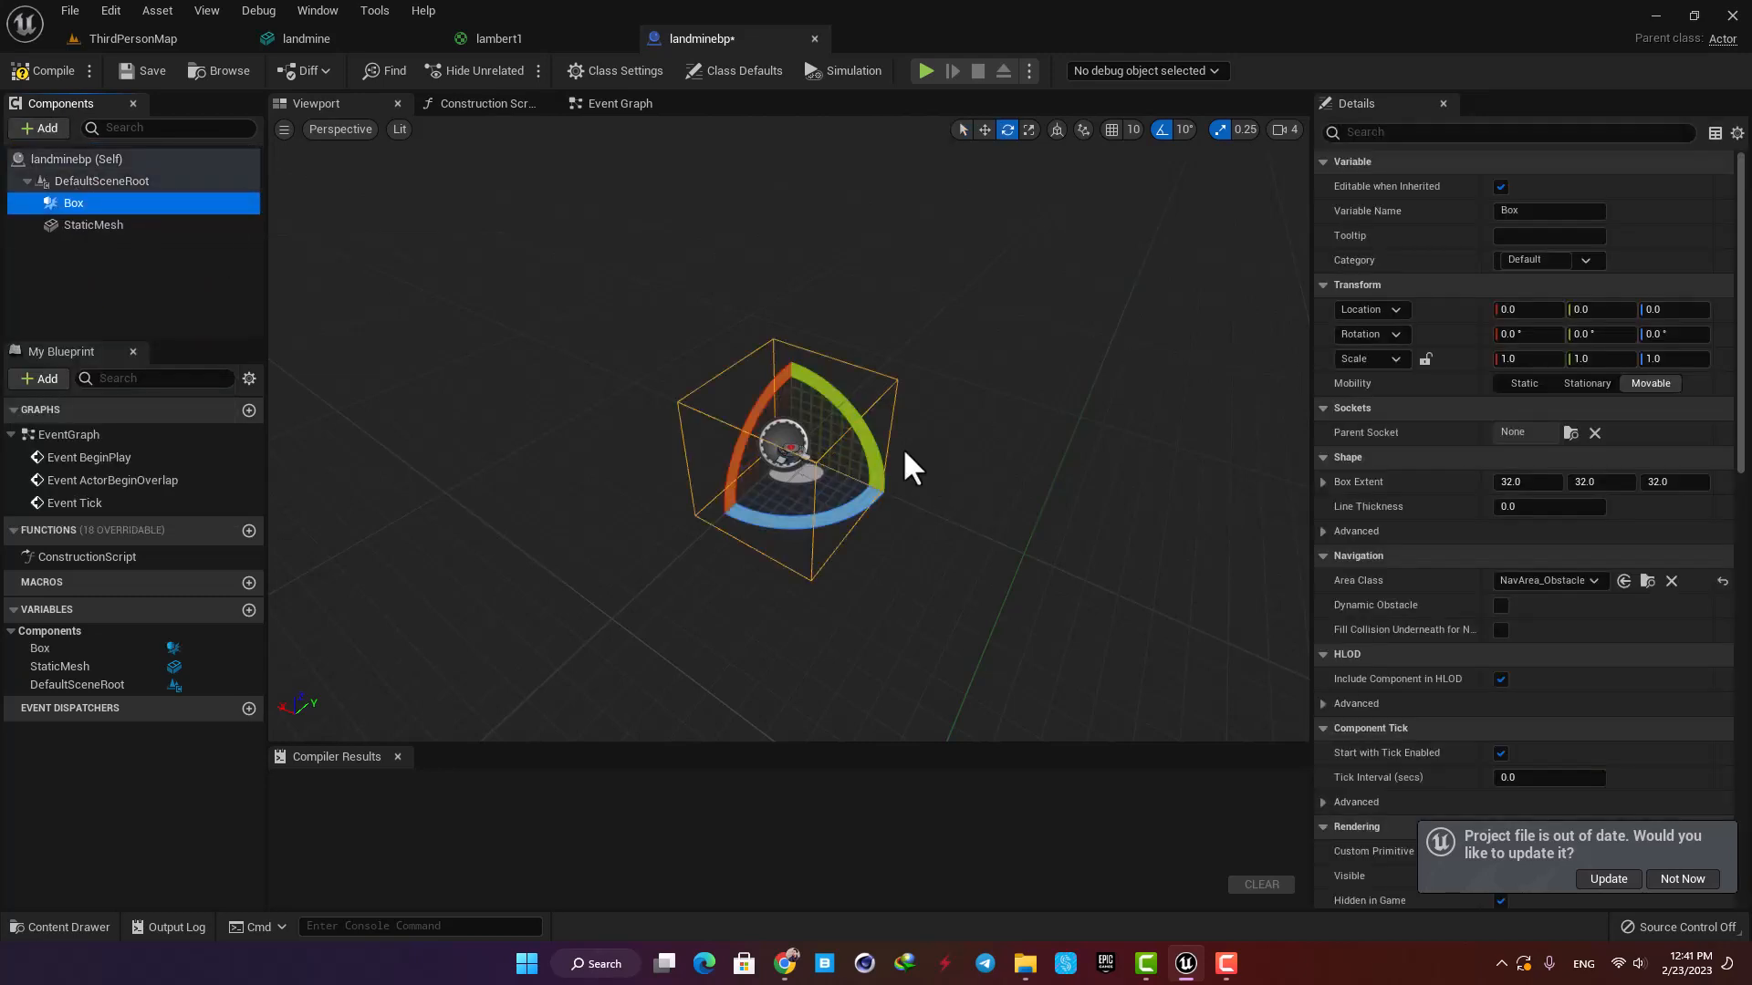
pyautogui.scroll(-3)
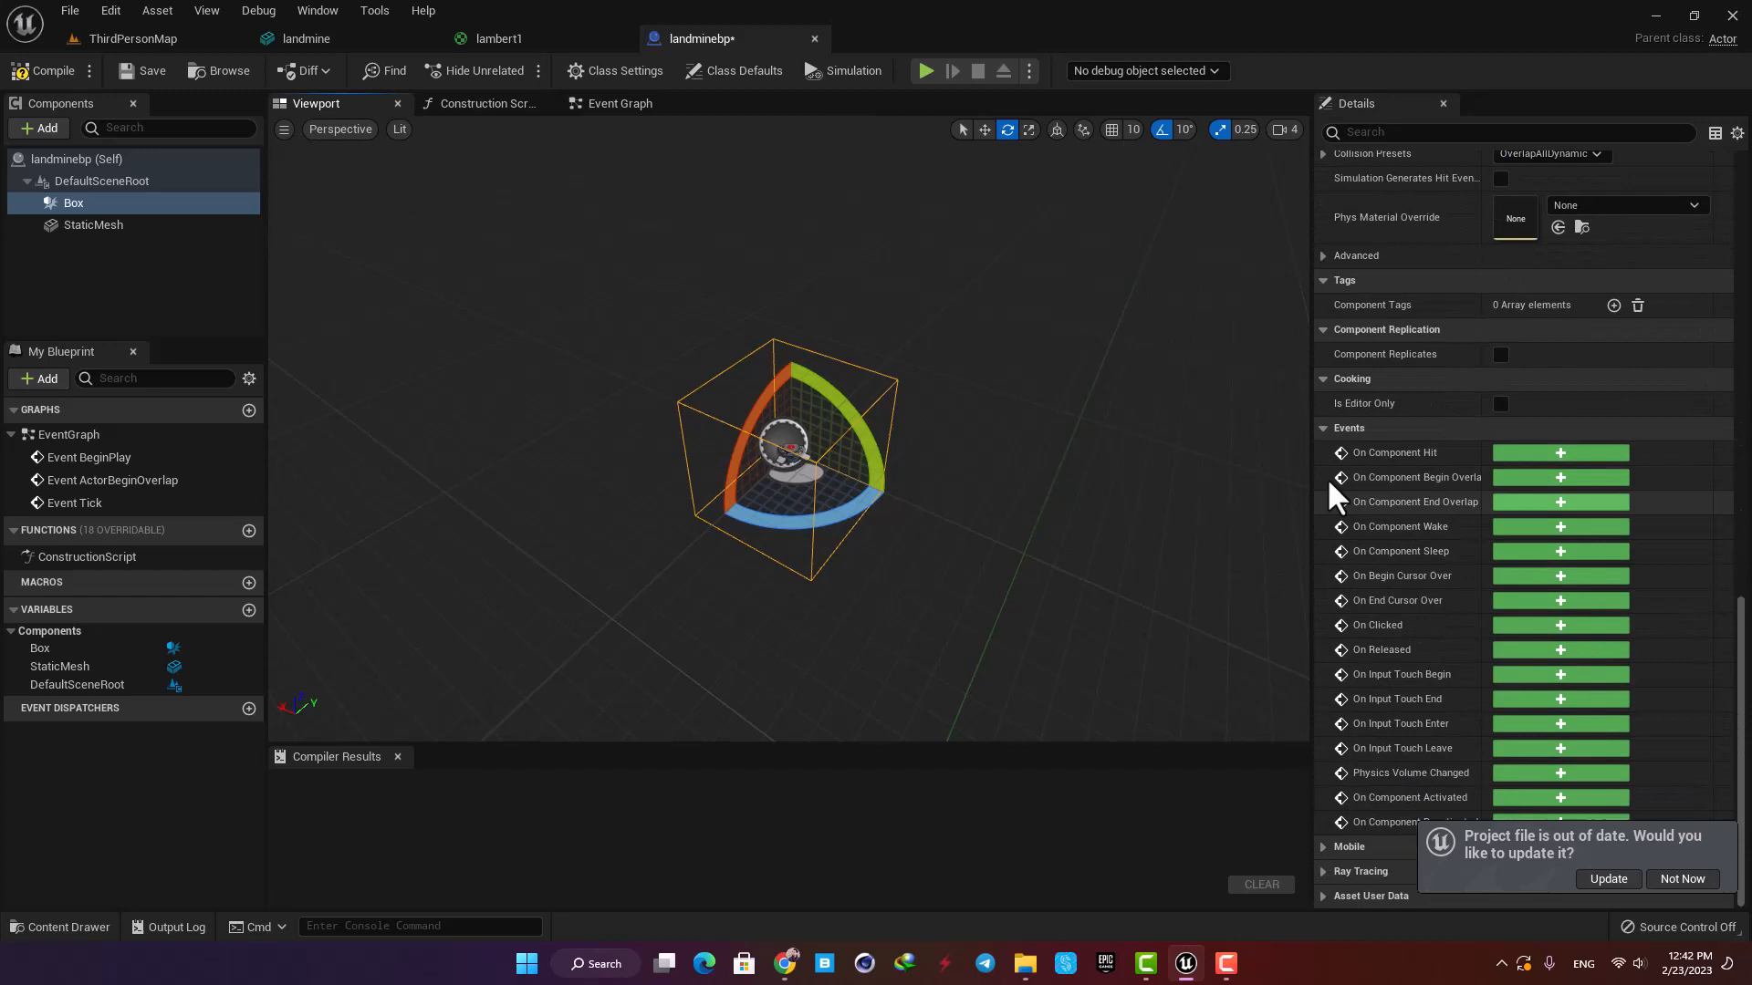
pyautogui.moveTo(1405, 646)
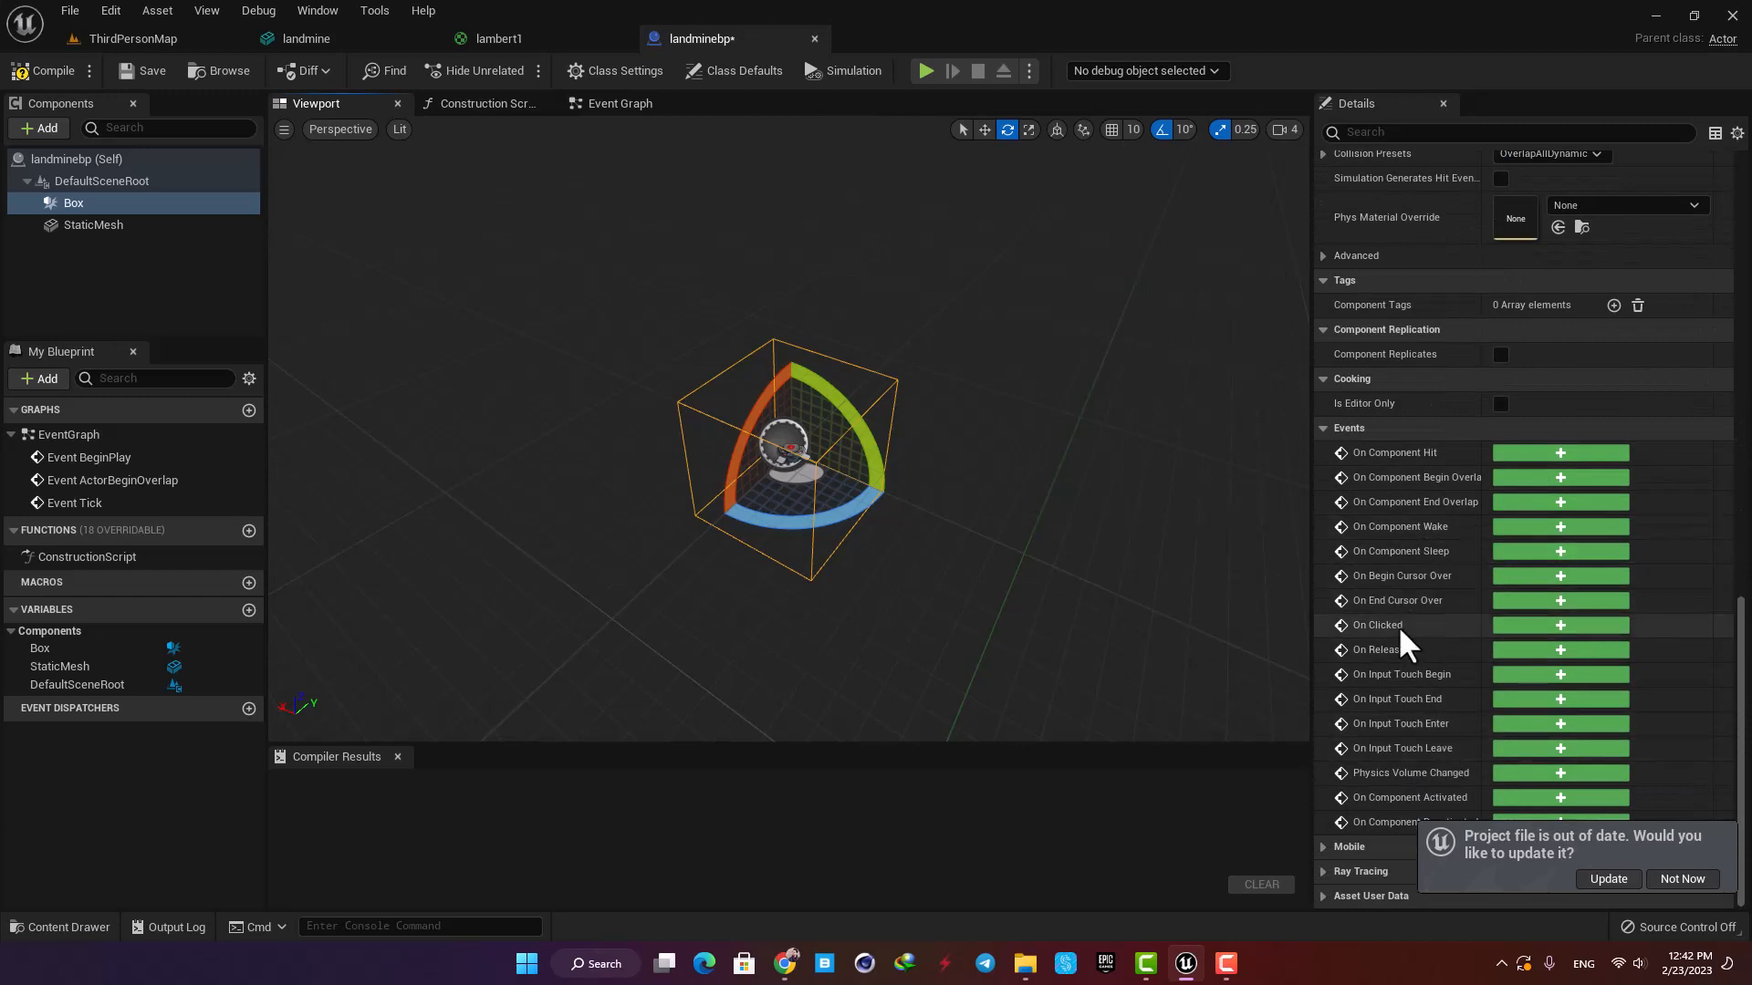
pyautogui.moveTo(1456, 503)
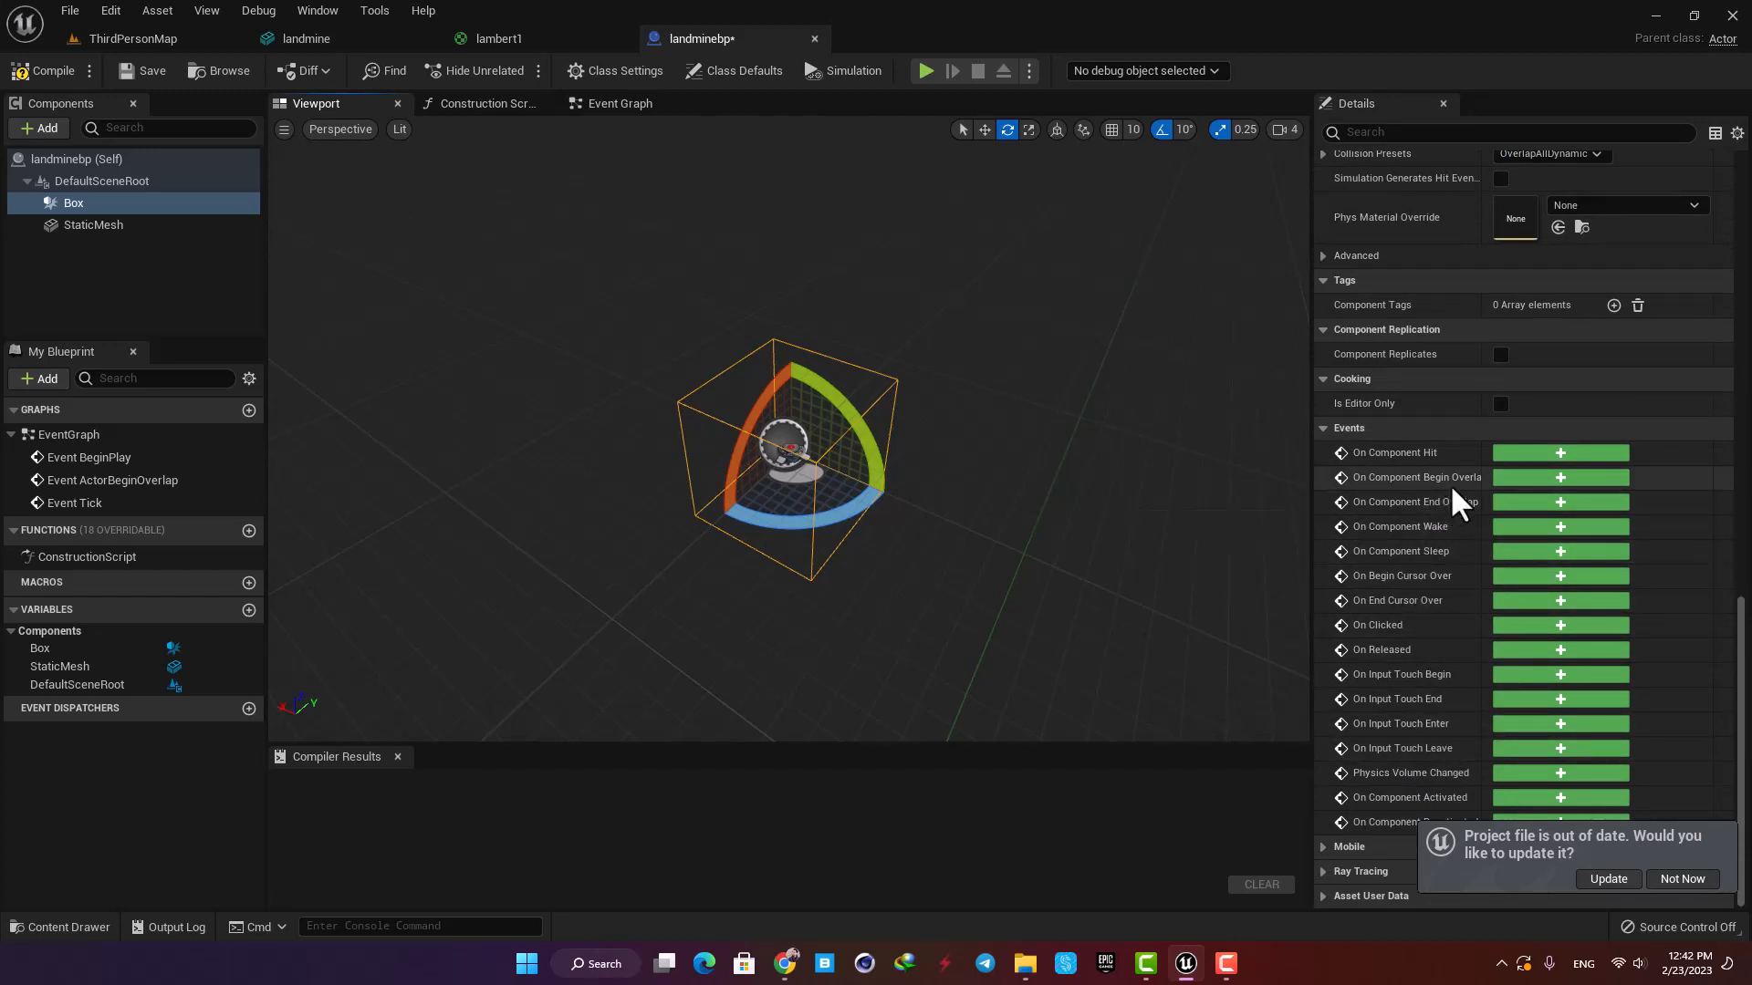
pyautogui.moveTo(1417, 477)
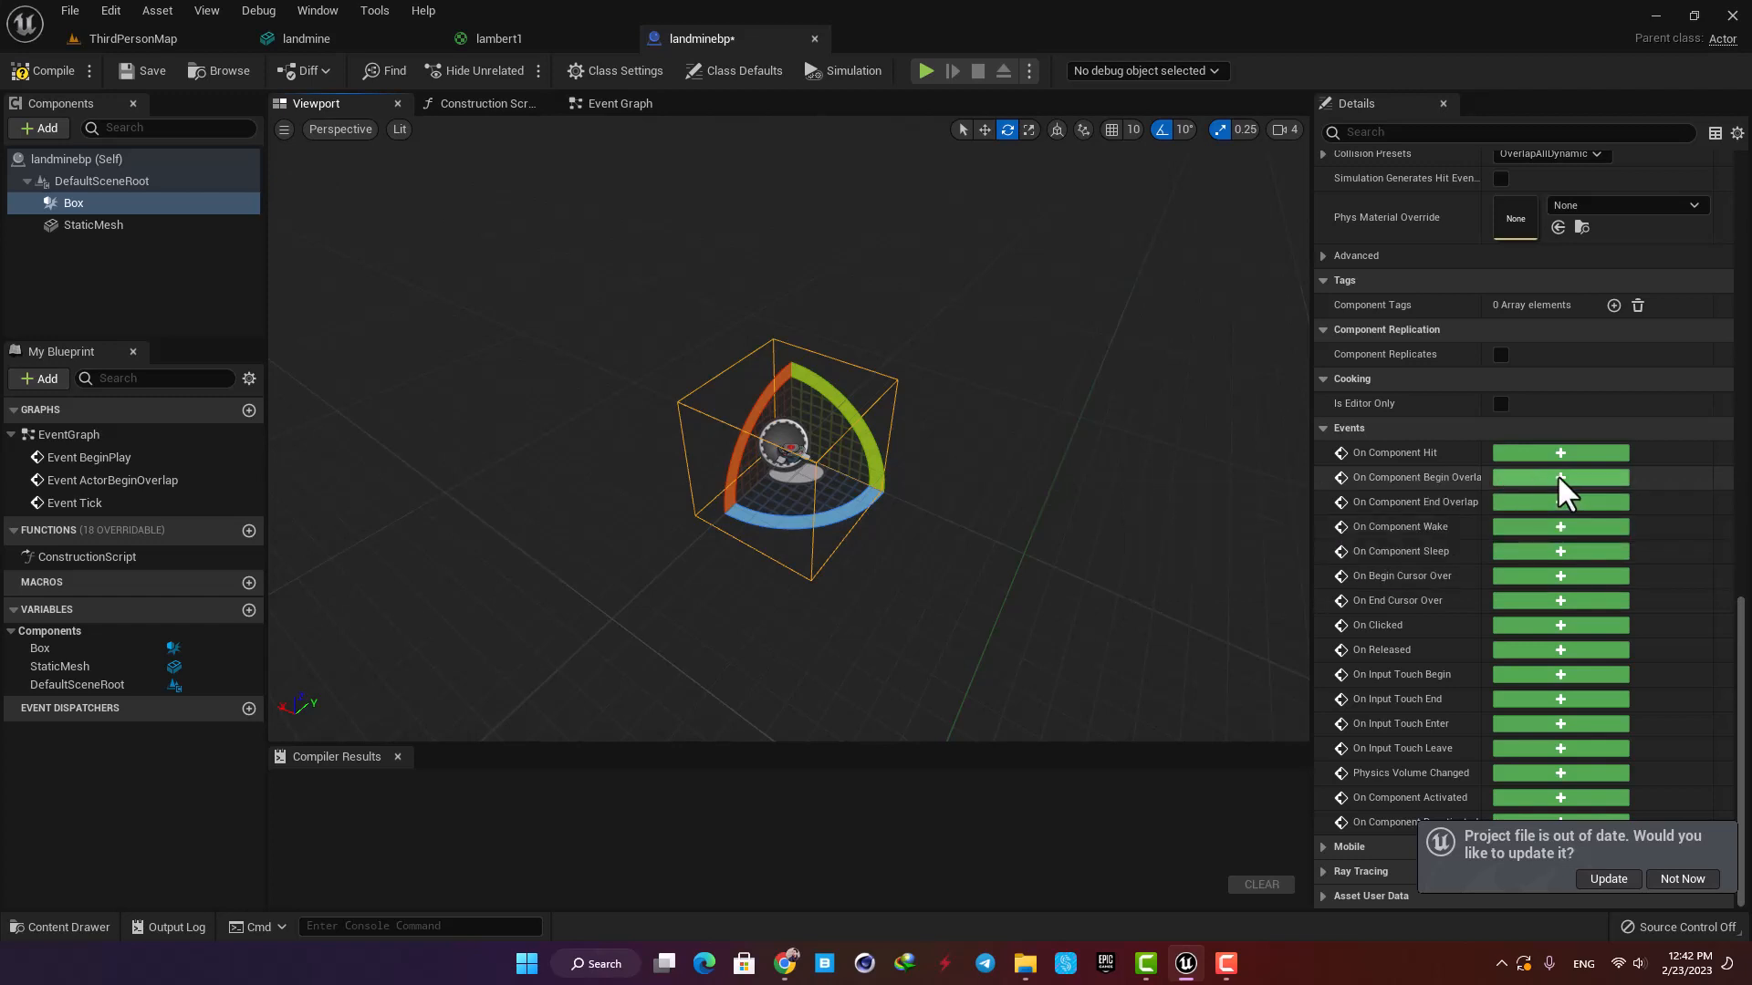
# Step: Create the Box begin-overlap event driving Spawn Emitter at Location with P_Explosion
pyautogui.click(1560, 477)
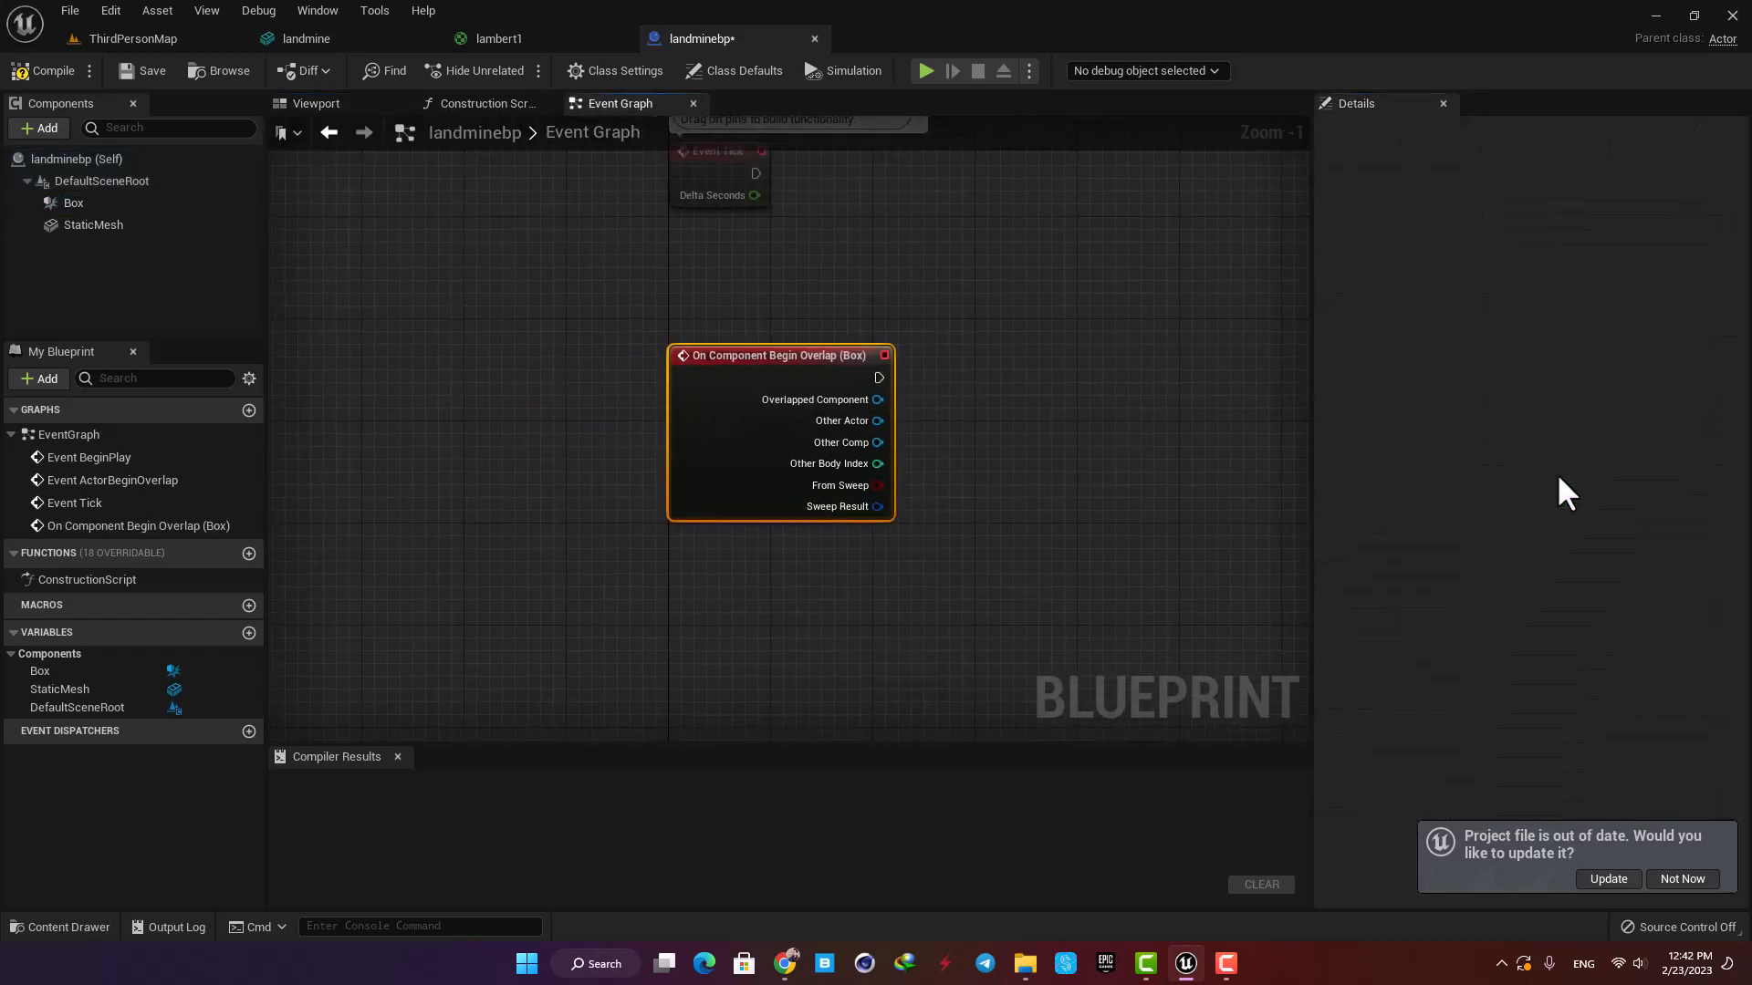
pyautogui.scroll(-3)
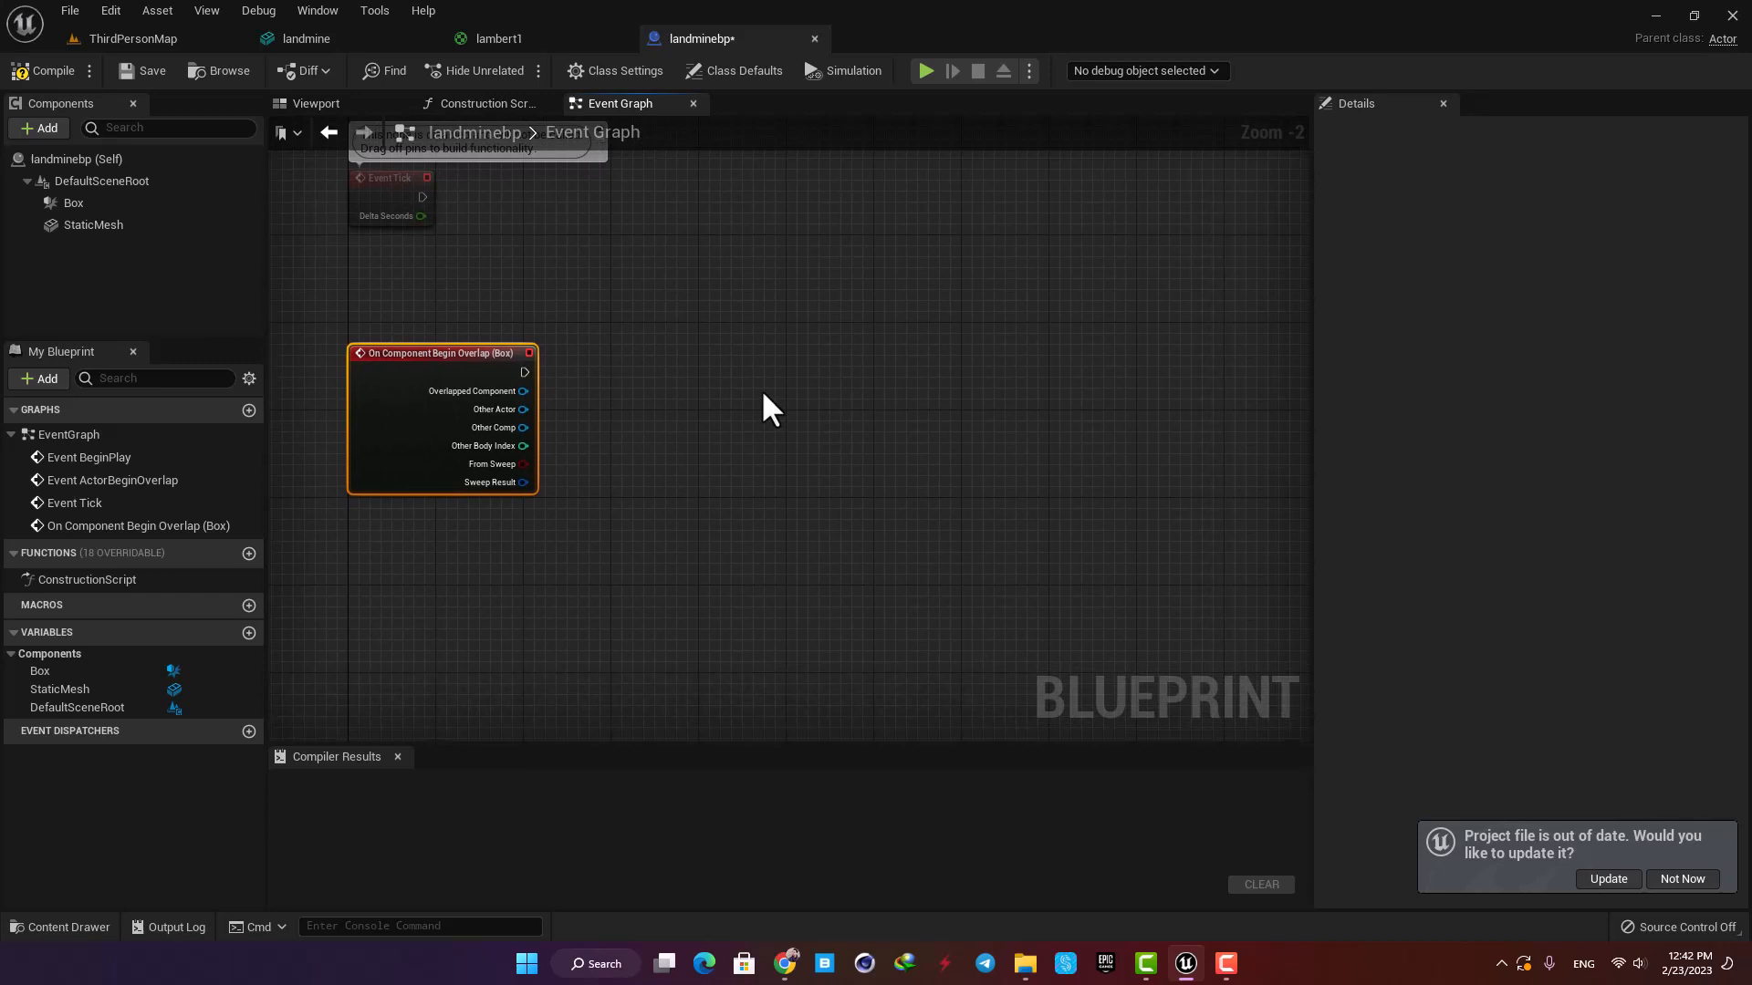
pyautogui.moveTo(458, 369)
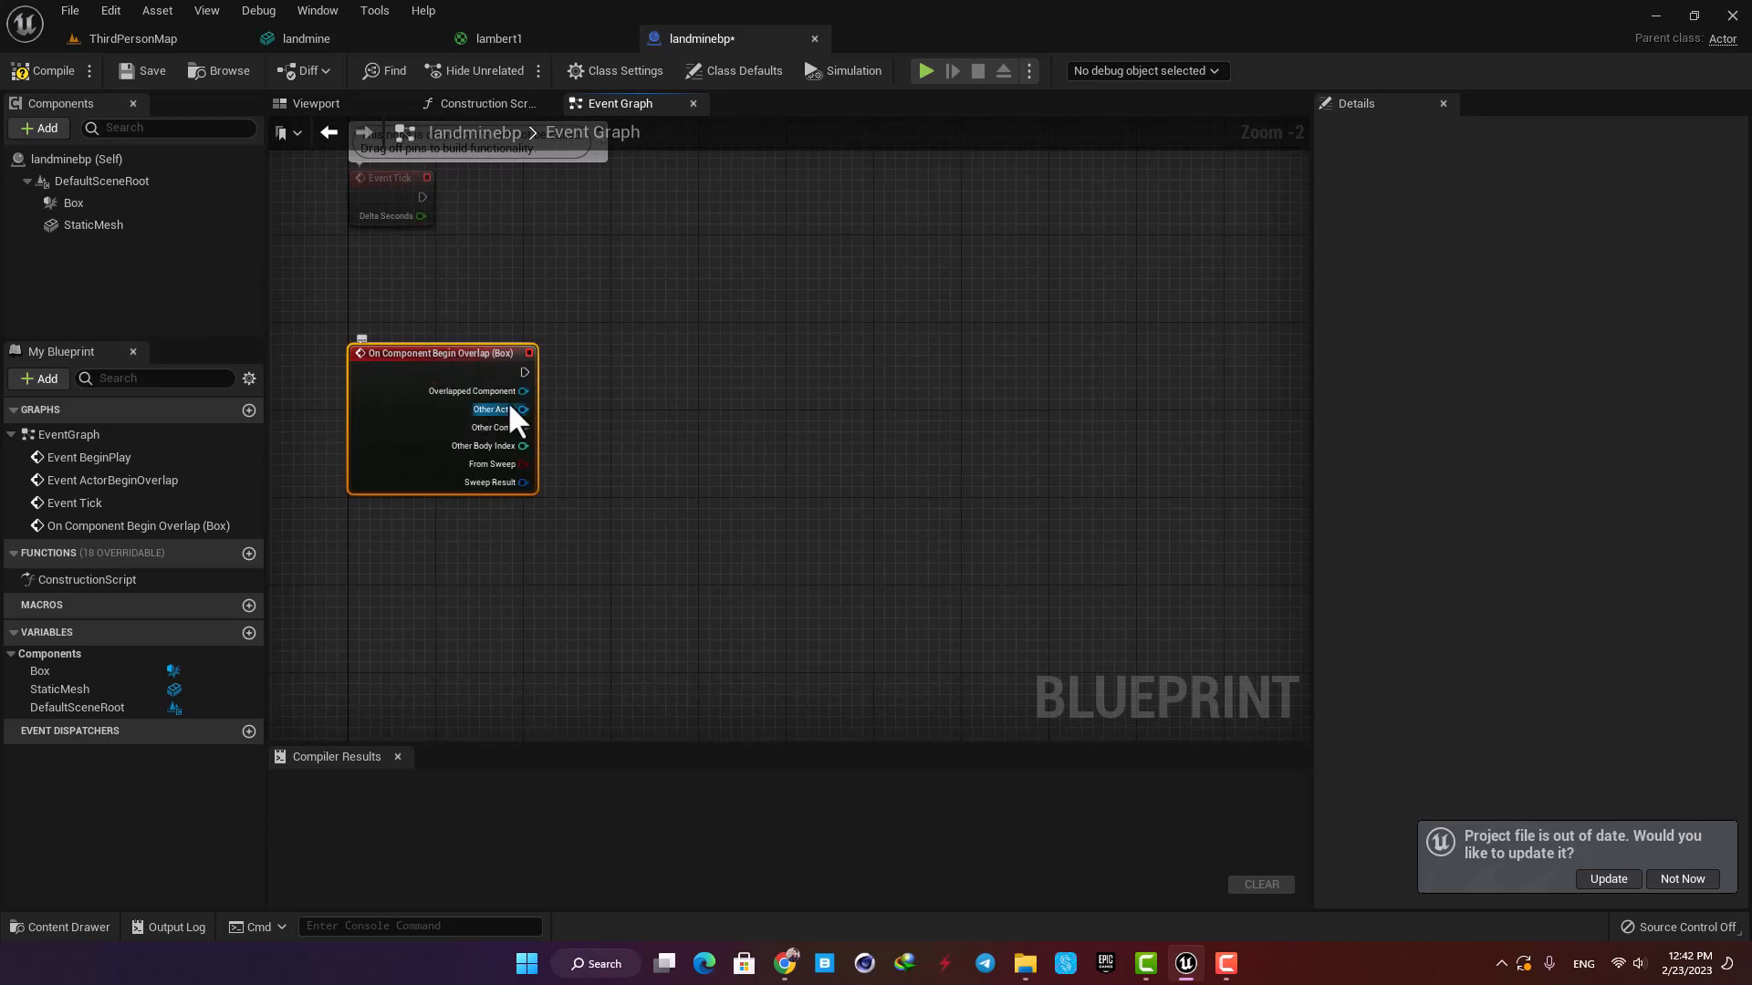
pyautogui.moveTo(955, 388)
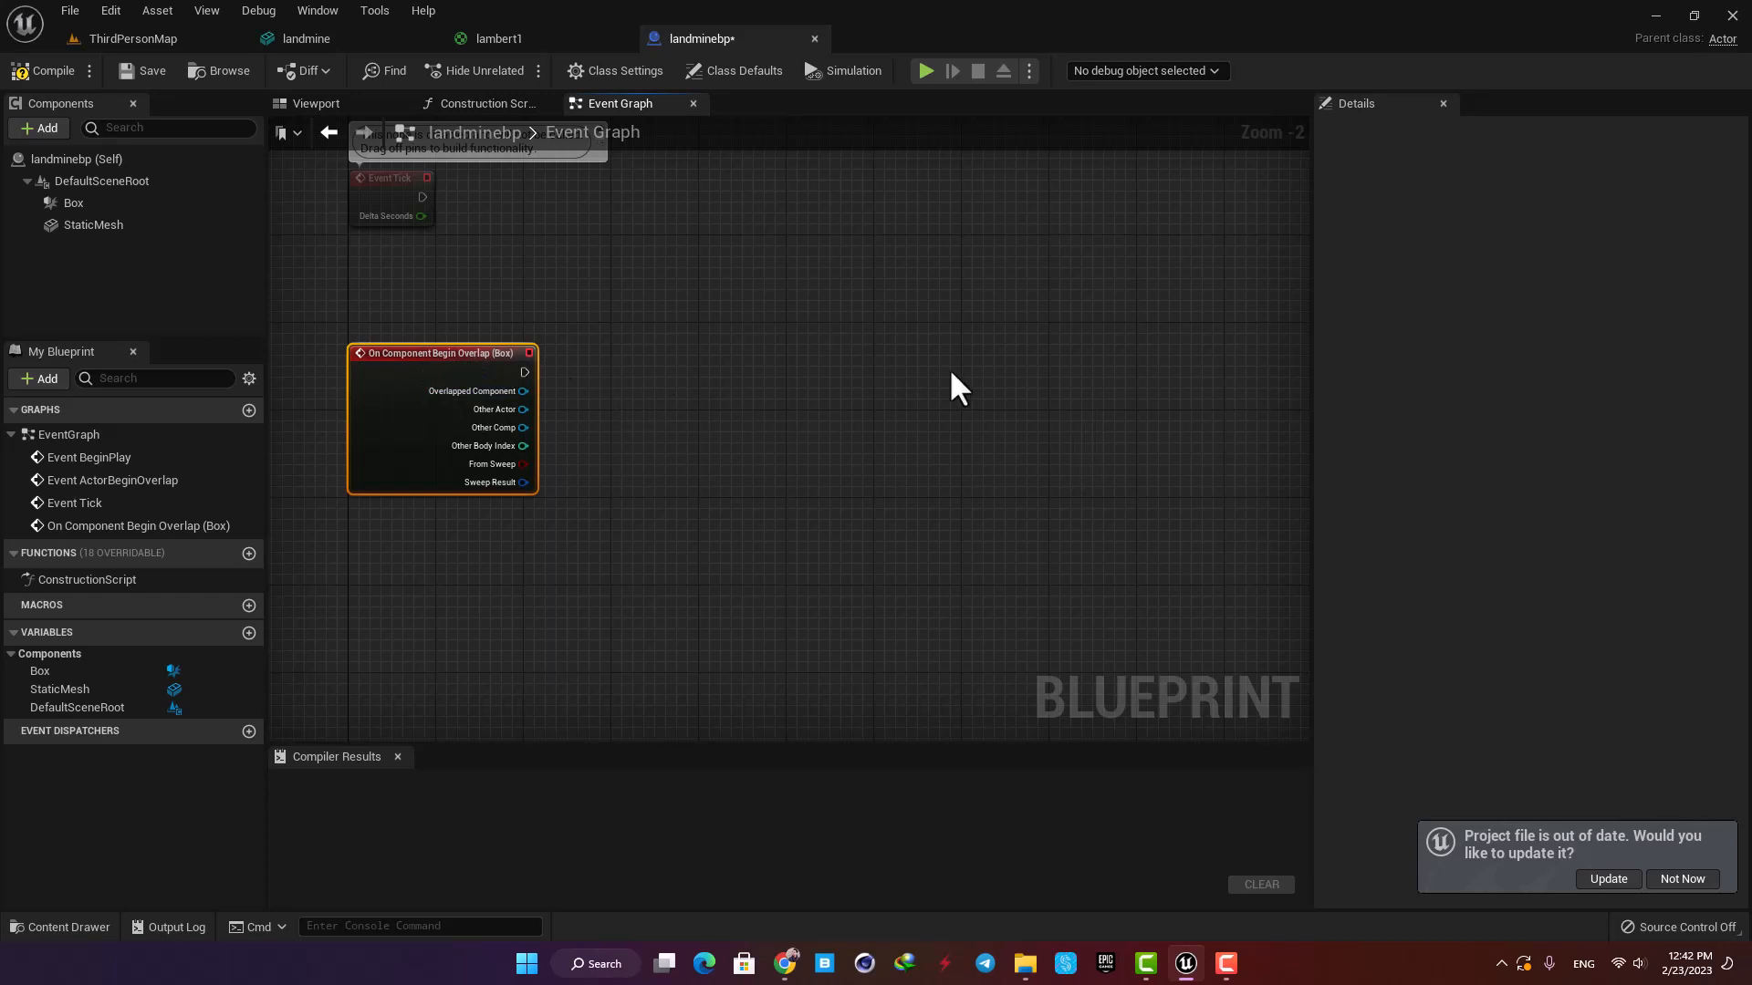
pyautogui.moveTo(576, 387)
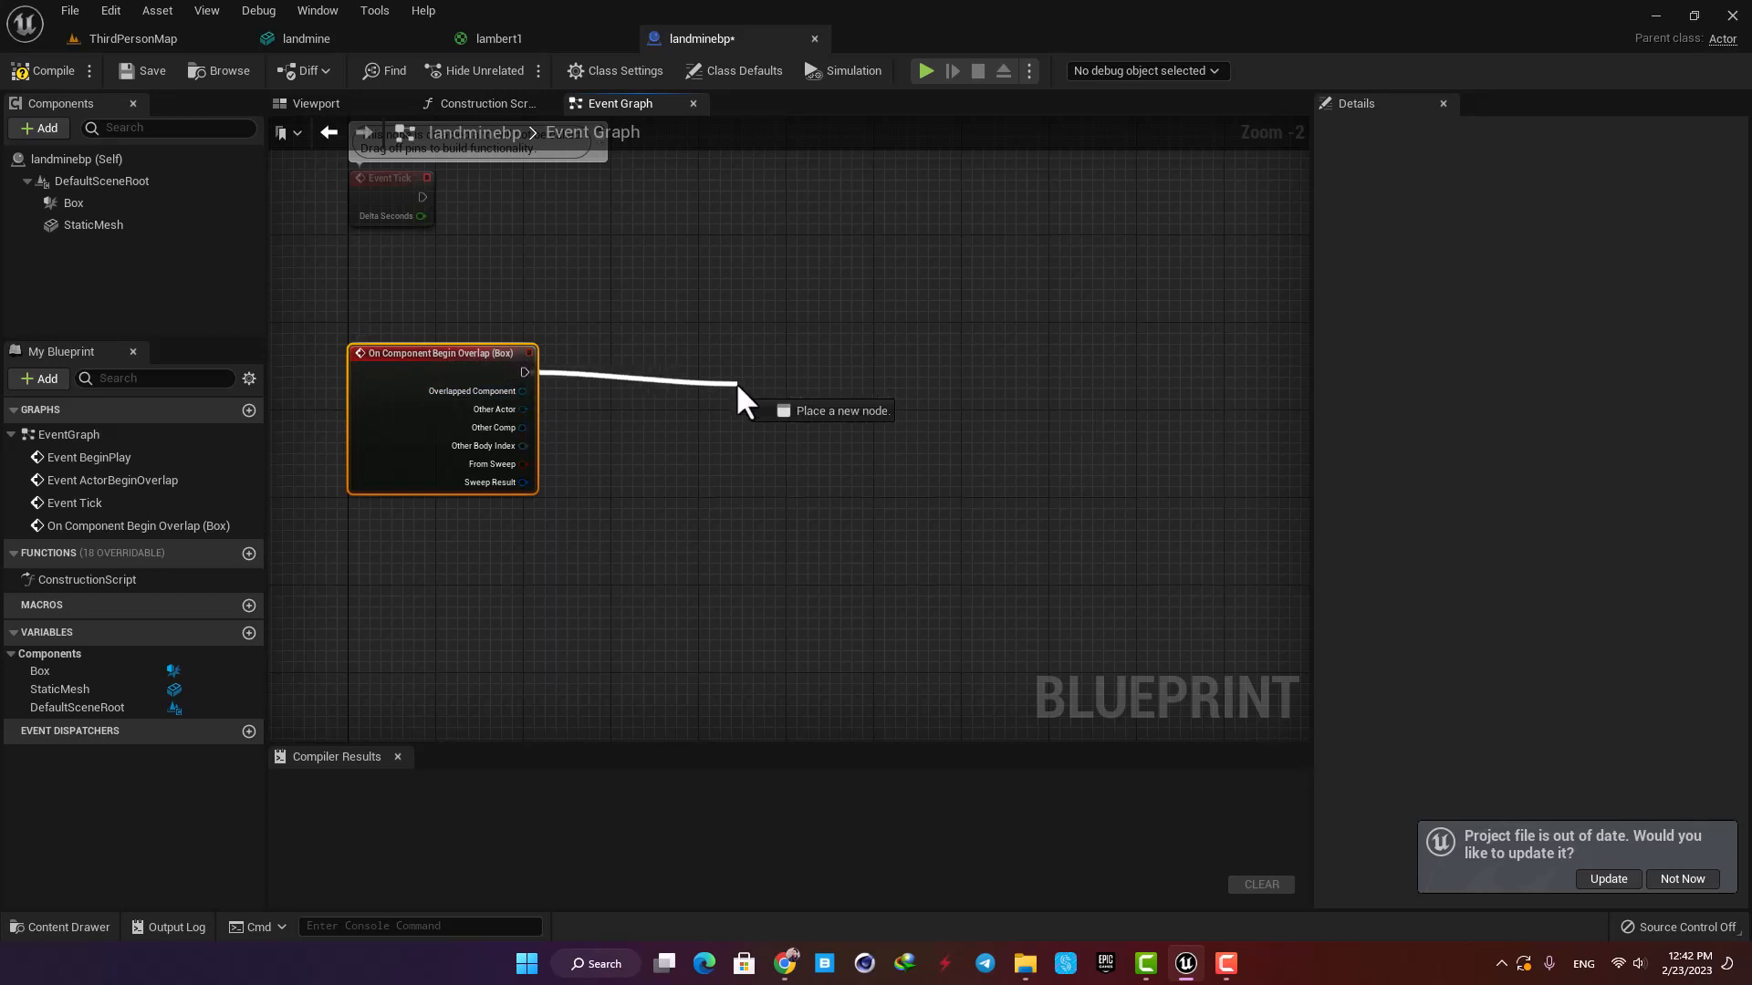
pyautogui.click(737, 402)
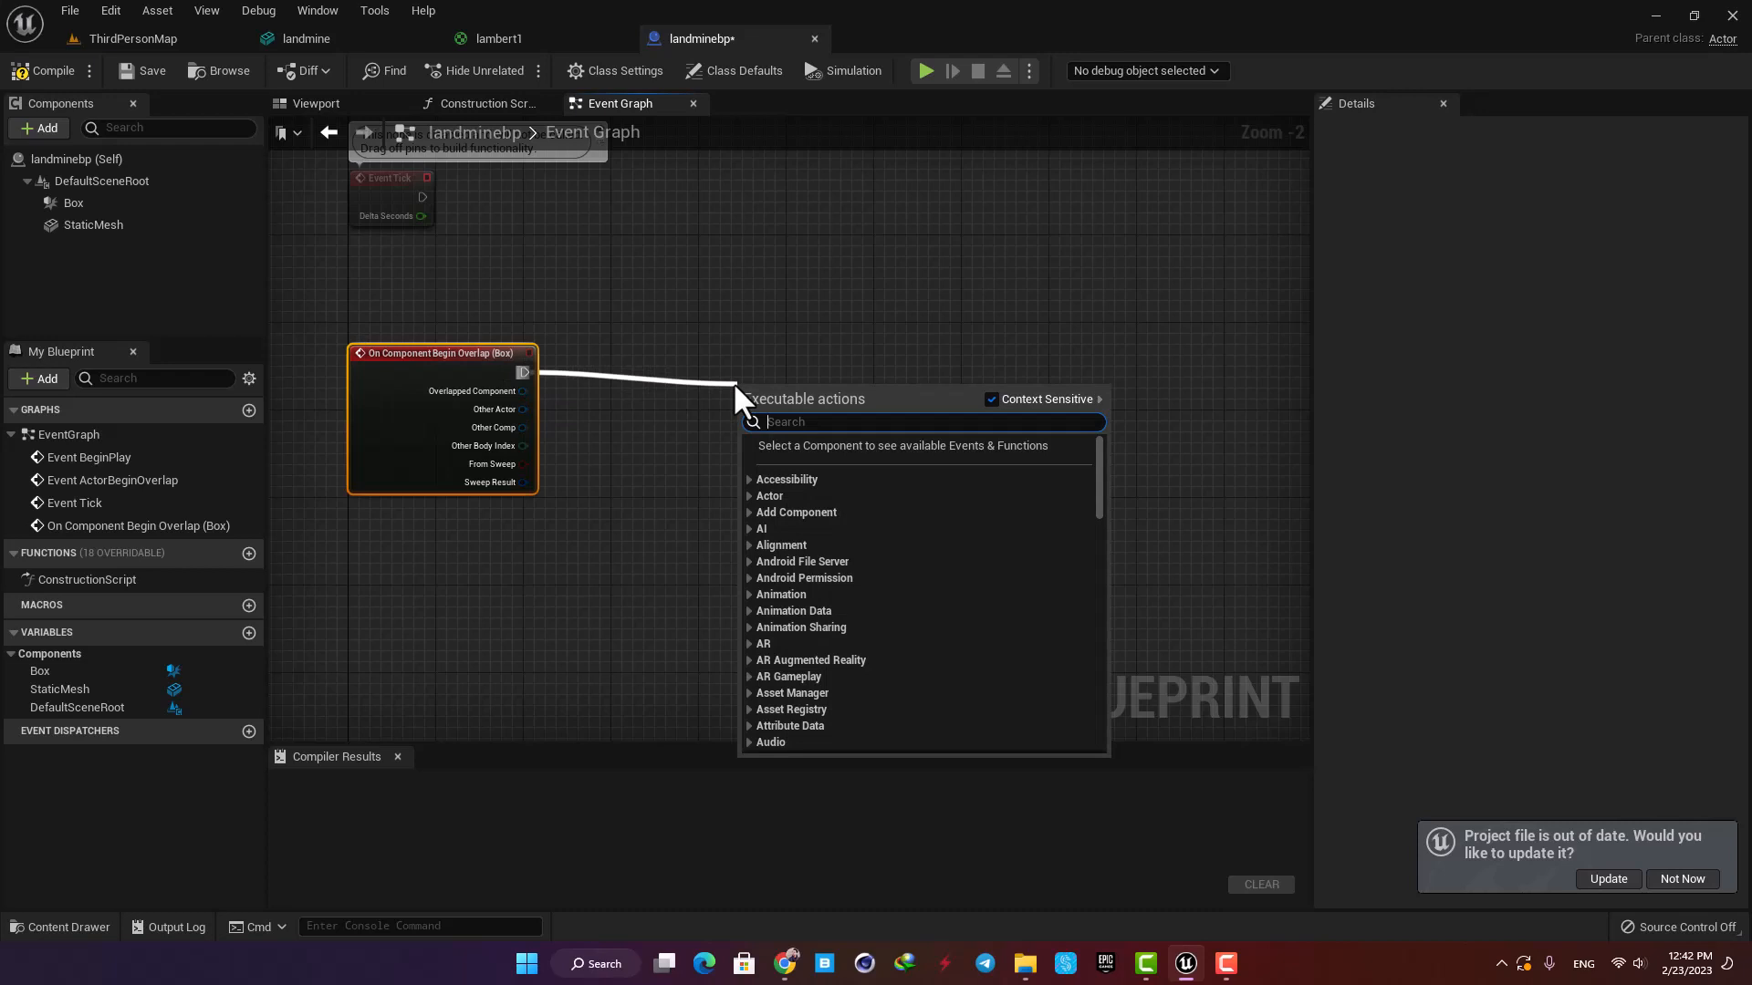
pyautogui.write('spawn em')
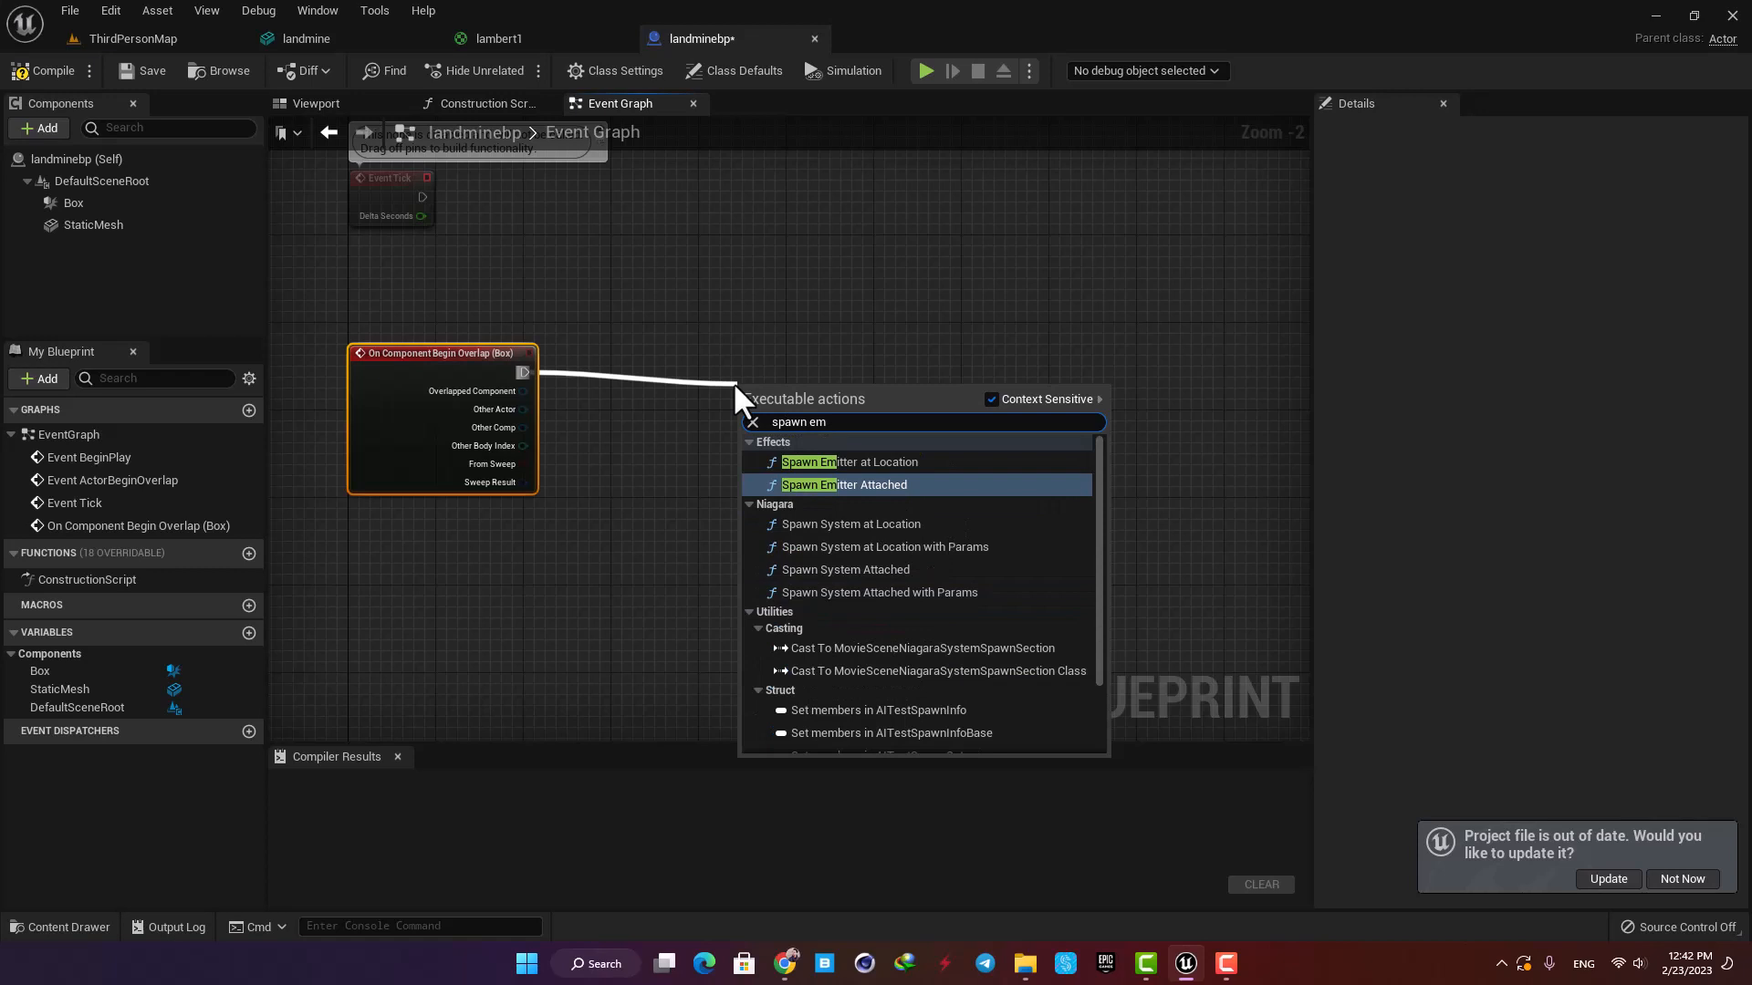
pyautogui.click(848, 462)
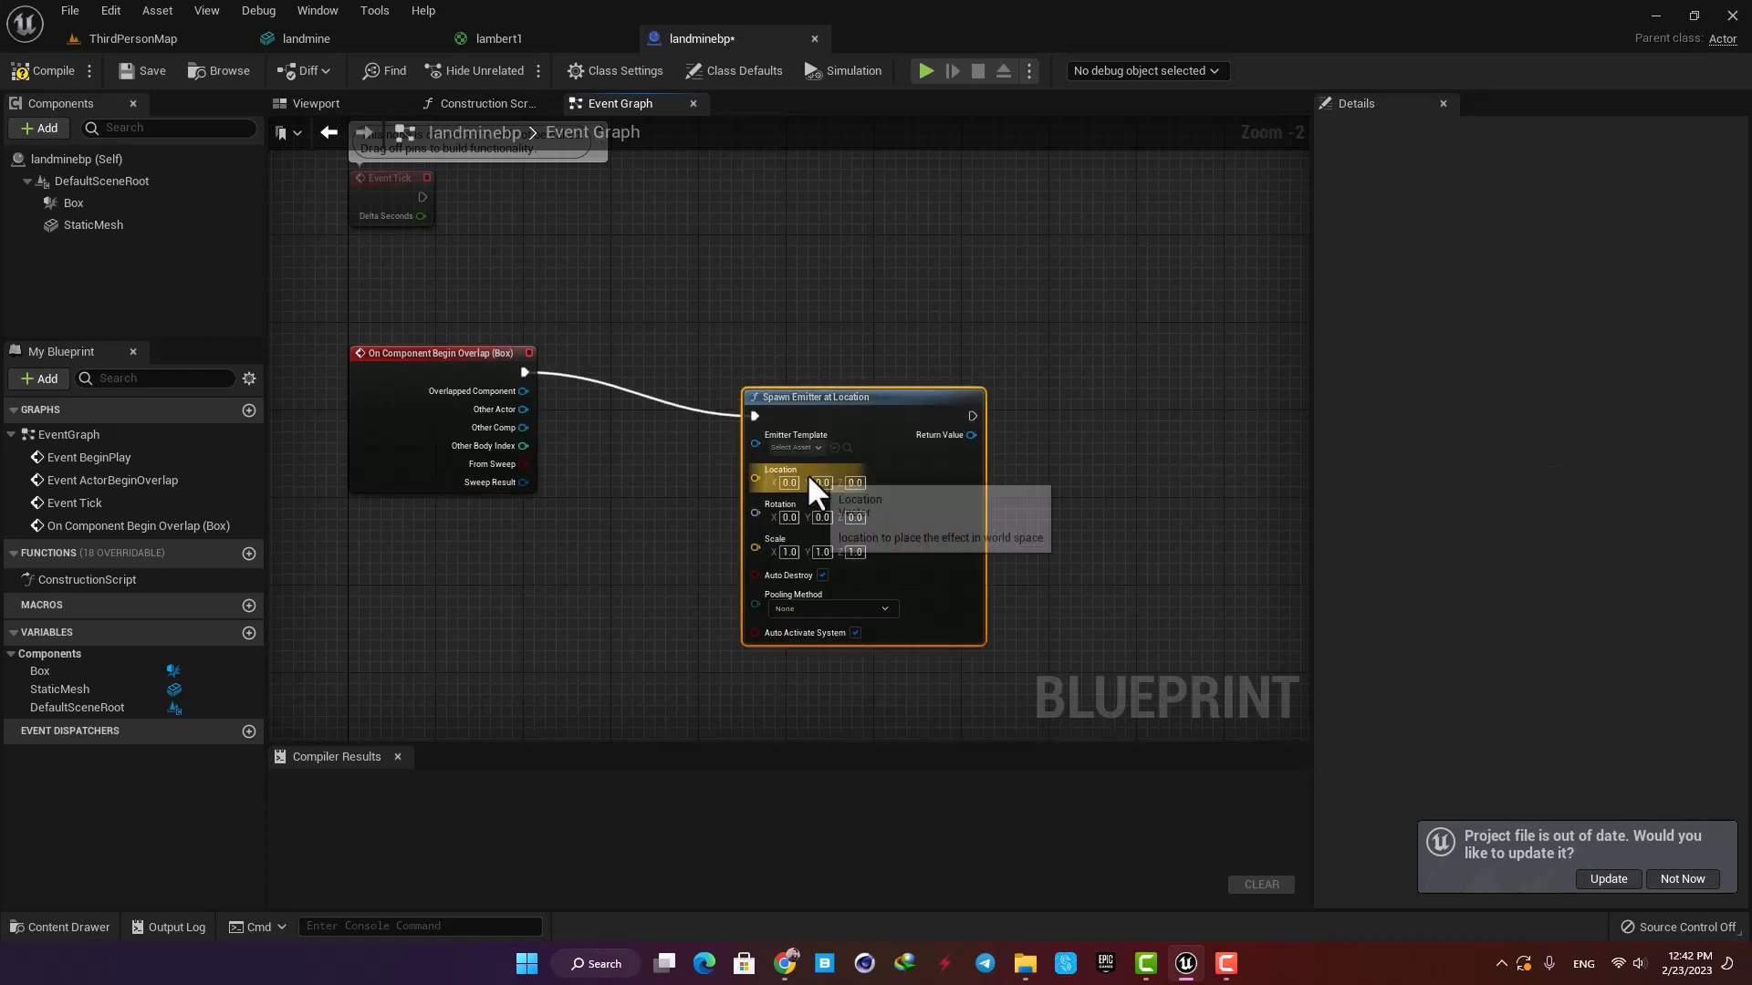
pyautogui.click(792, 447)
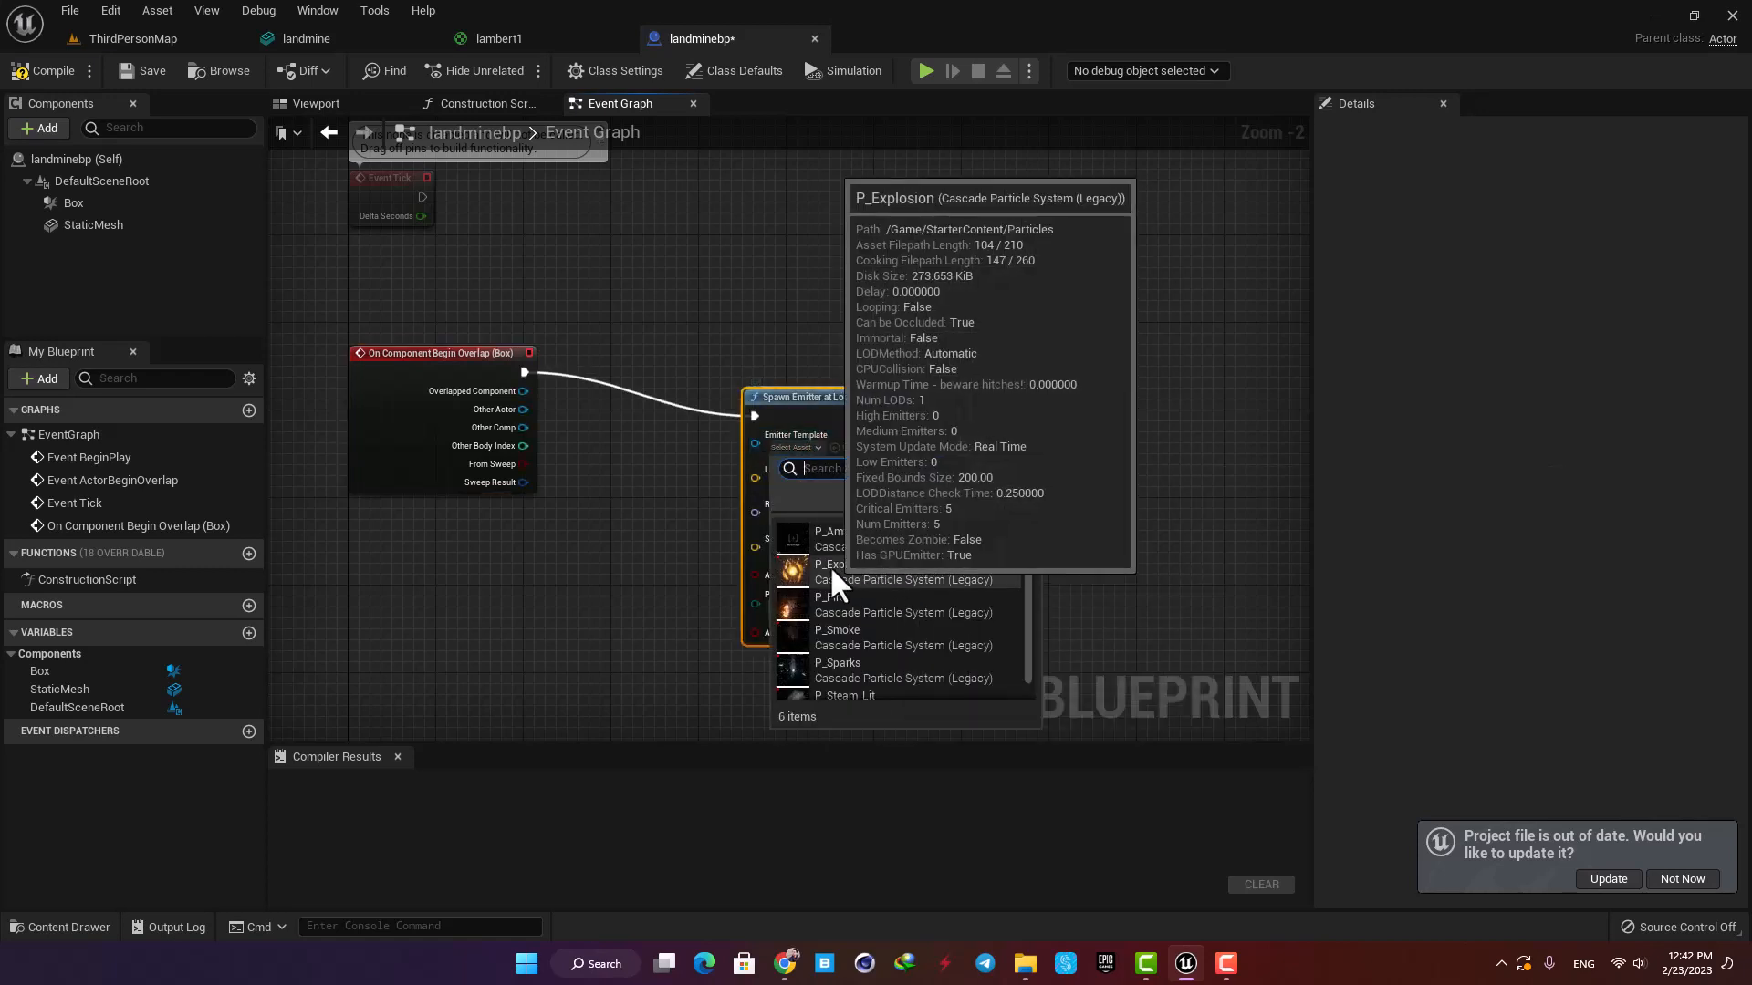
pyautogui.click(832, 564)
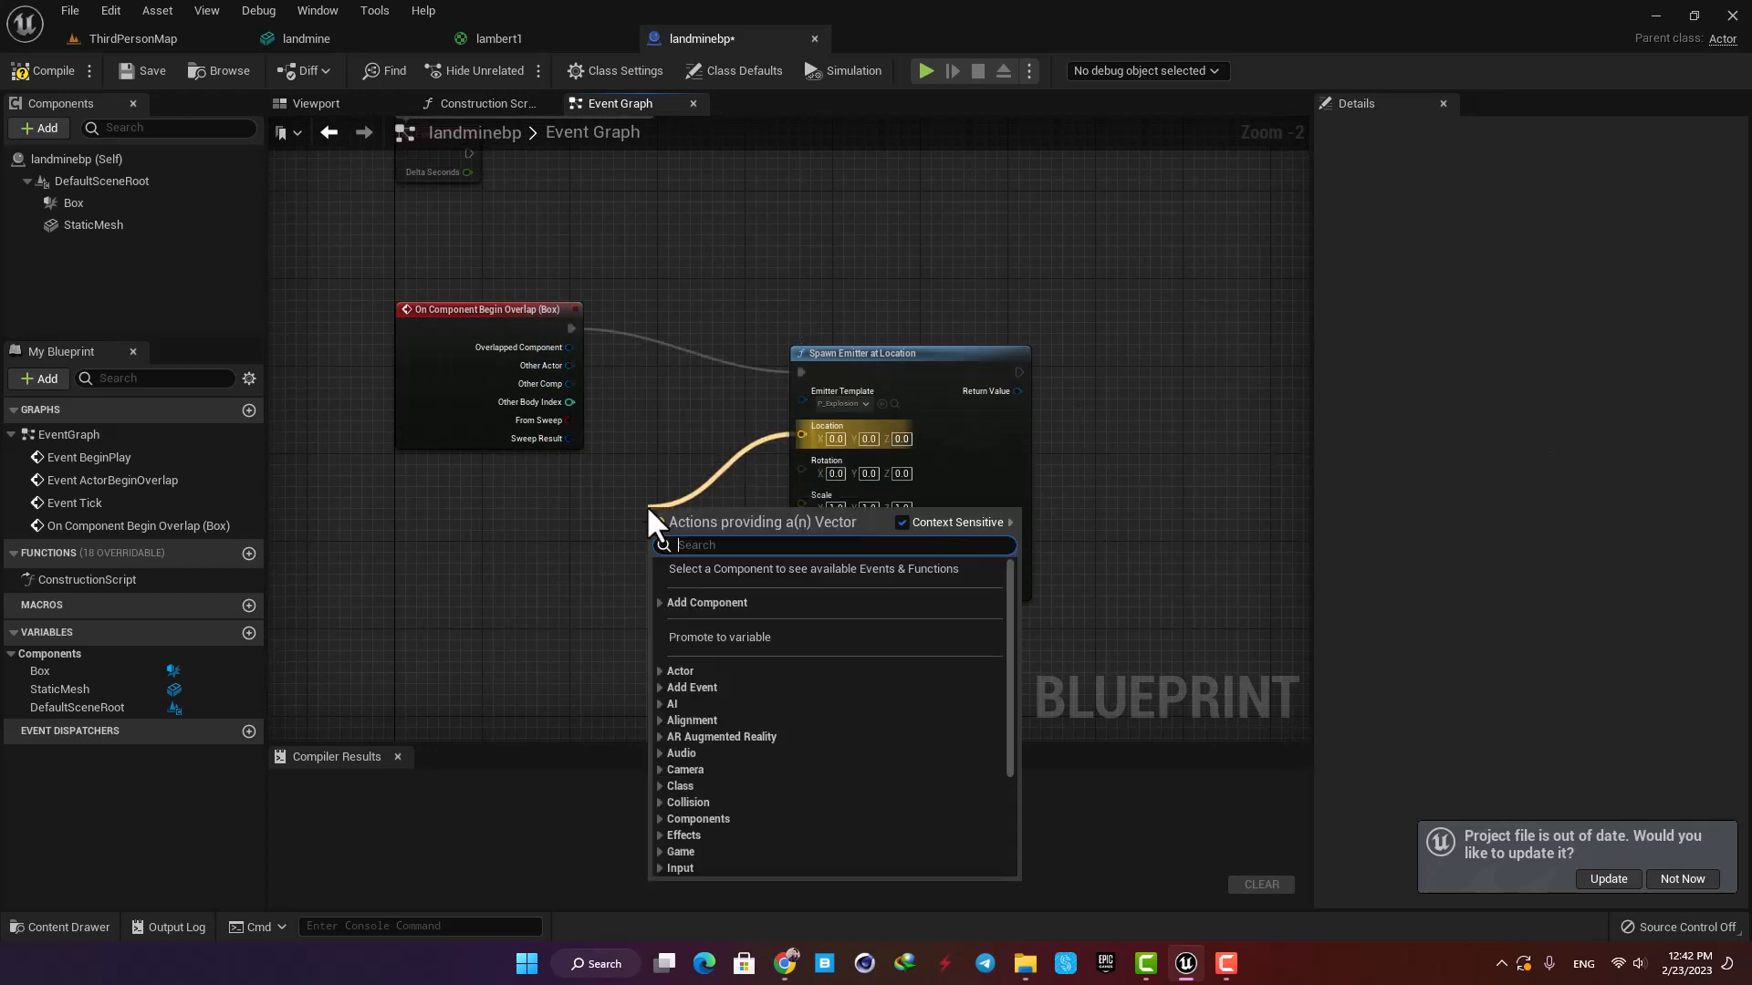
# Step: Plug a Get Actor Location node into the spawn's Location pin and compile
pyautogui.write('get')
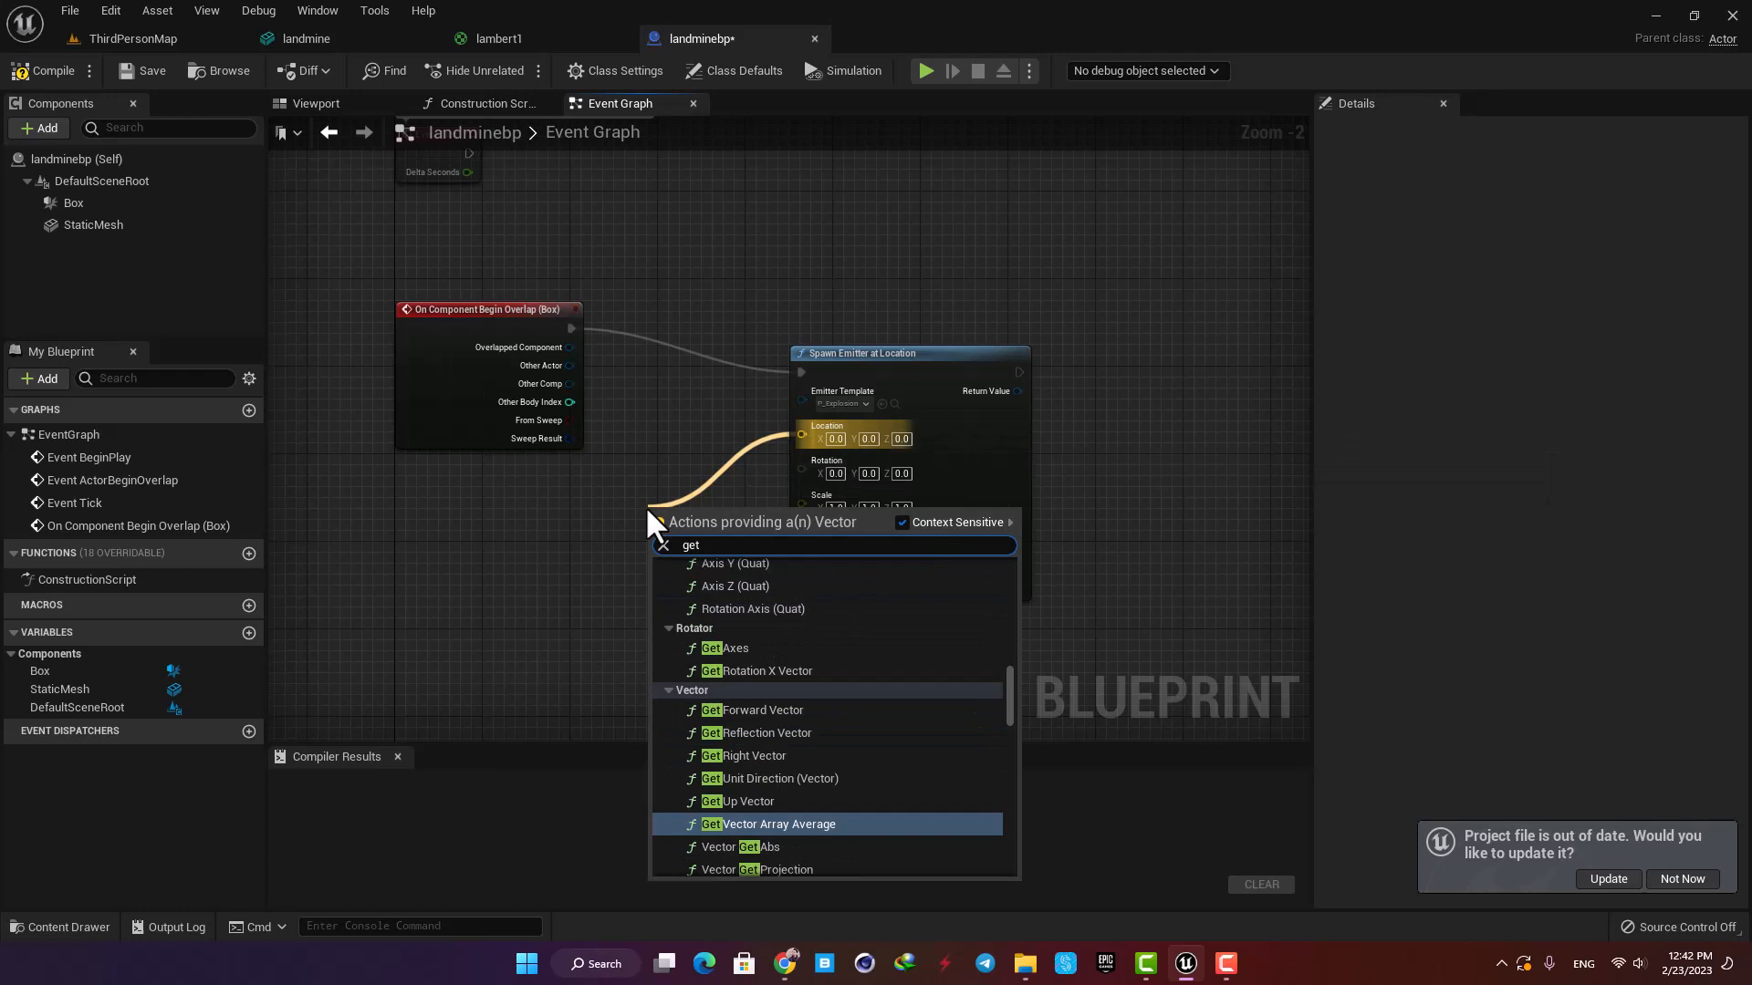
pyautogui.write('actor')
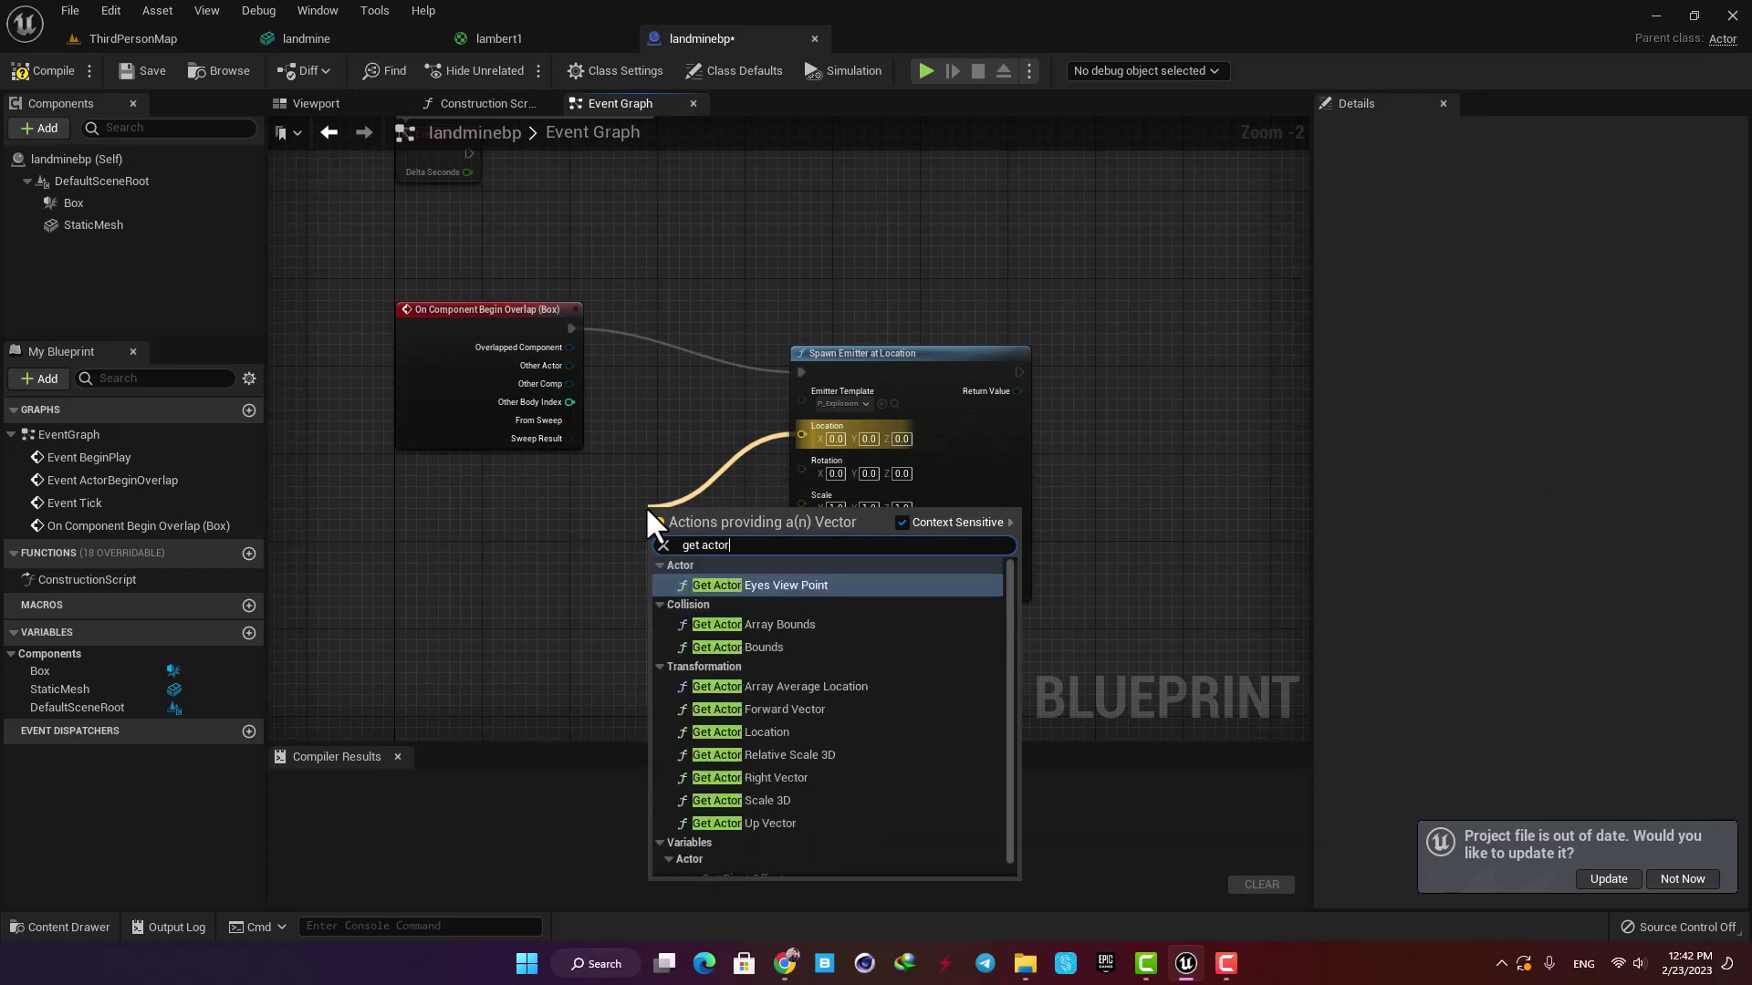
pyautogui.write('locat')
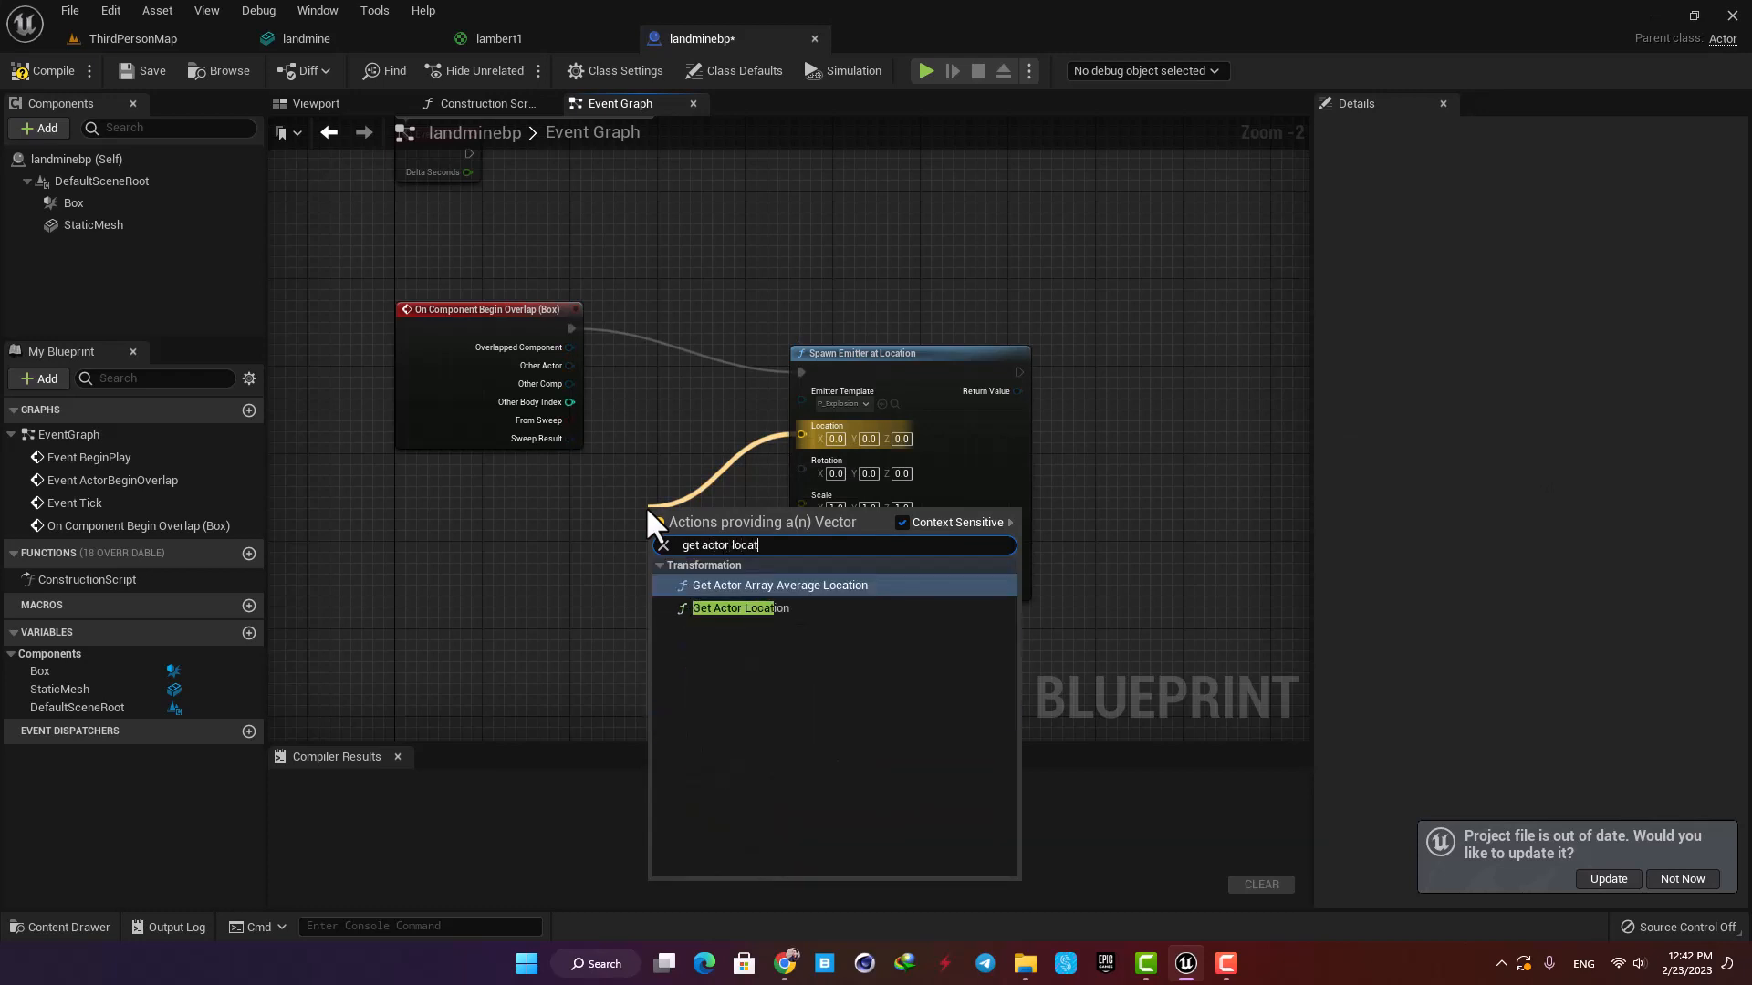
pyautogui.click(739, 607)
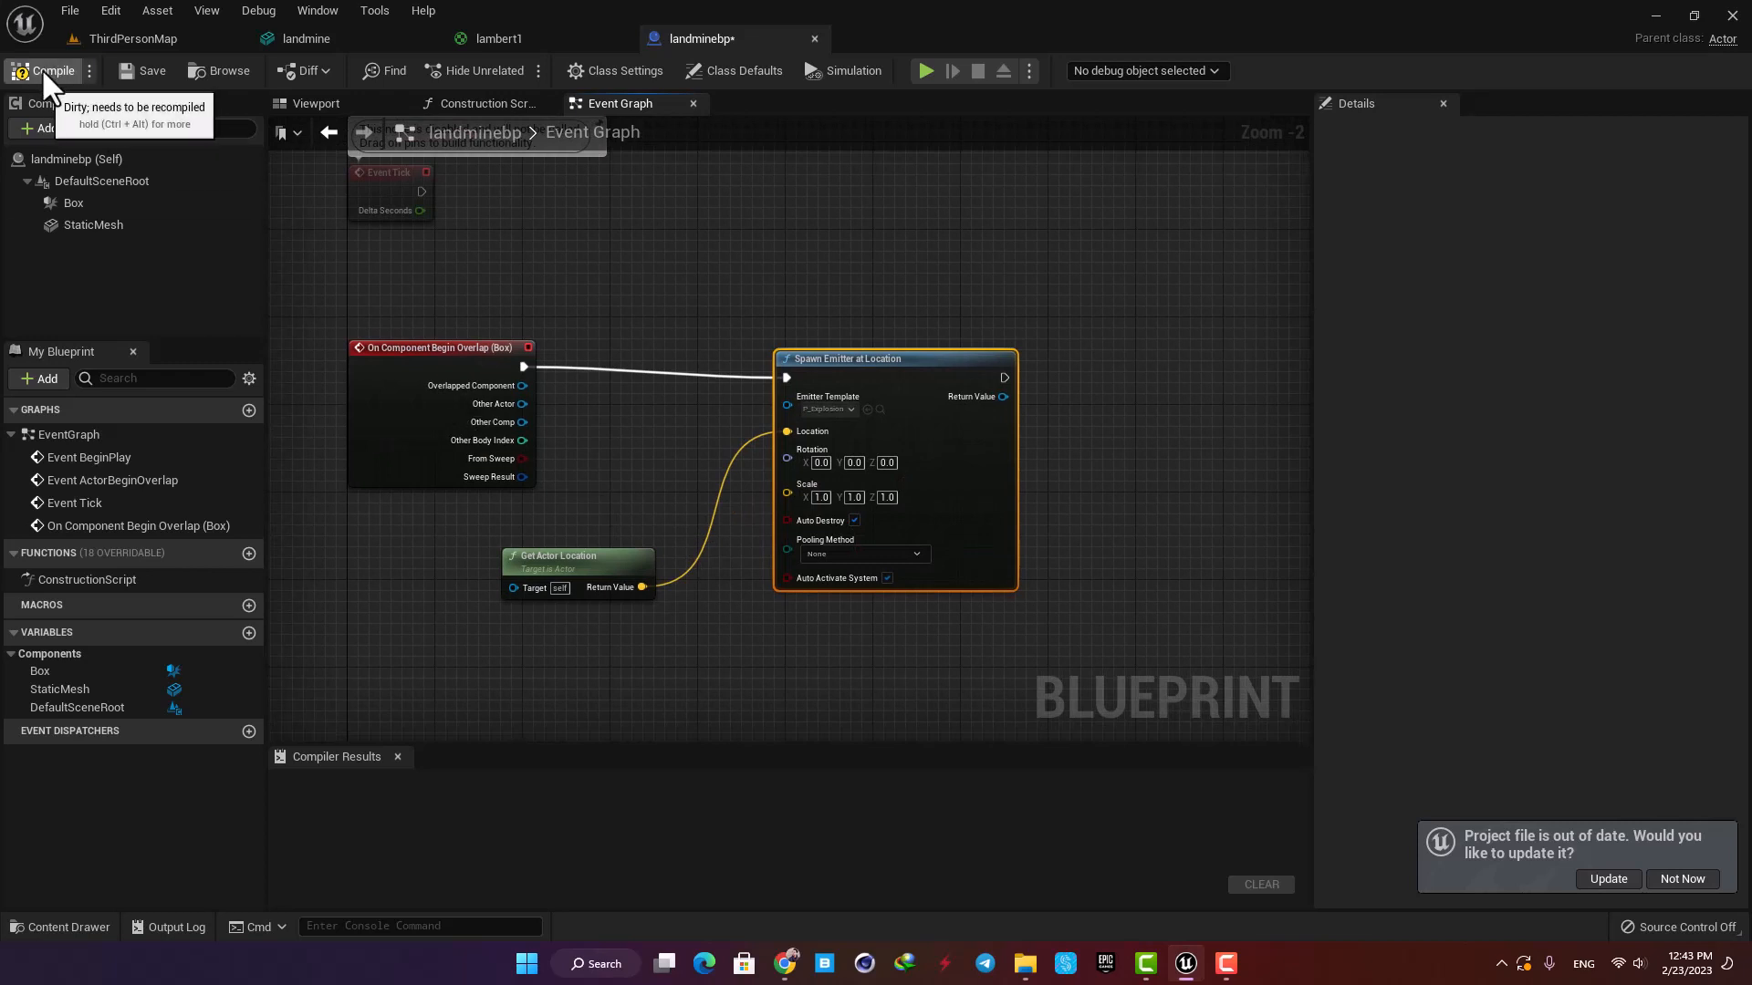
pyautogui.click(130, 38)
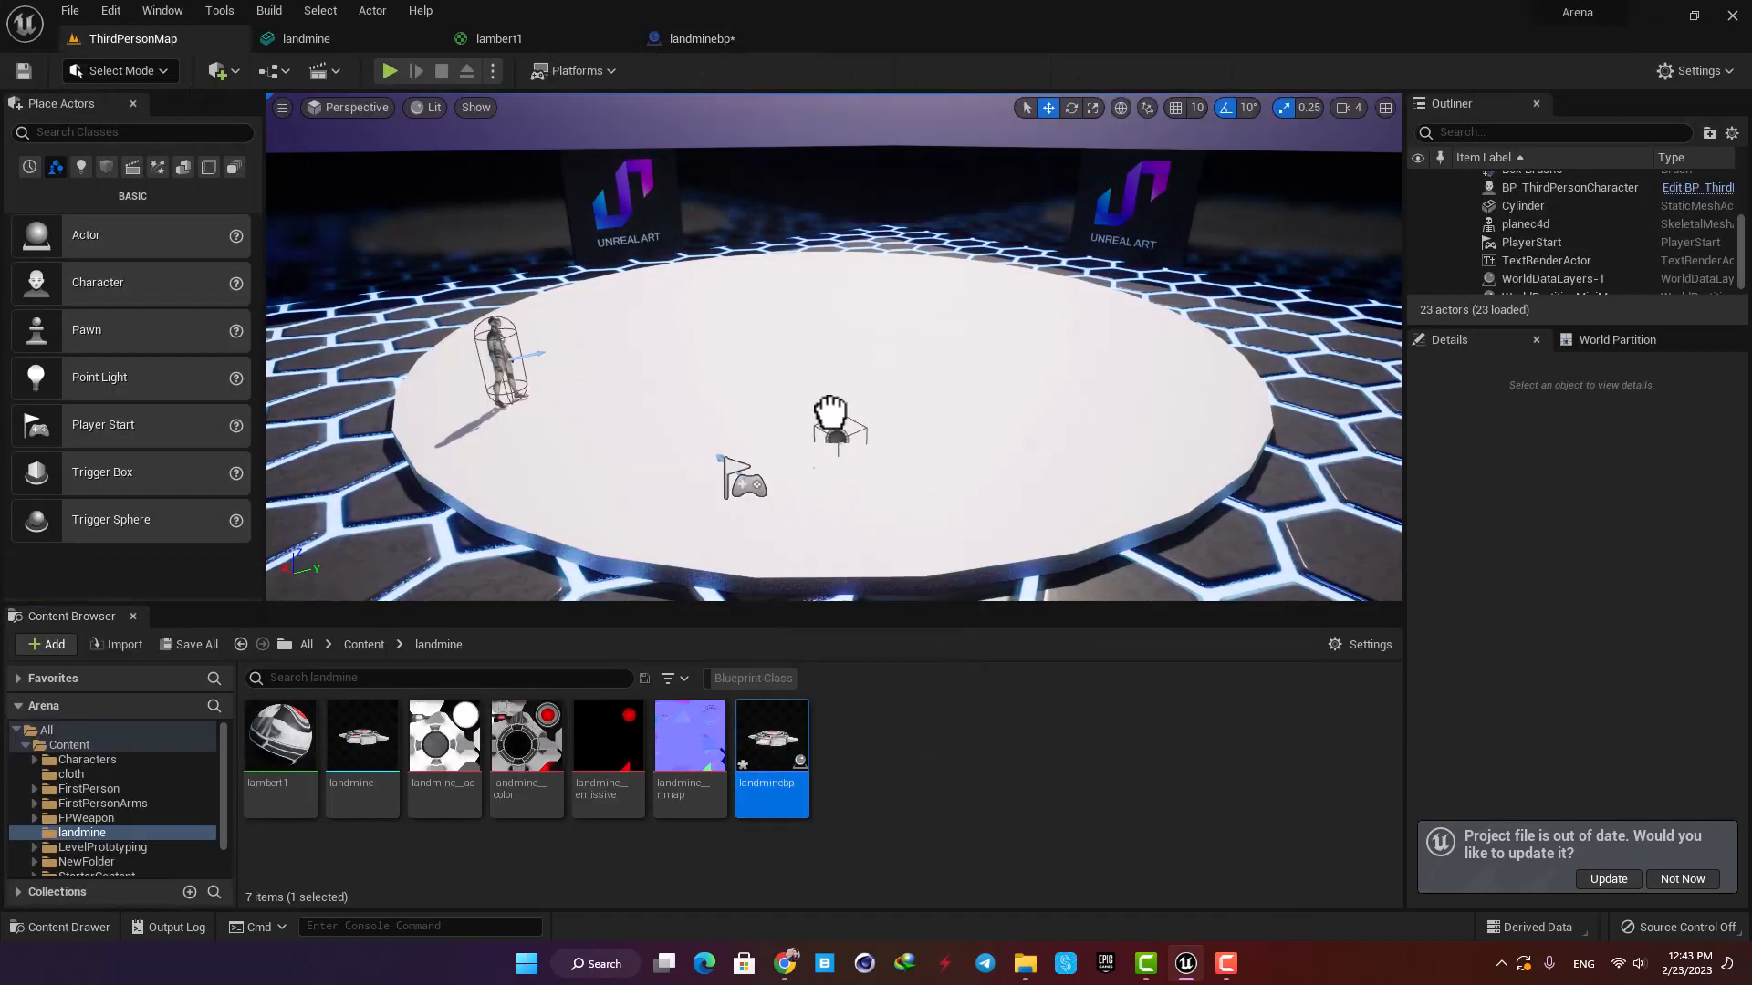
# Step: Play ThirdPersonMap, run the character over the landmine to explode it, then stop
pyautogui.click(389, 70)
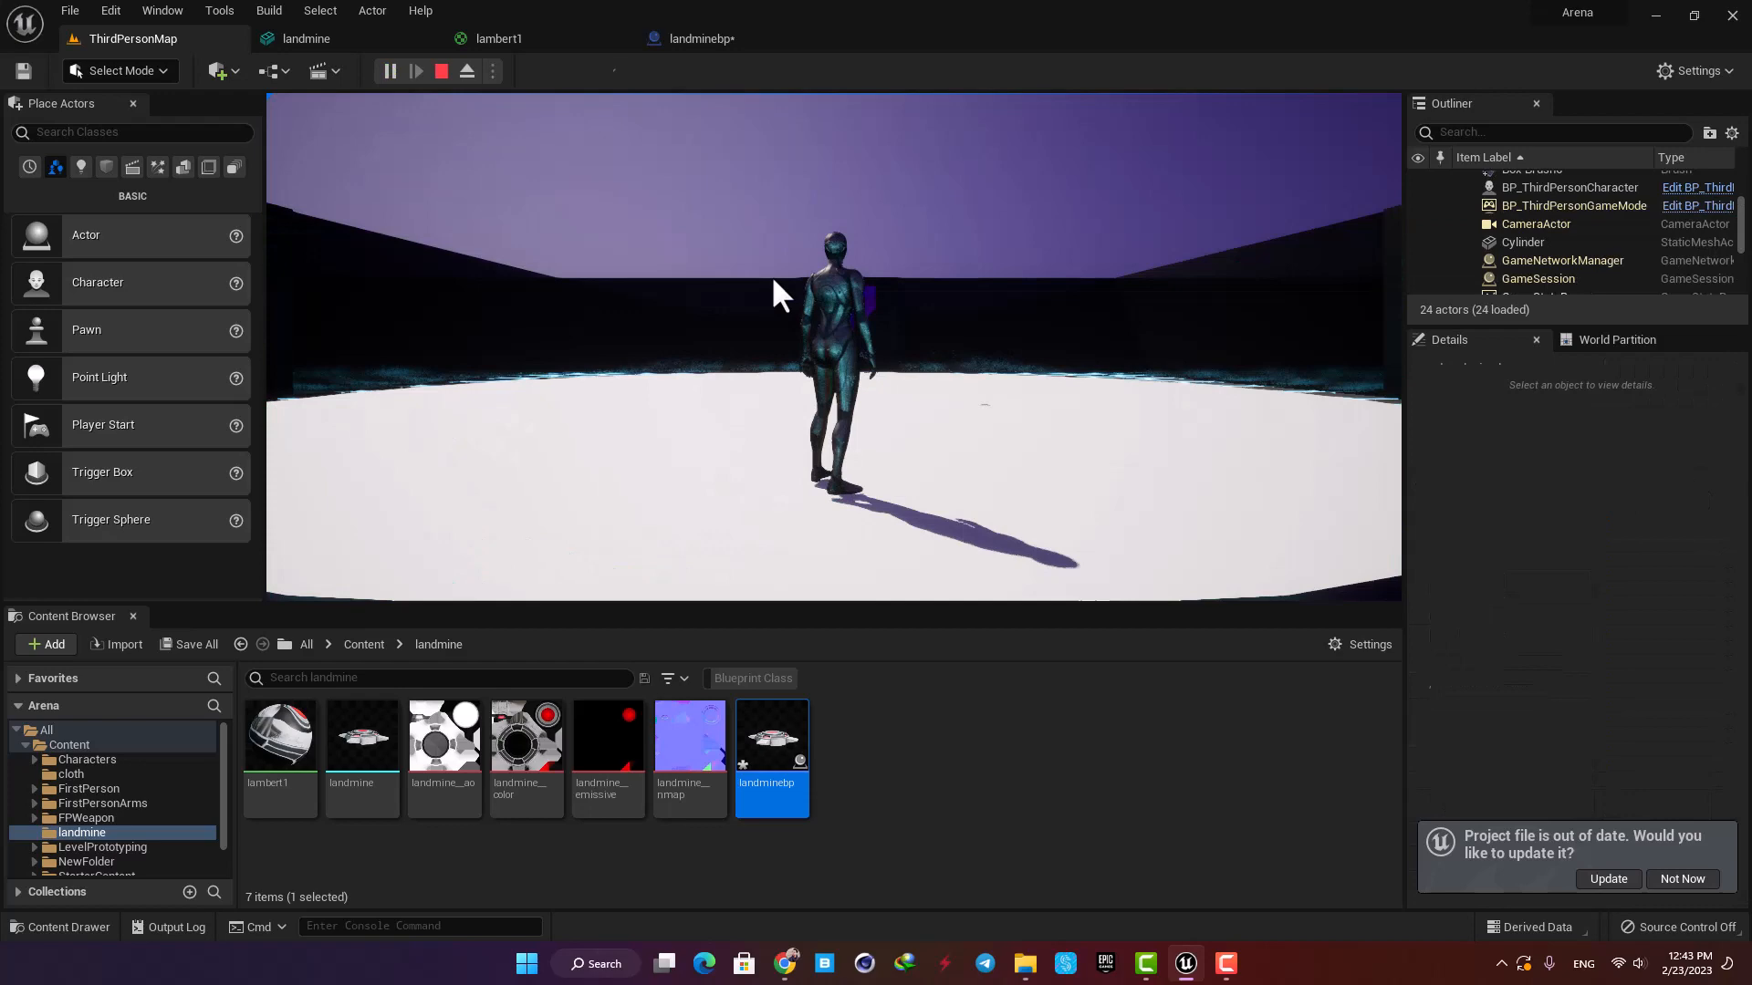
pyautogui.click(389, 70)
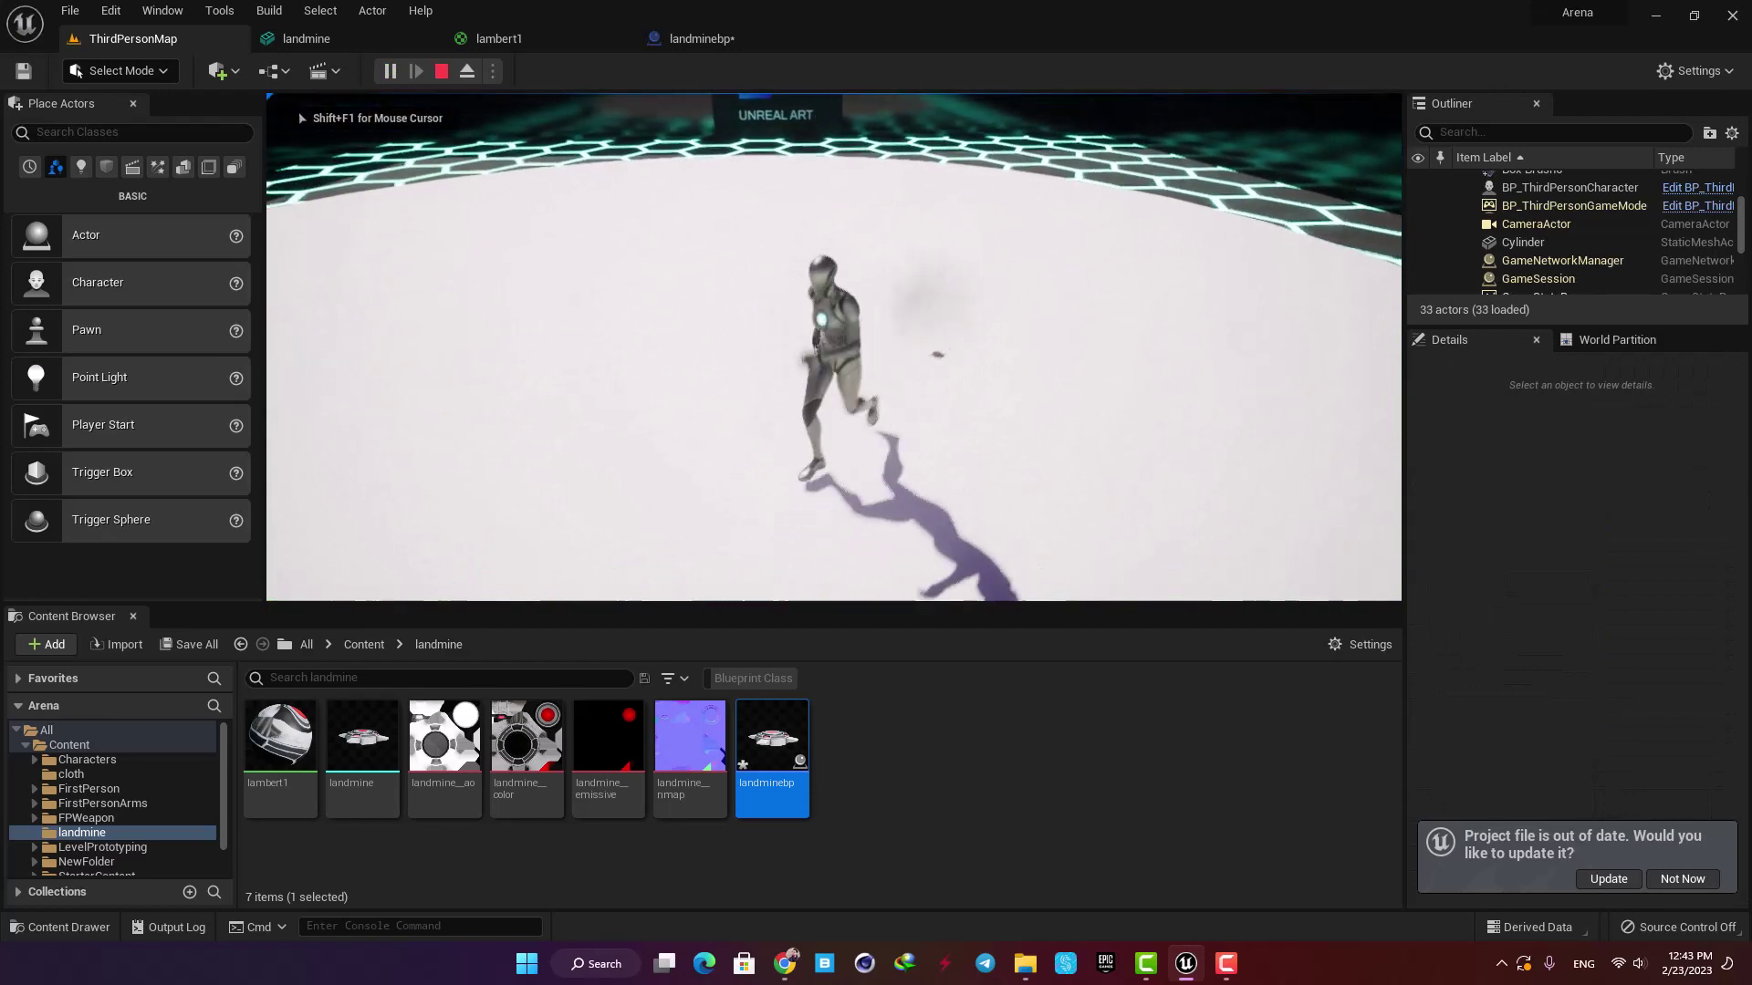
pyautogui.click(439, 70)
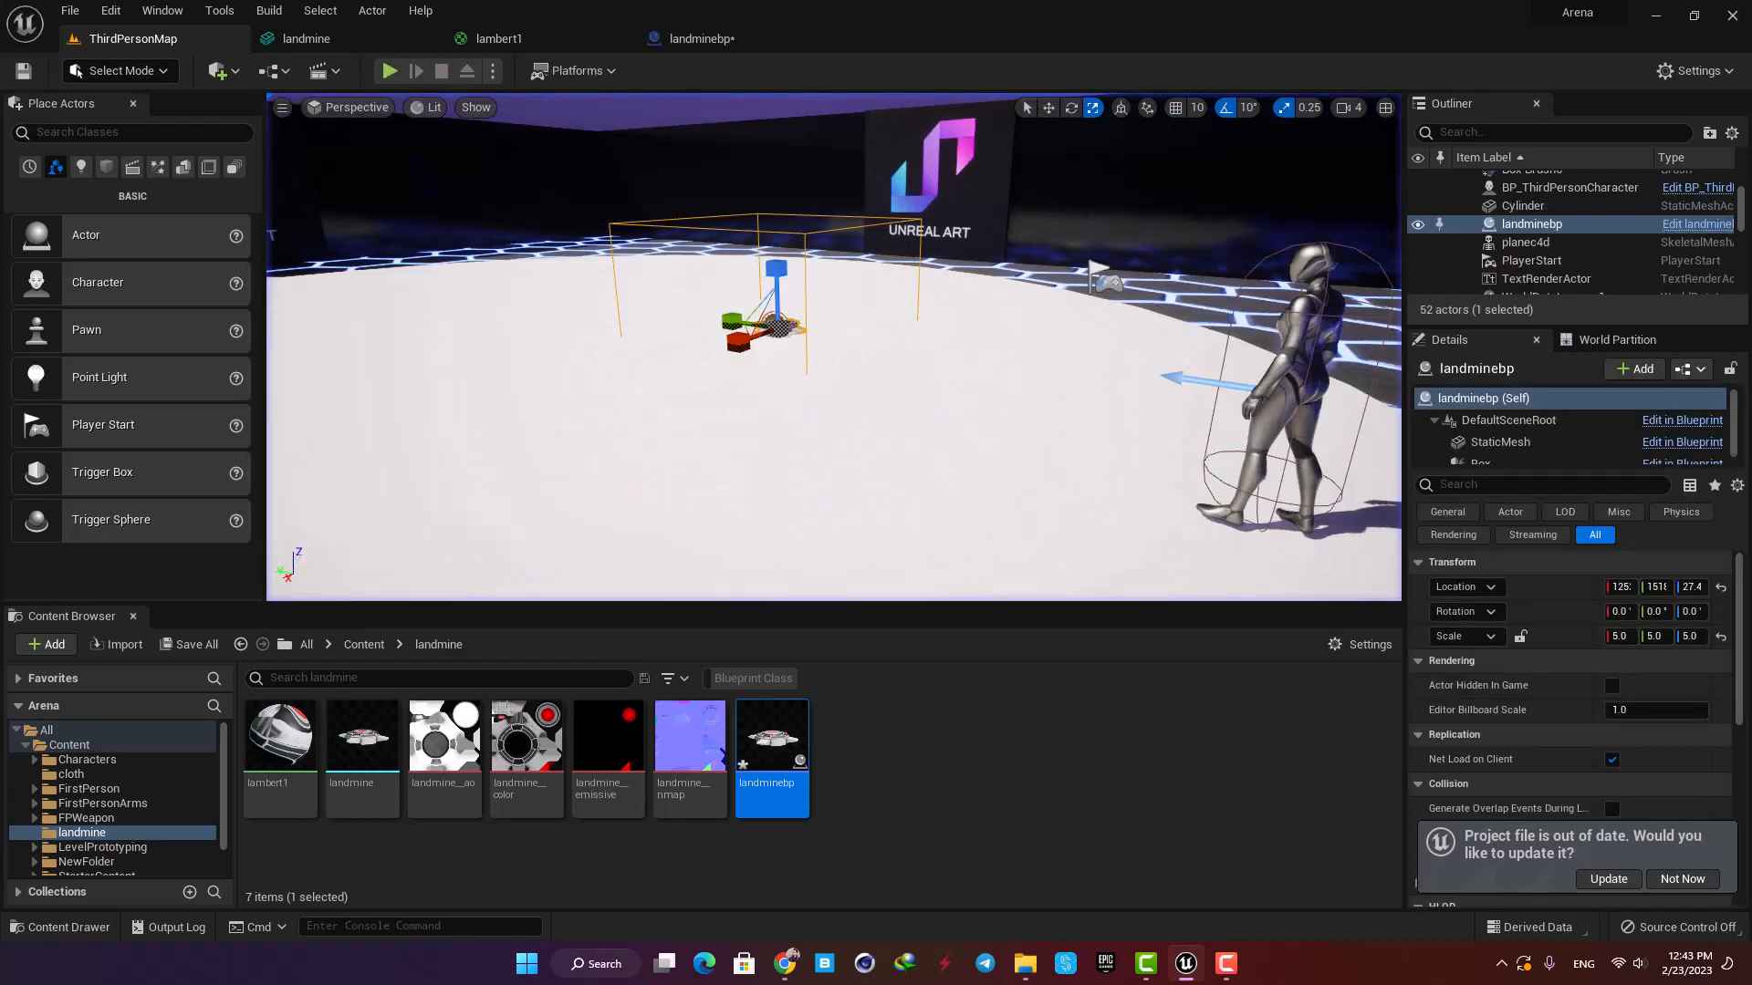
# Step: Chain Play Sound 2D with an Explosion sound, then Destroy Actor, after Spawn Emitter
pyautogui.click(691, 38)
pyautogui.write('play sound')
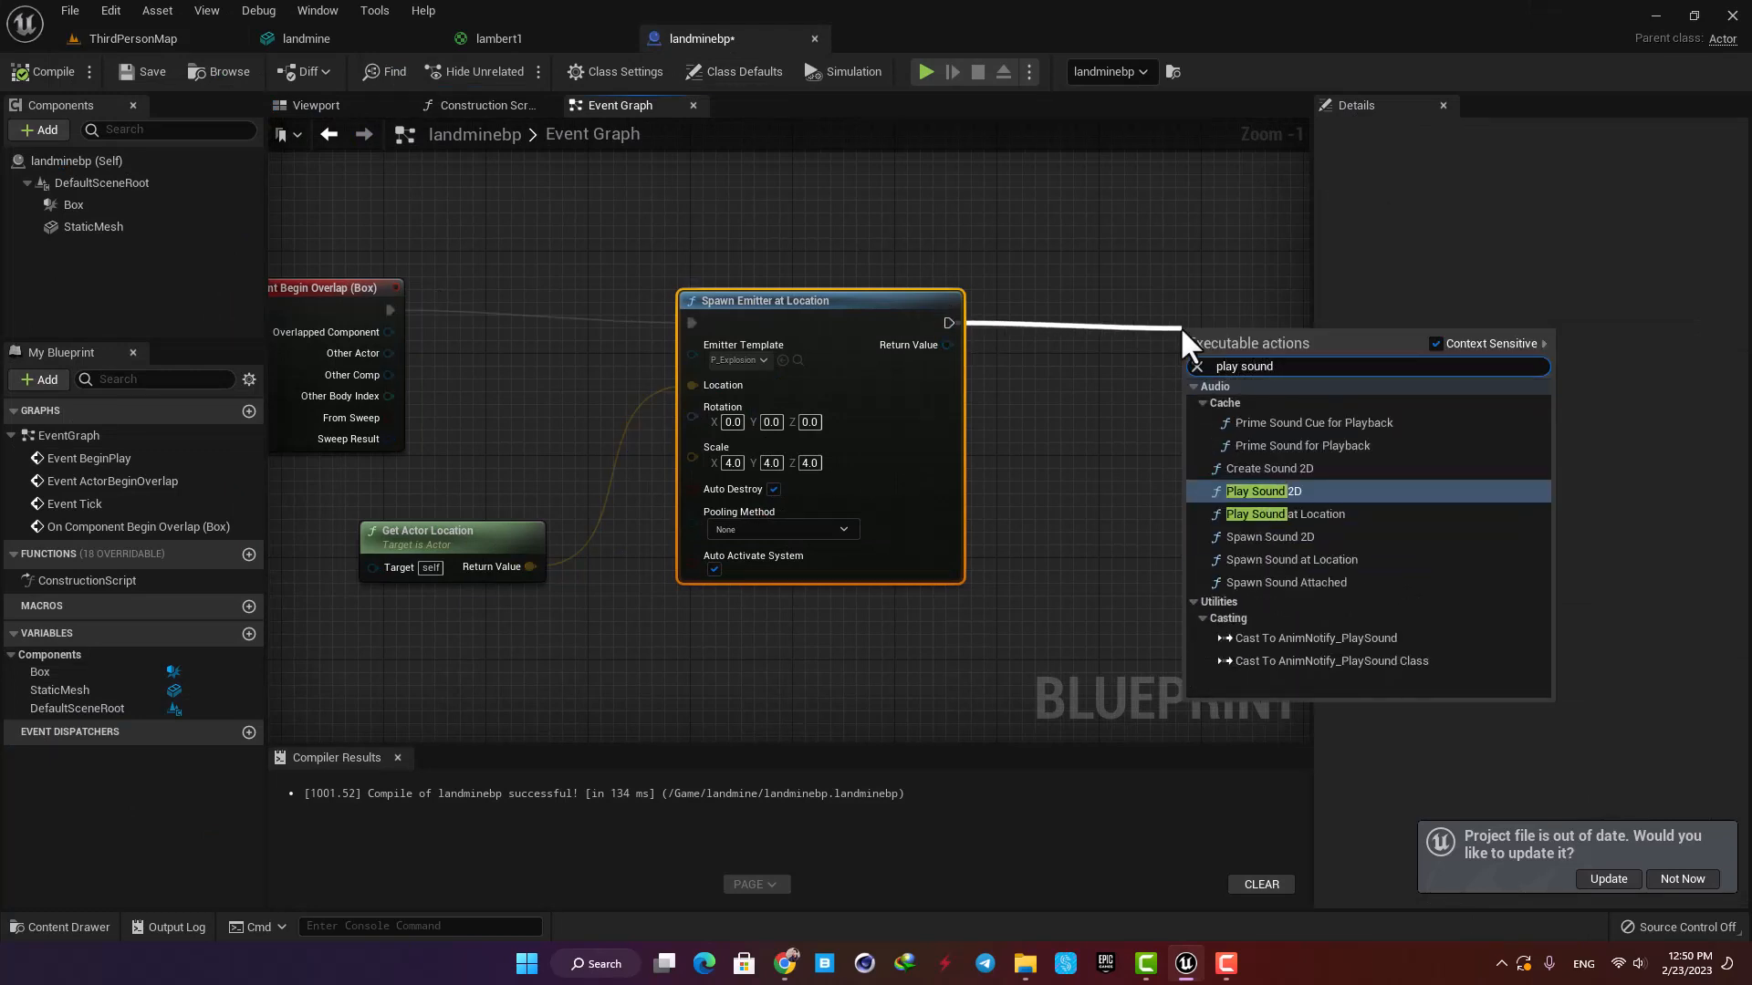
pyautogui.click(1263, 491)
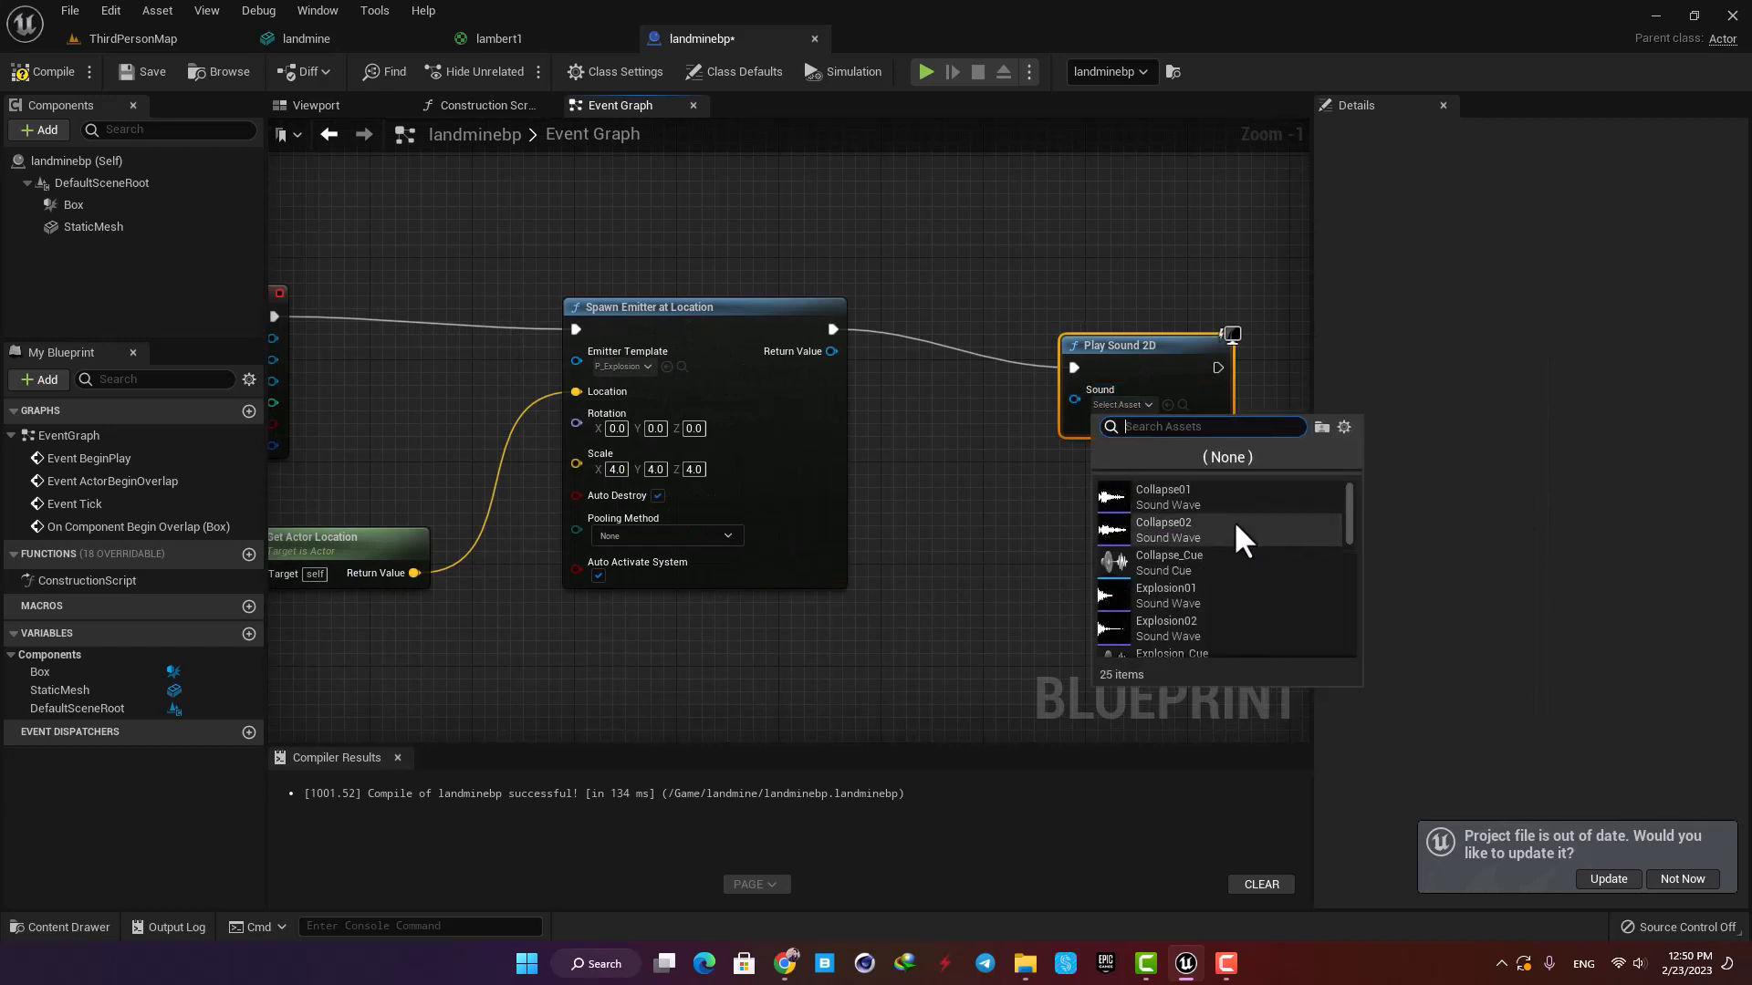
pyautogui.click(1165, 595)
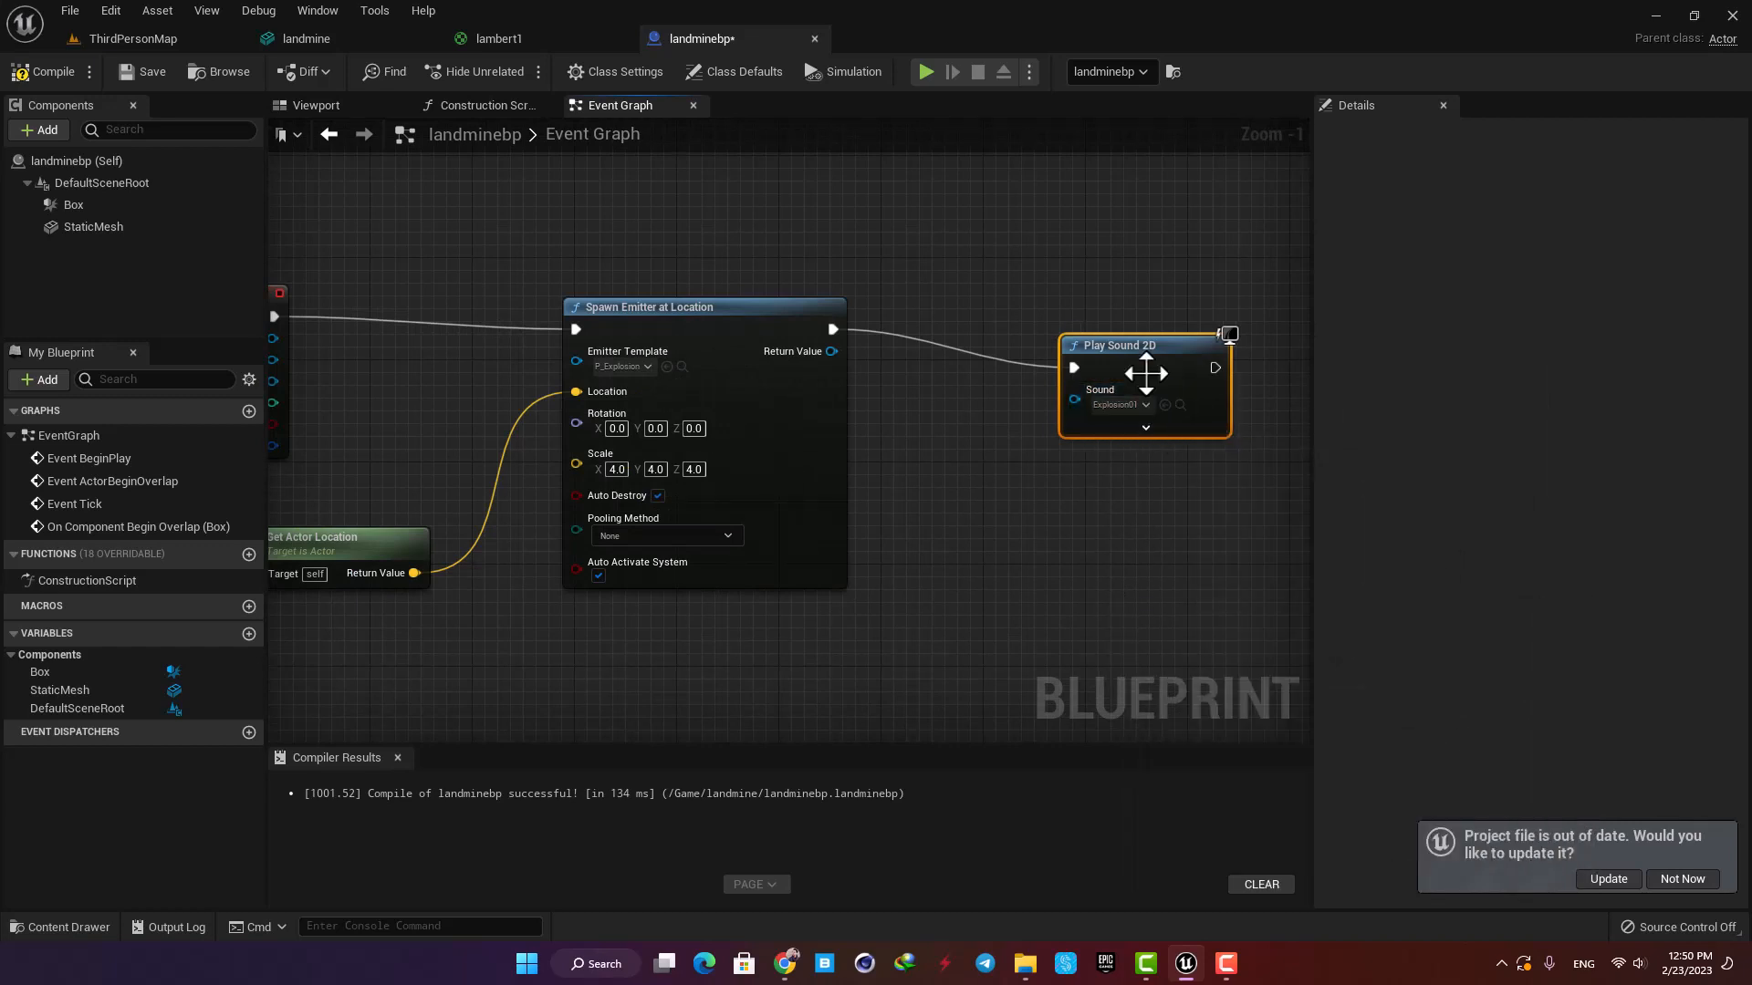
pyautogui.scroll(-3)
pyautogui.write('des')
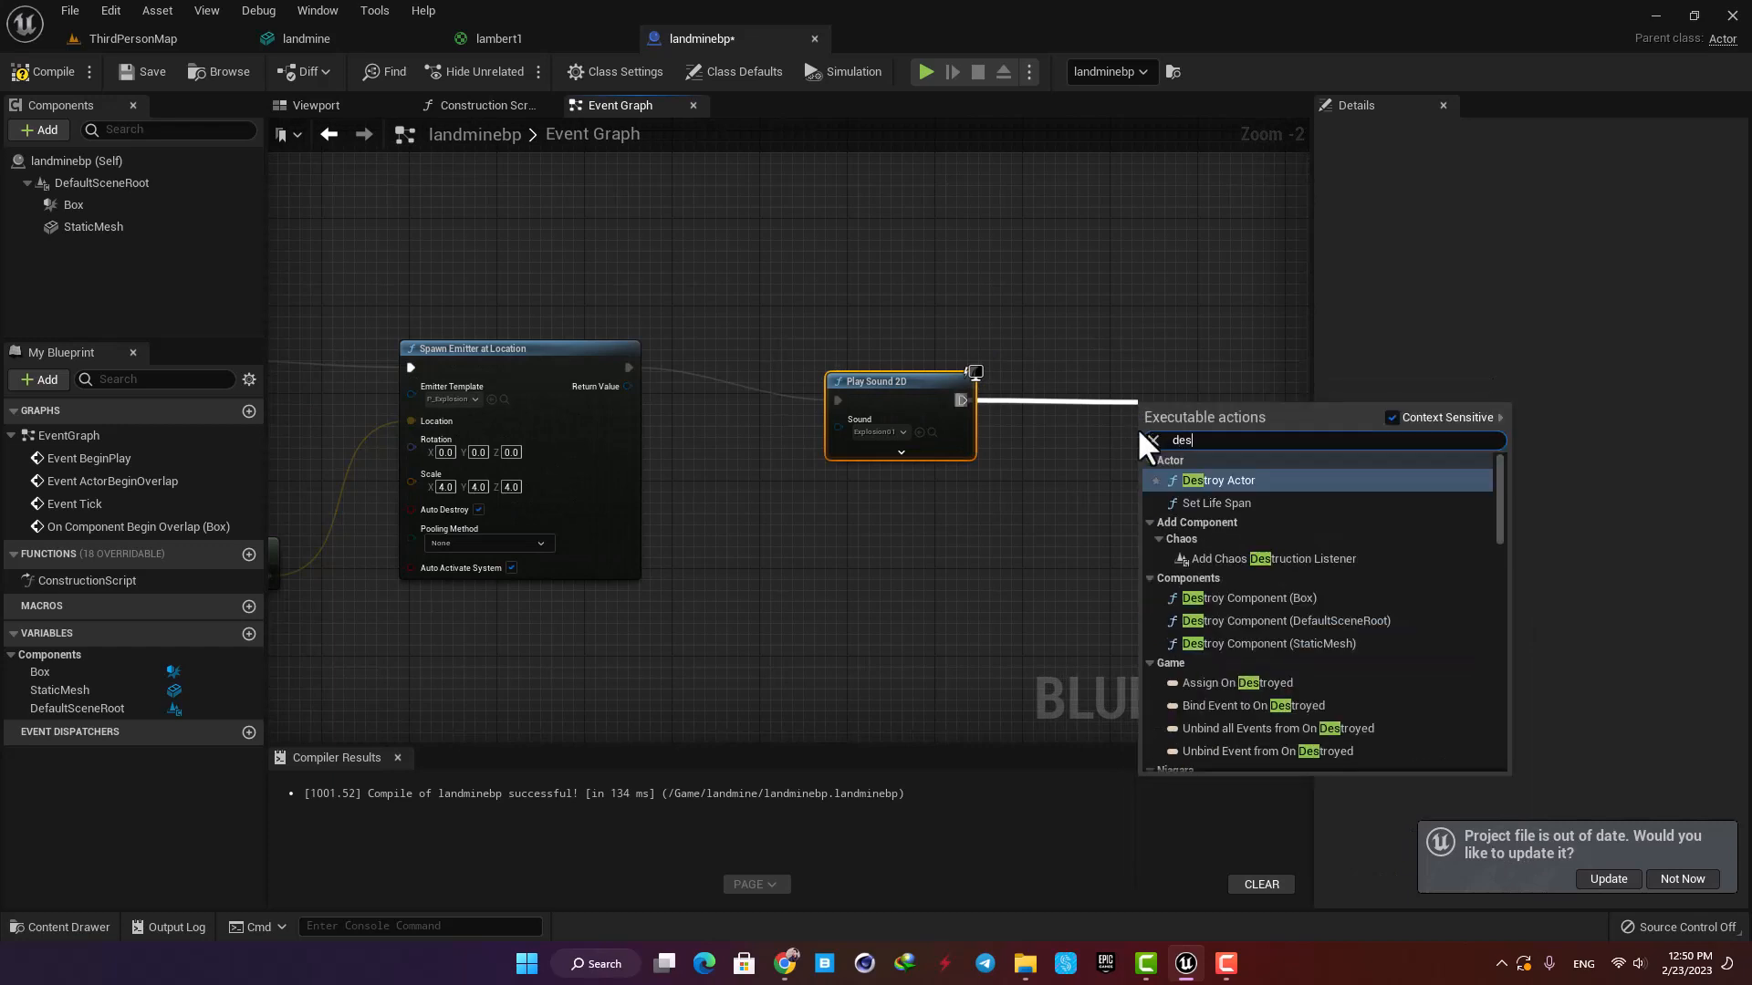
pyautogui.click(1220, 479)
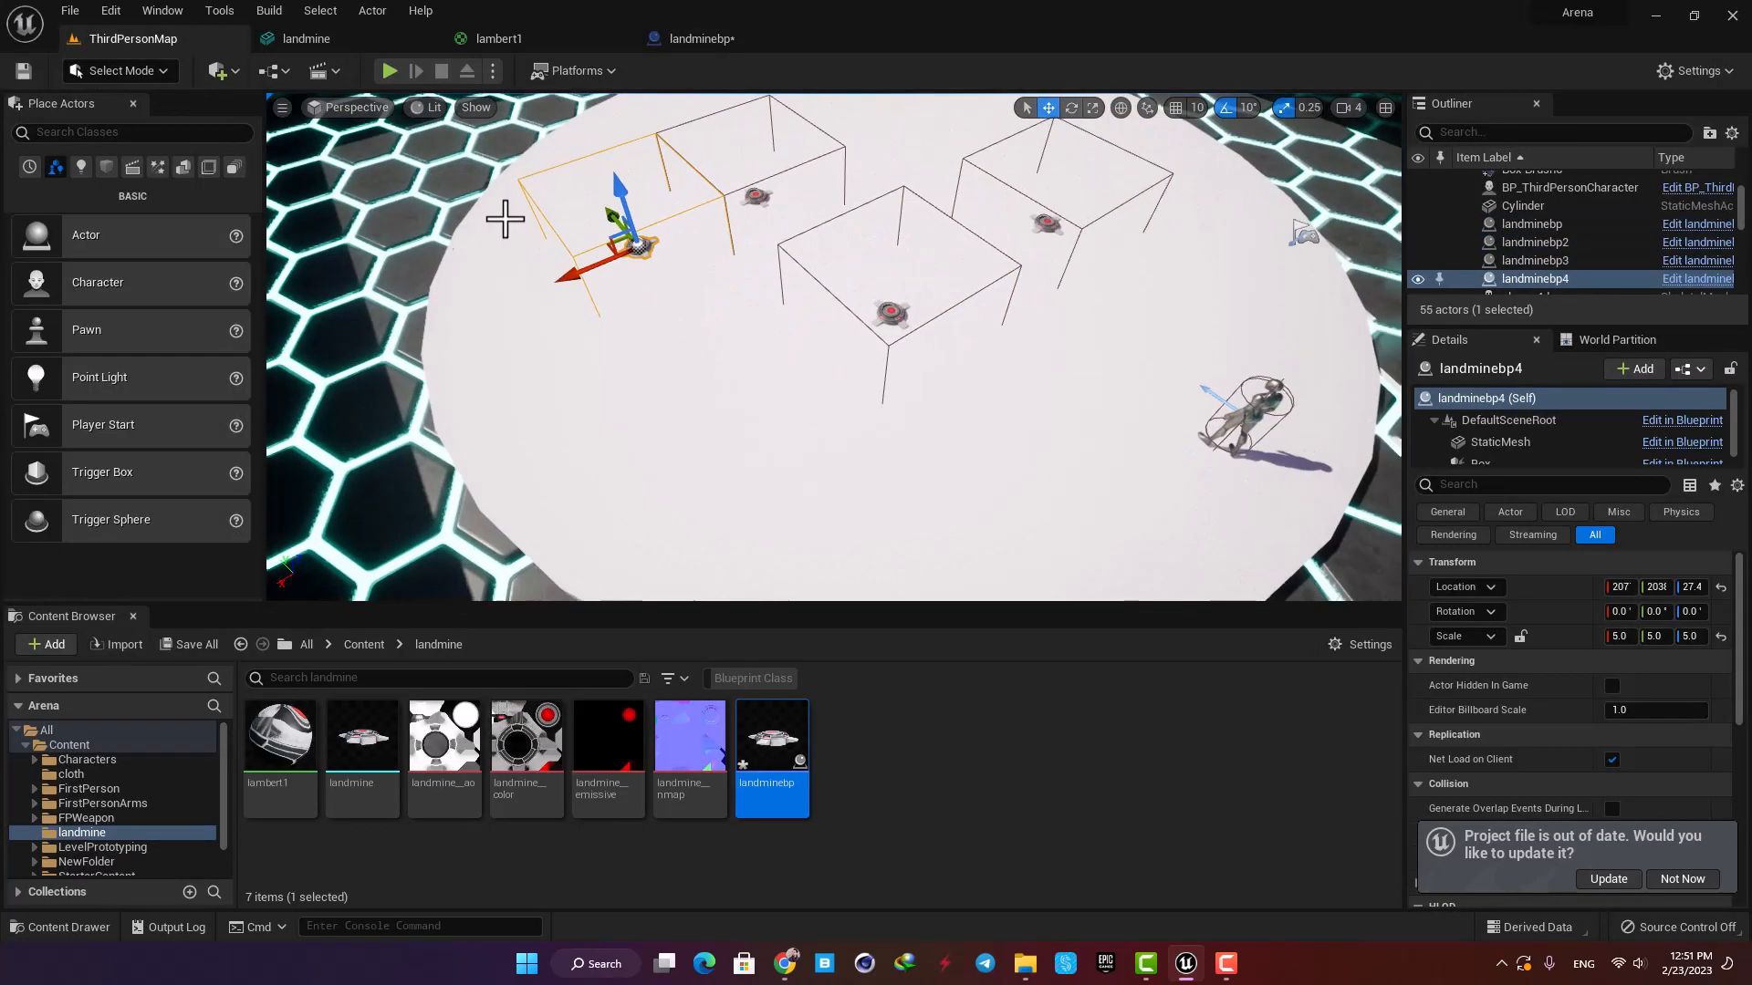
# Step: Play the arena, detonate landminebp through landminebp4 with the character, then stop
pyautogui.click(388, 70)
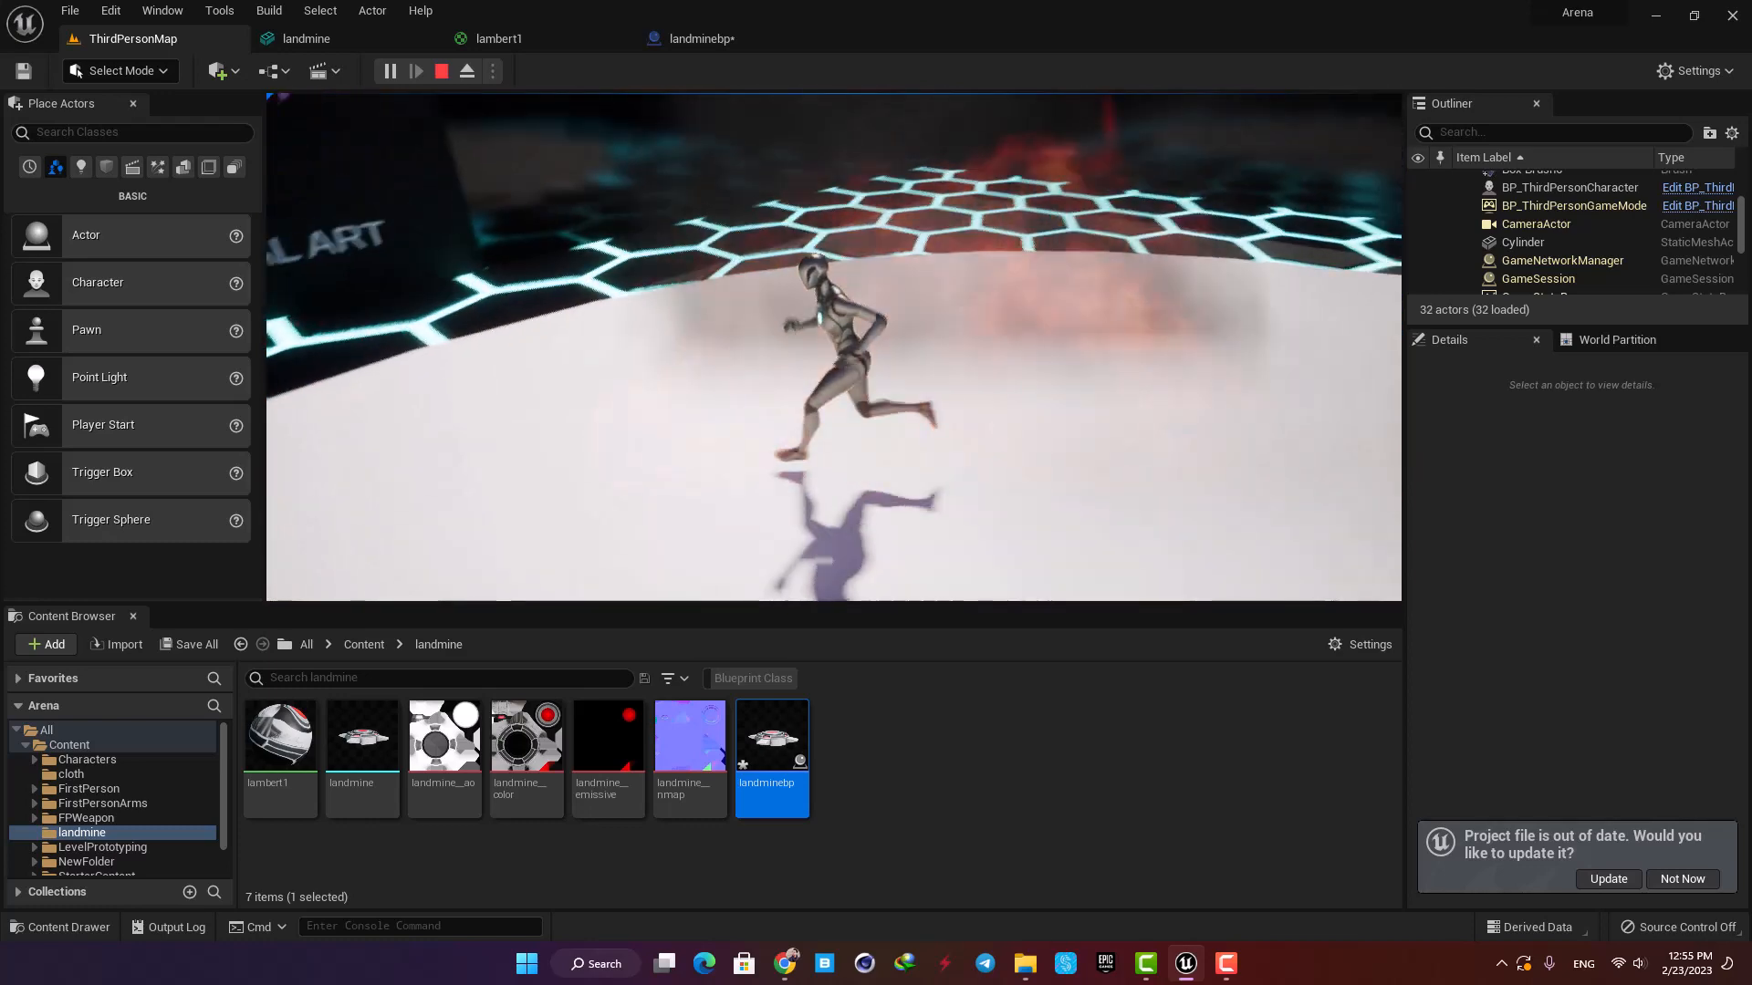
pyautogui.click(440, 71)
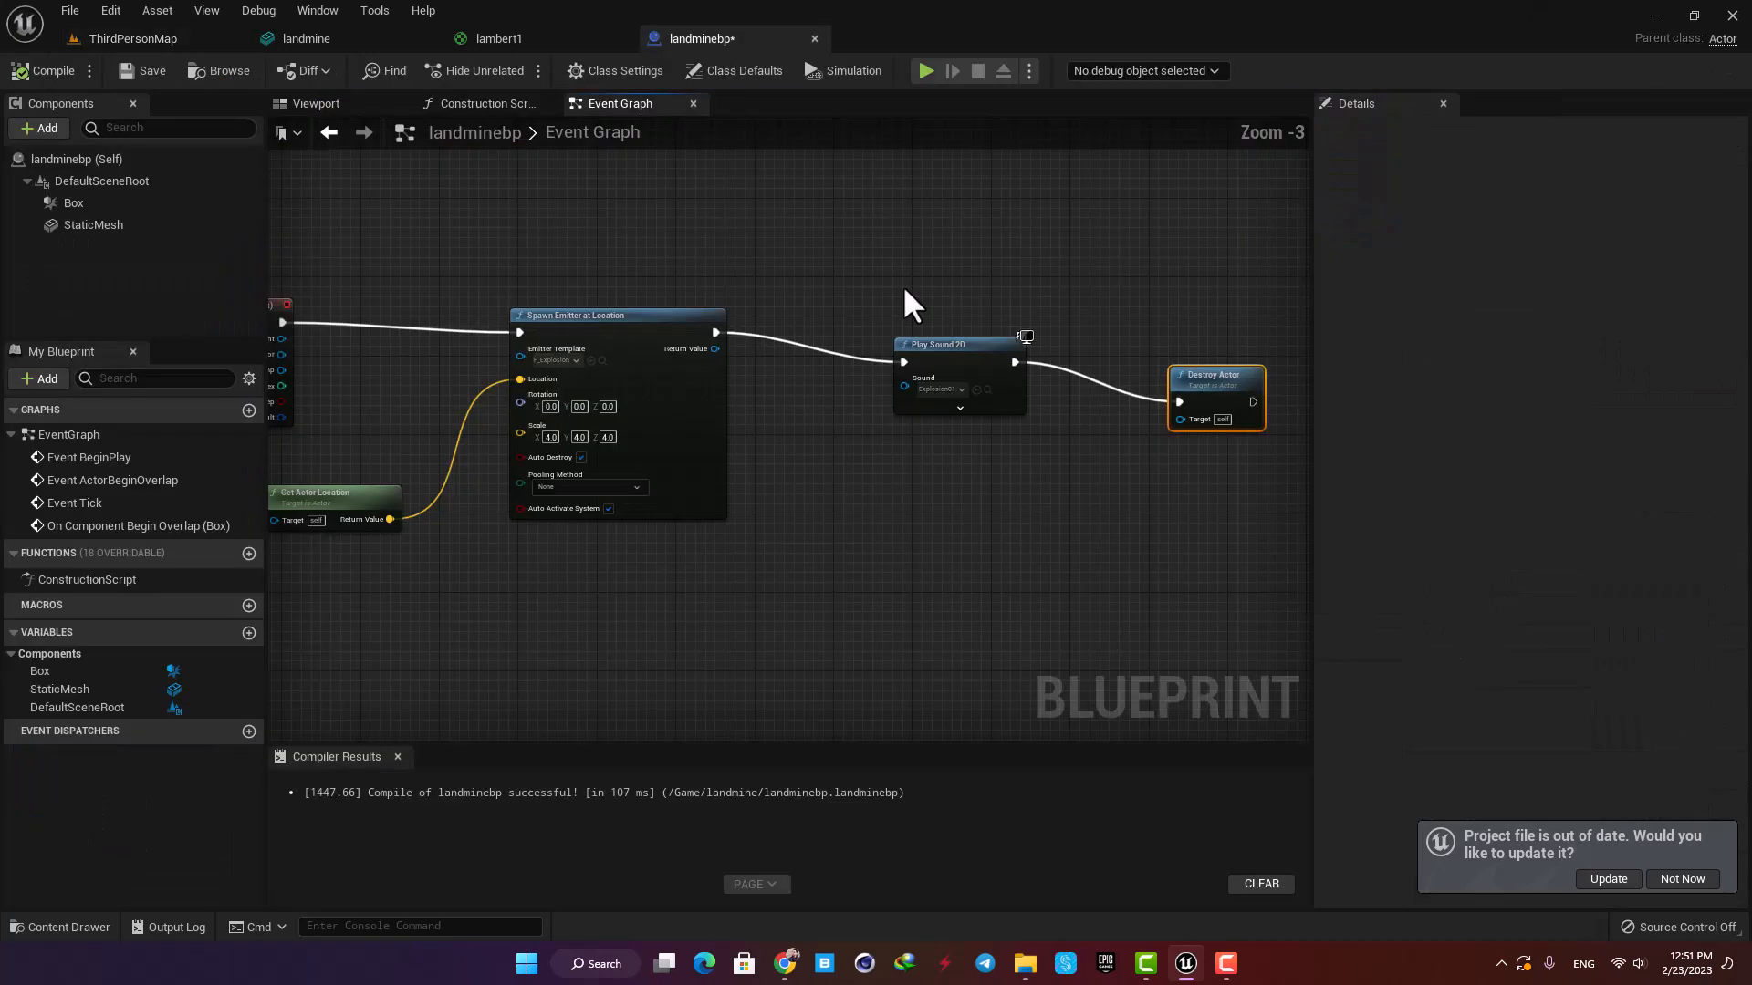
# Step: Review the full landmine overlap graph, then return to ThirdPersonMap and select the Cylinder floor
pyautogui.scroll(-3)
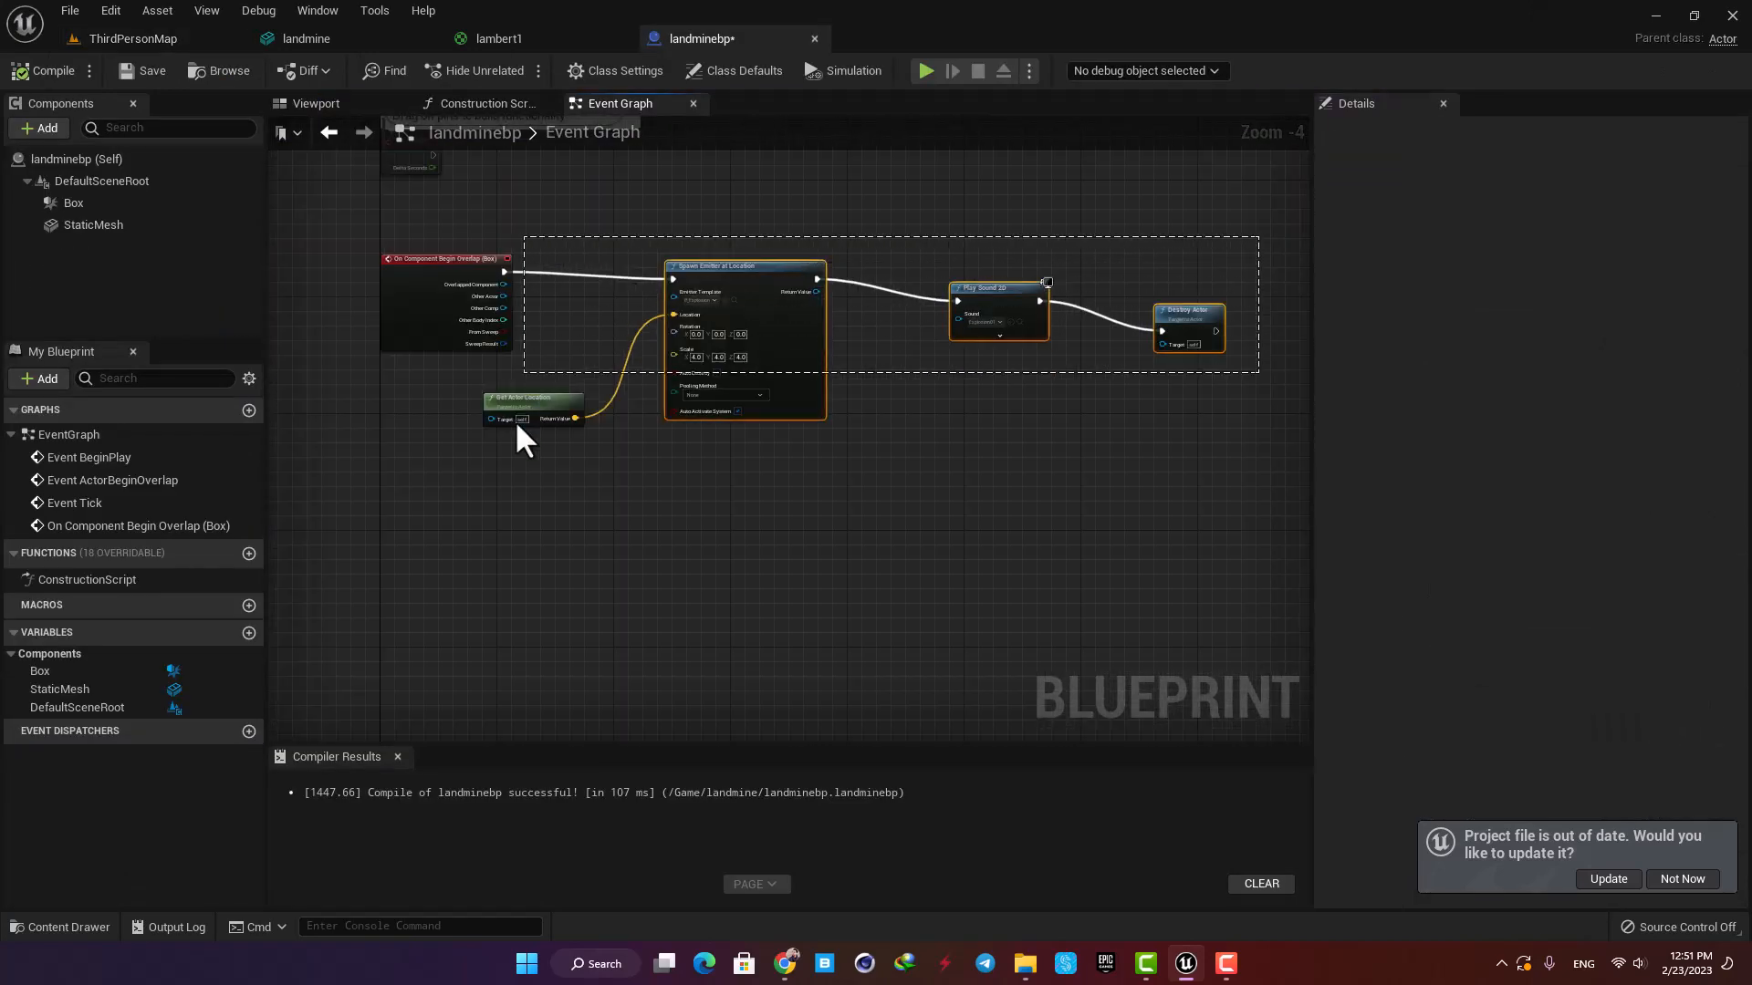
pyautogui.scroll(3)
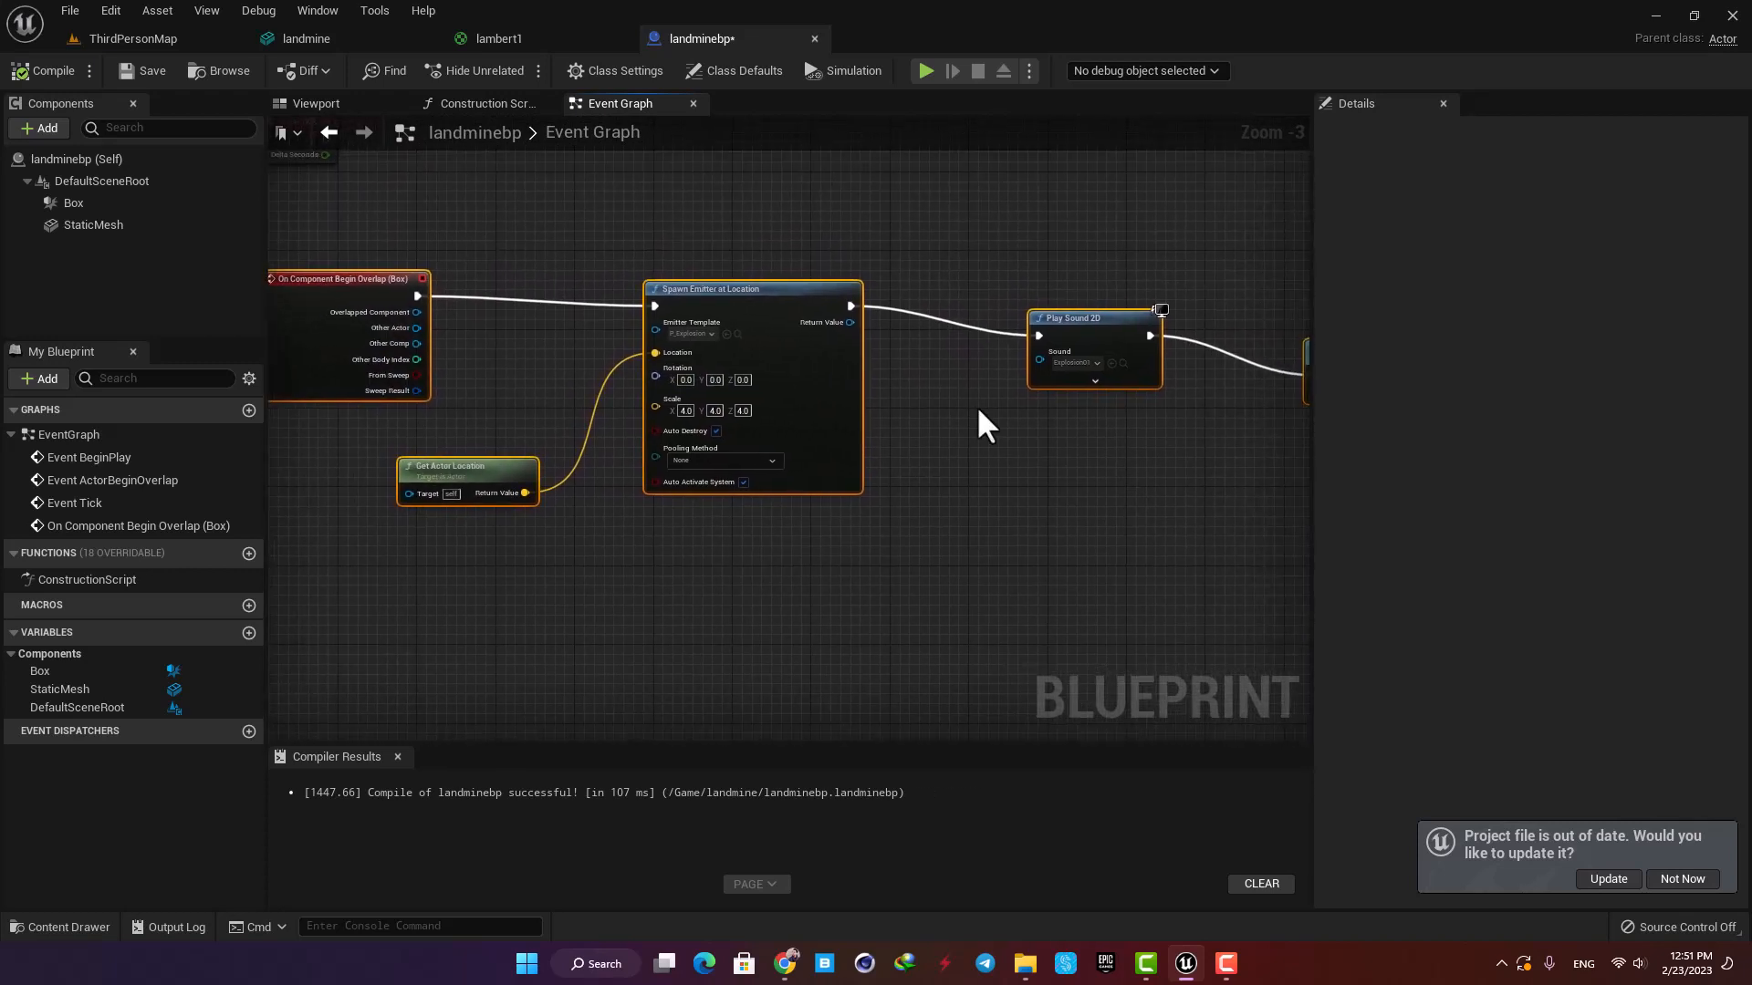
pyautogui.scroll(-3)
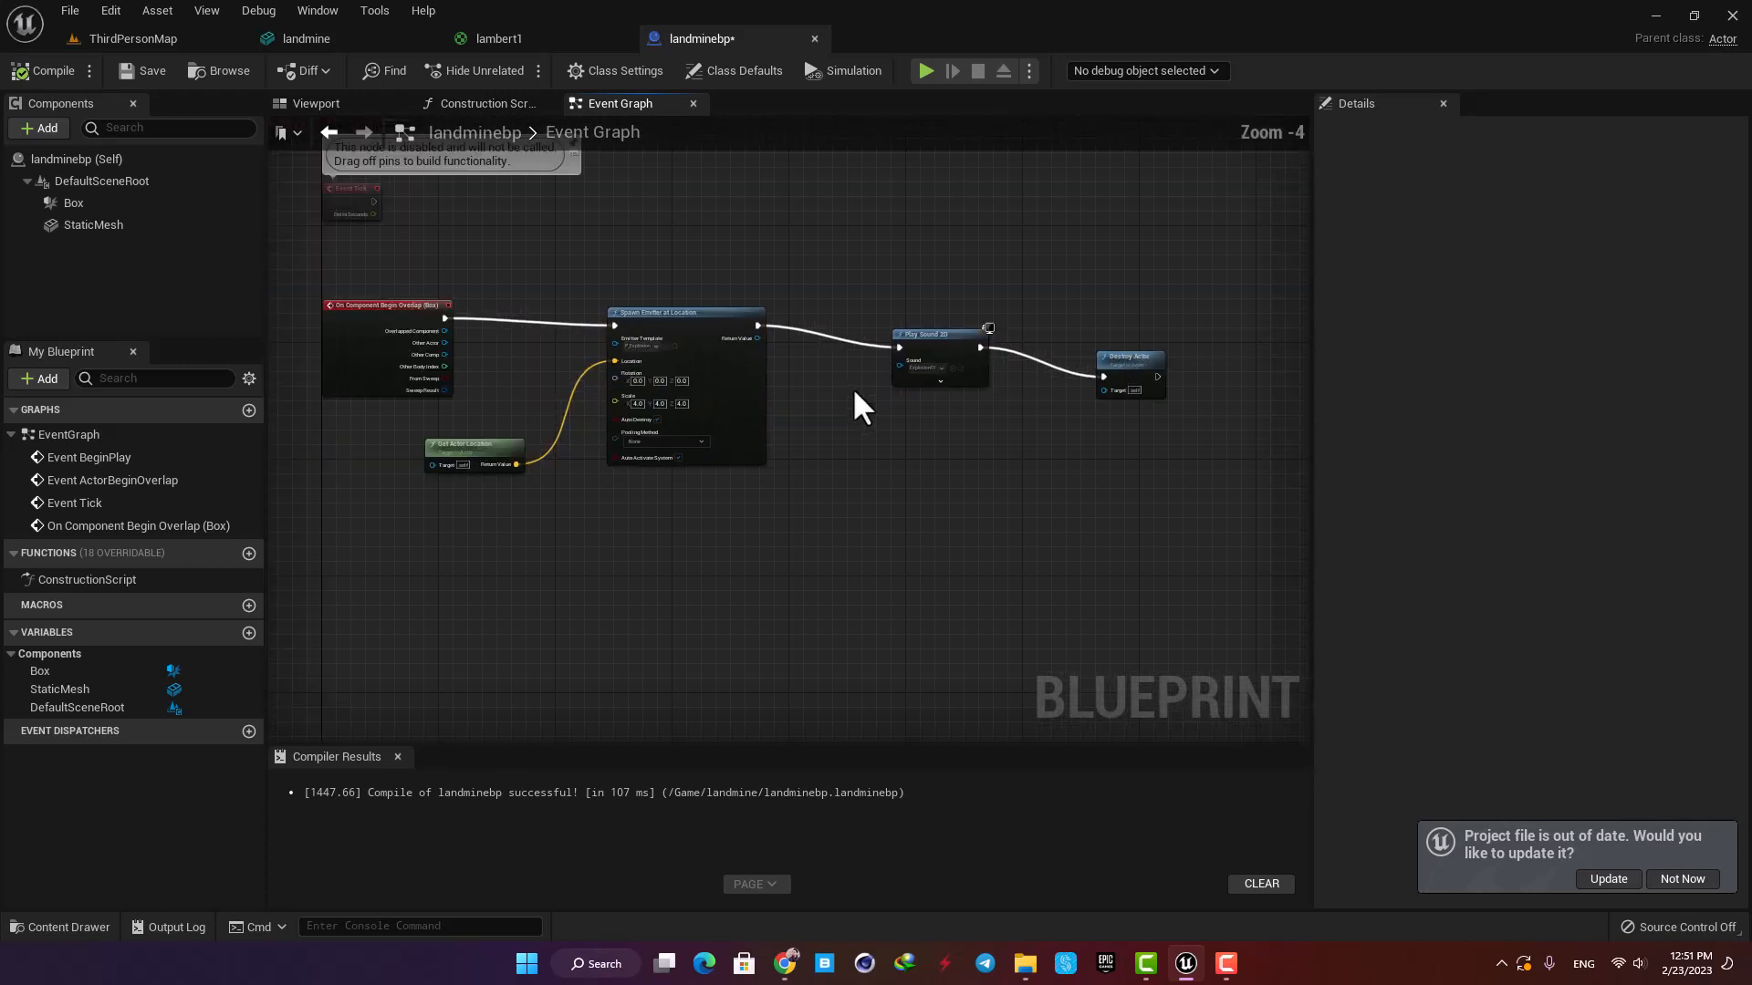
pyautogui.click(130, 38)
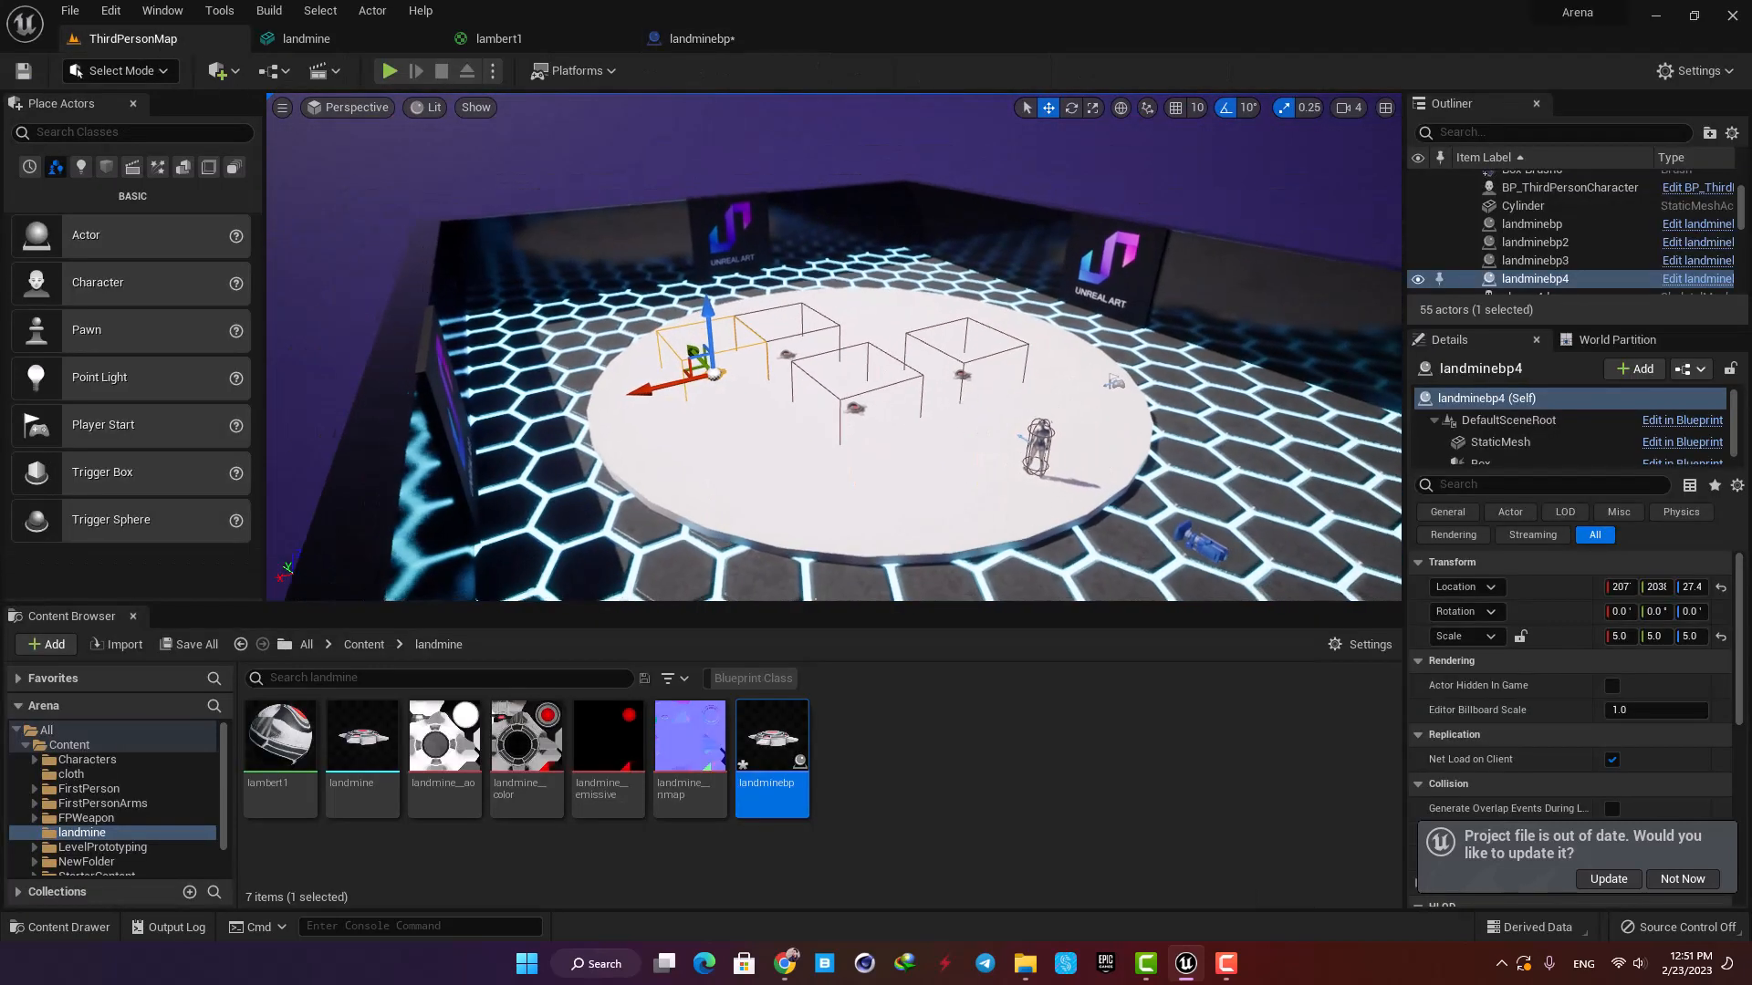
pyautogui.click(1522, 205)
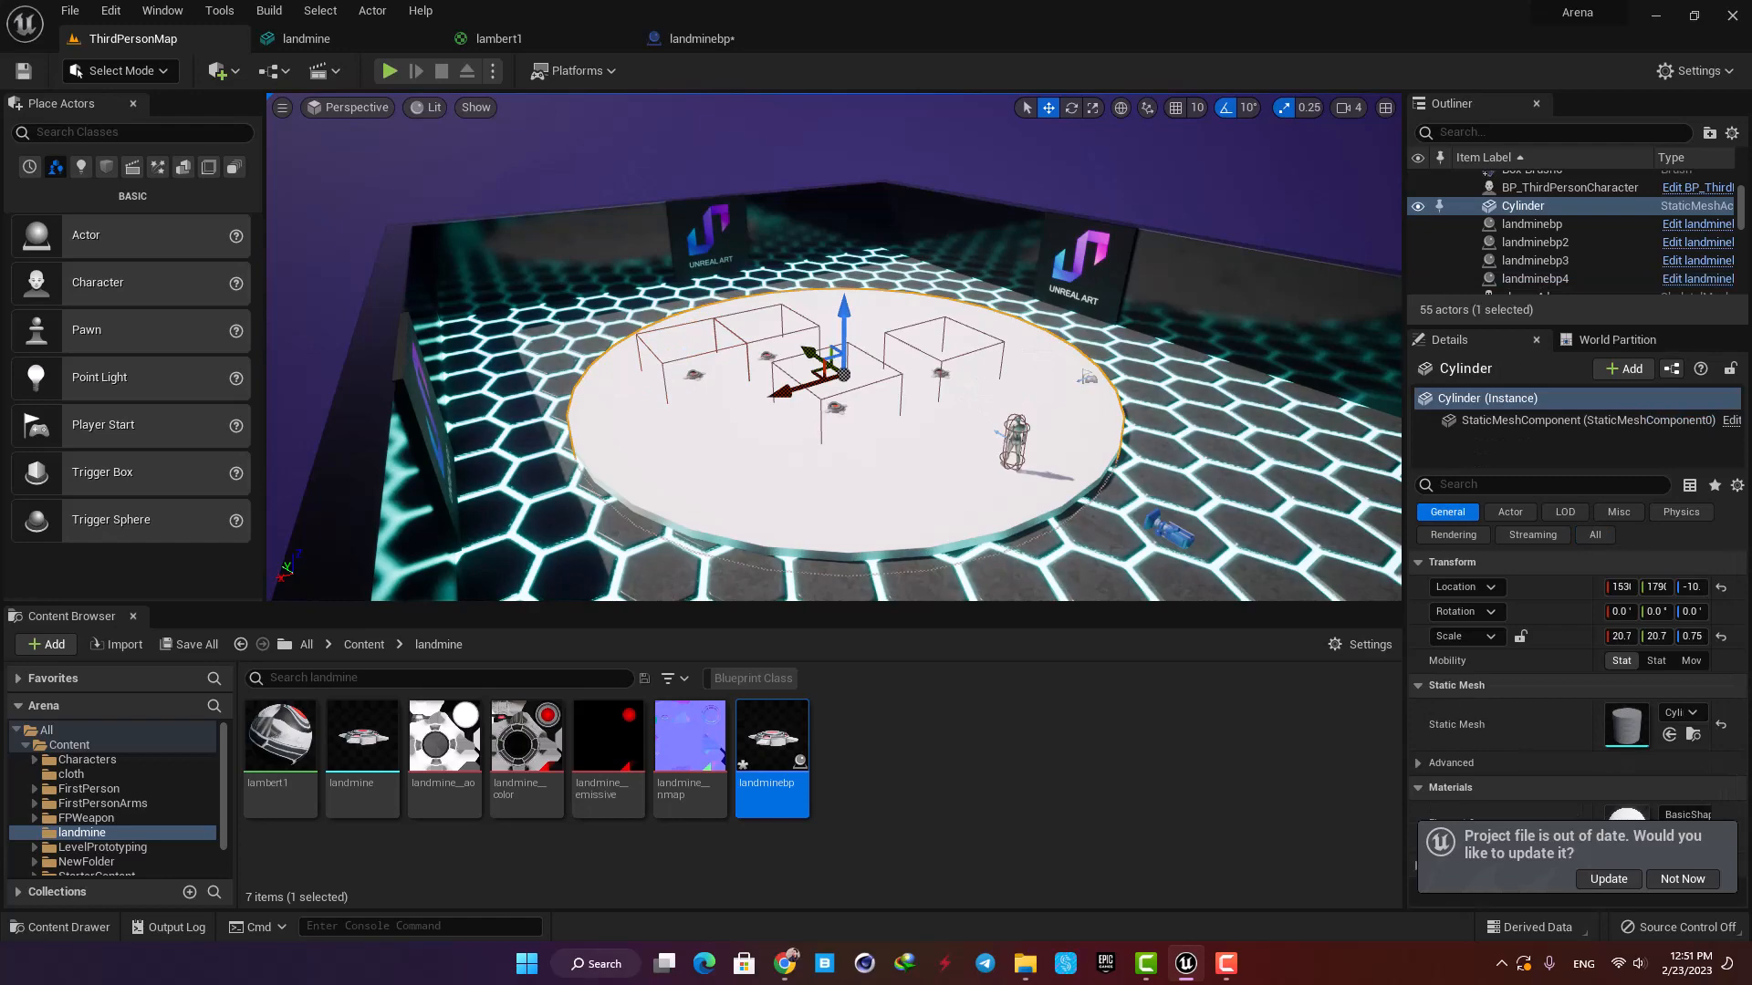